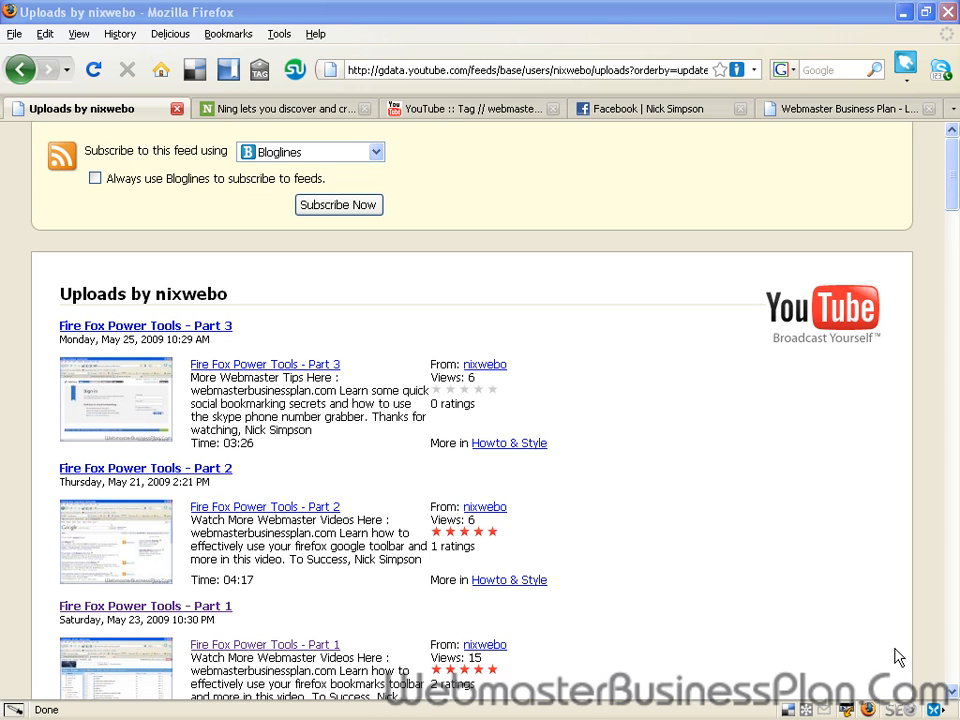
mouse_move(830, 108)
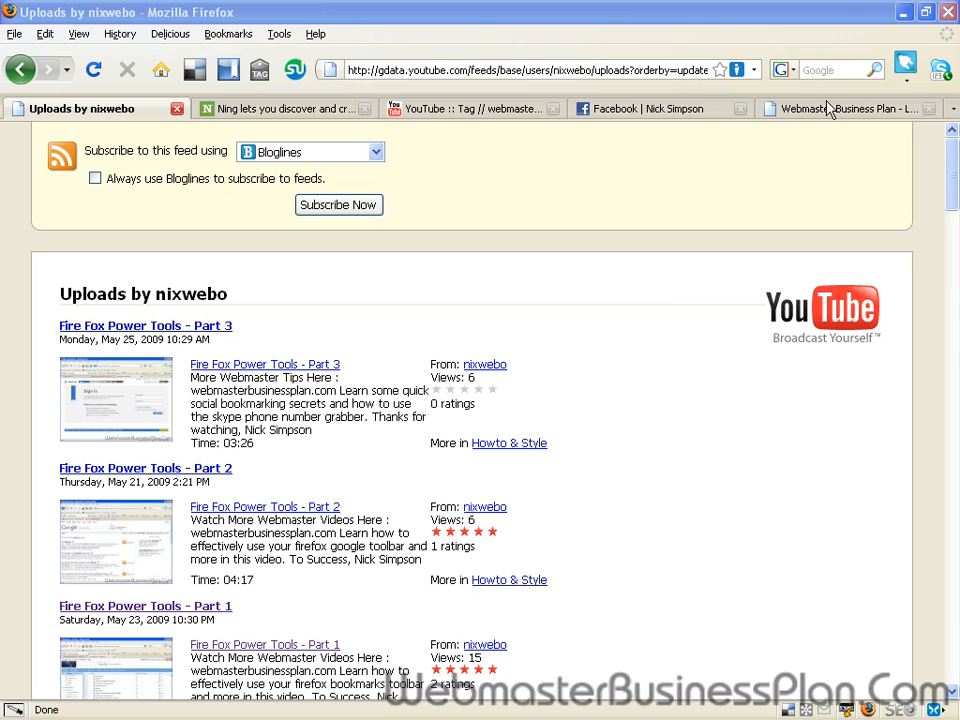
- Switch from the nixwebo uploads feed to the Webmaster Business Plan home page tab
left_click(844, 108)
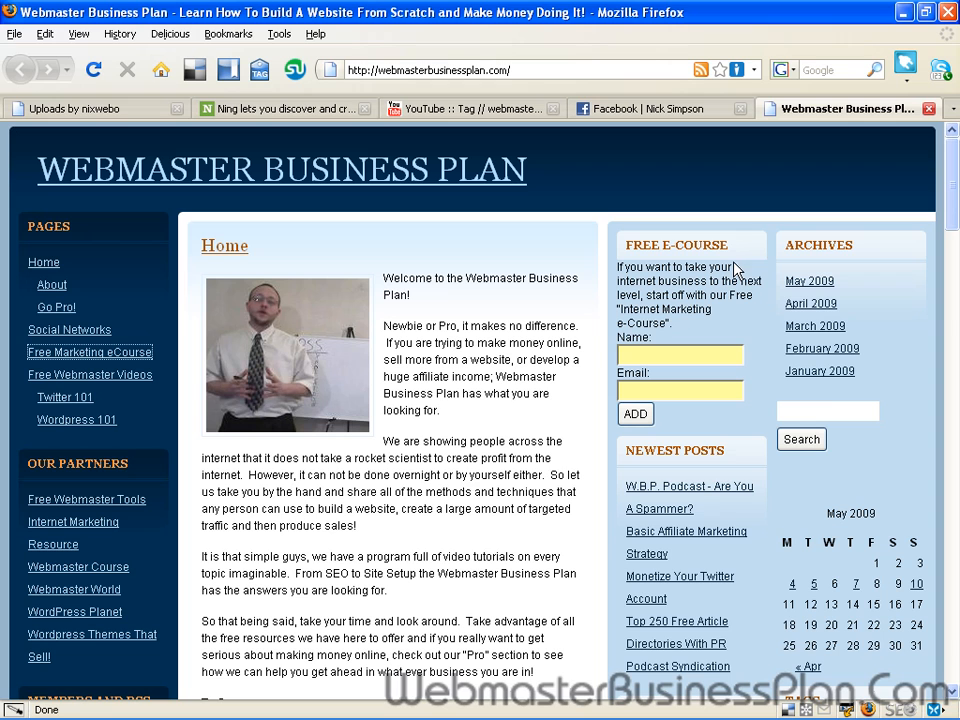
mouse_move(556, 436)
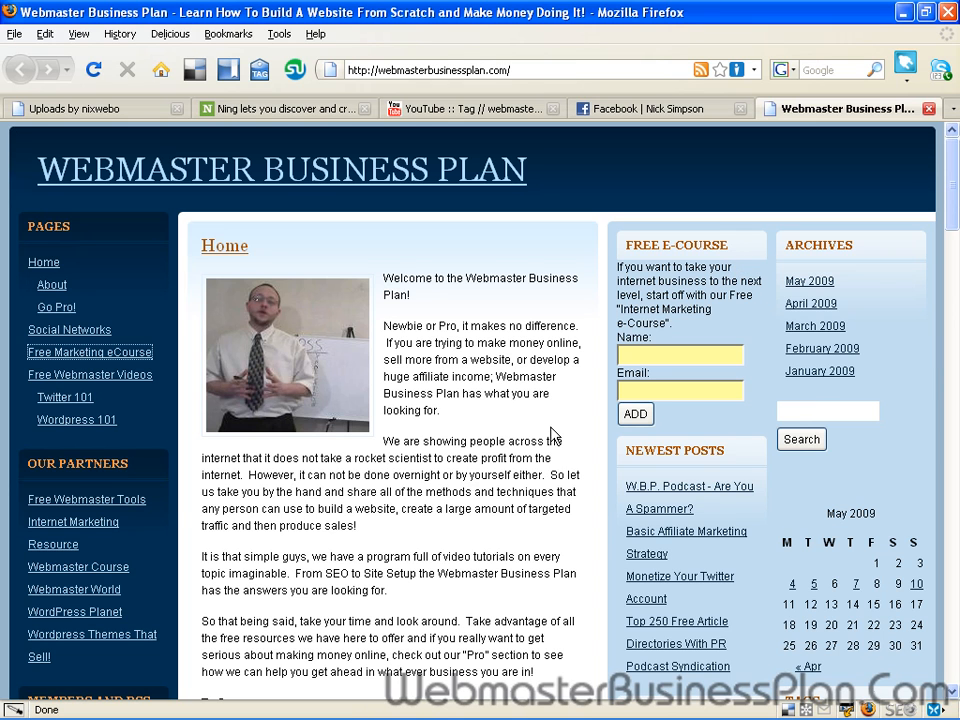
mouse_move(52, 452)
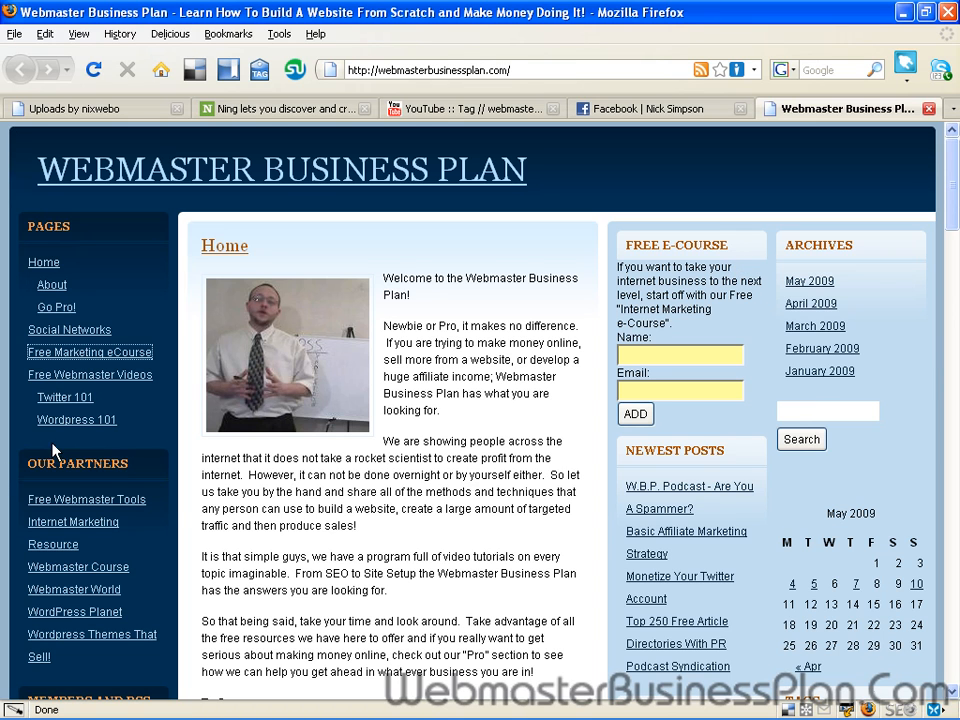
mouse_move(56, 444)
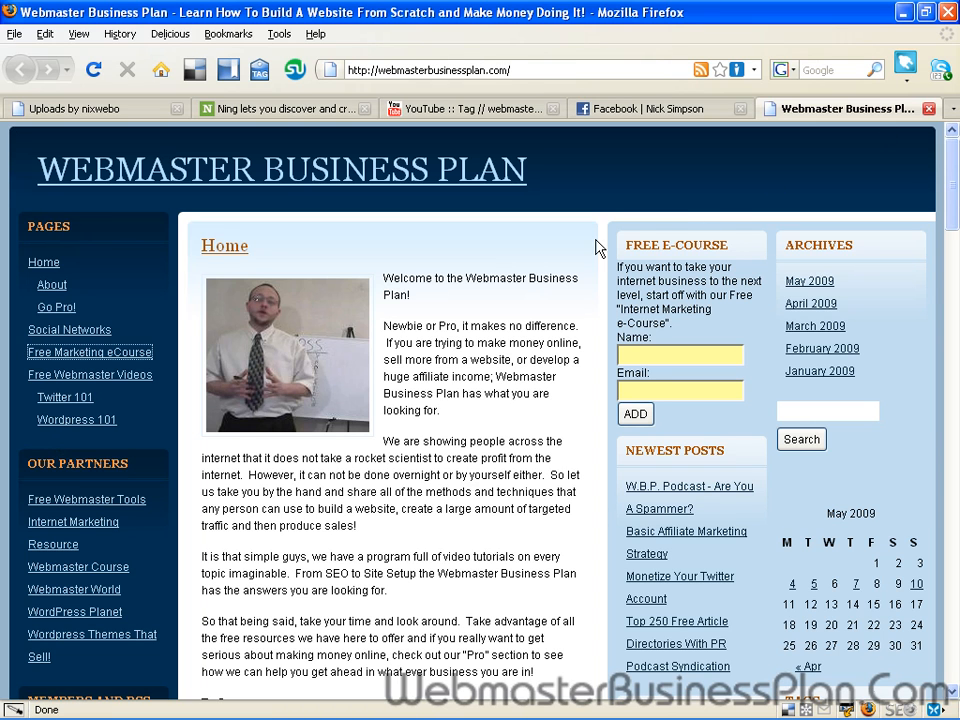
mouse_move(680, 332)
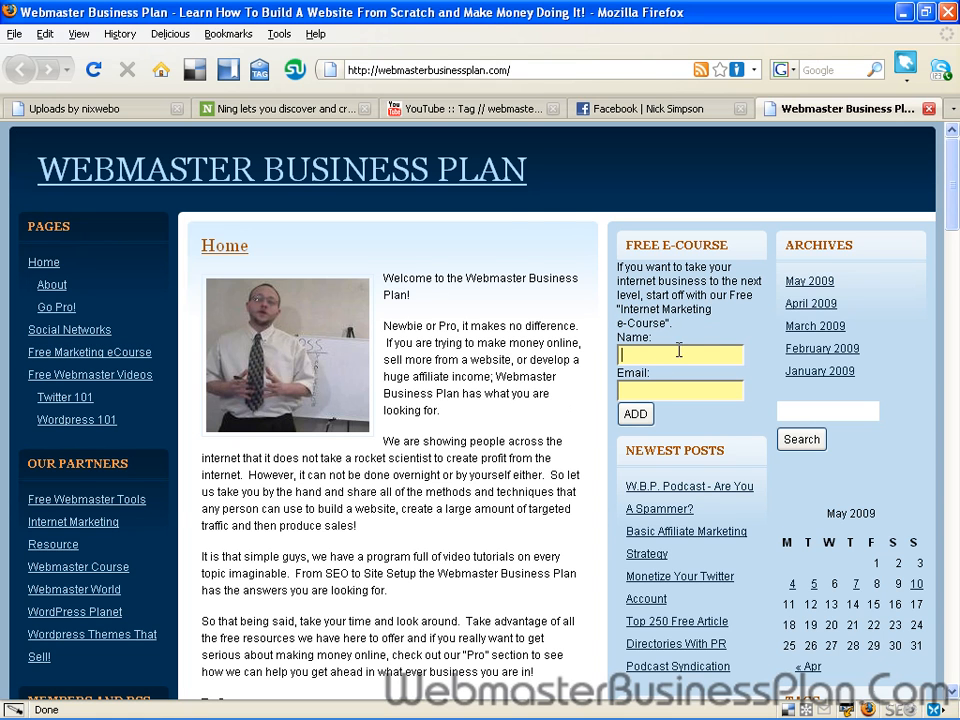
mouse_move(280, 124)
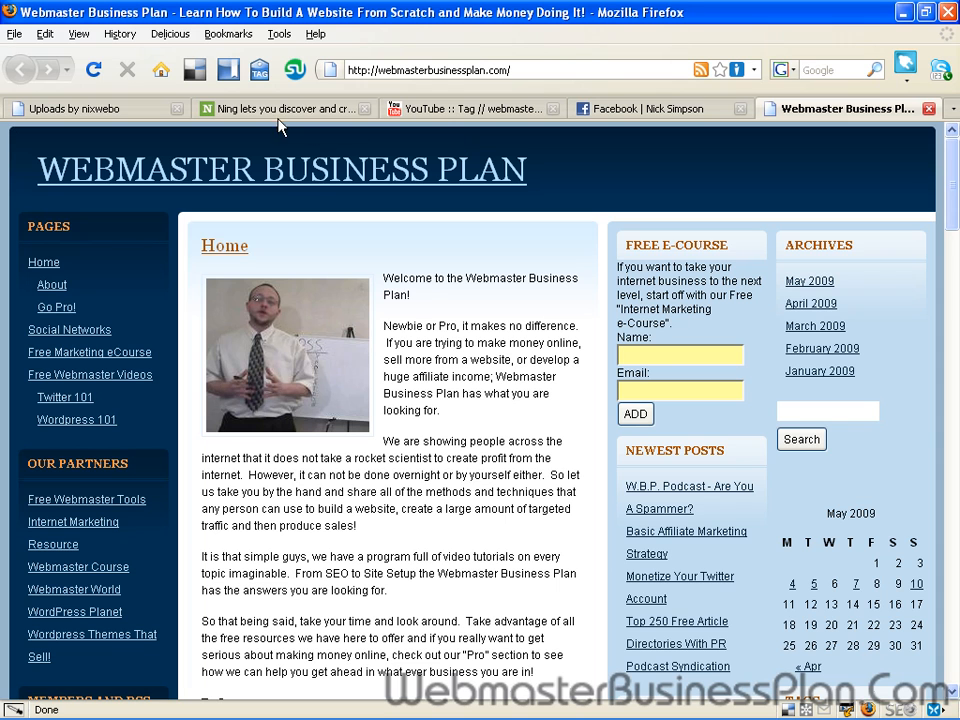
- Return to the 'Uploads by nixwebo' YouTube feed tab
left_click(80, 108)
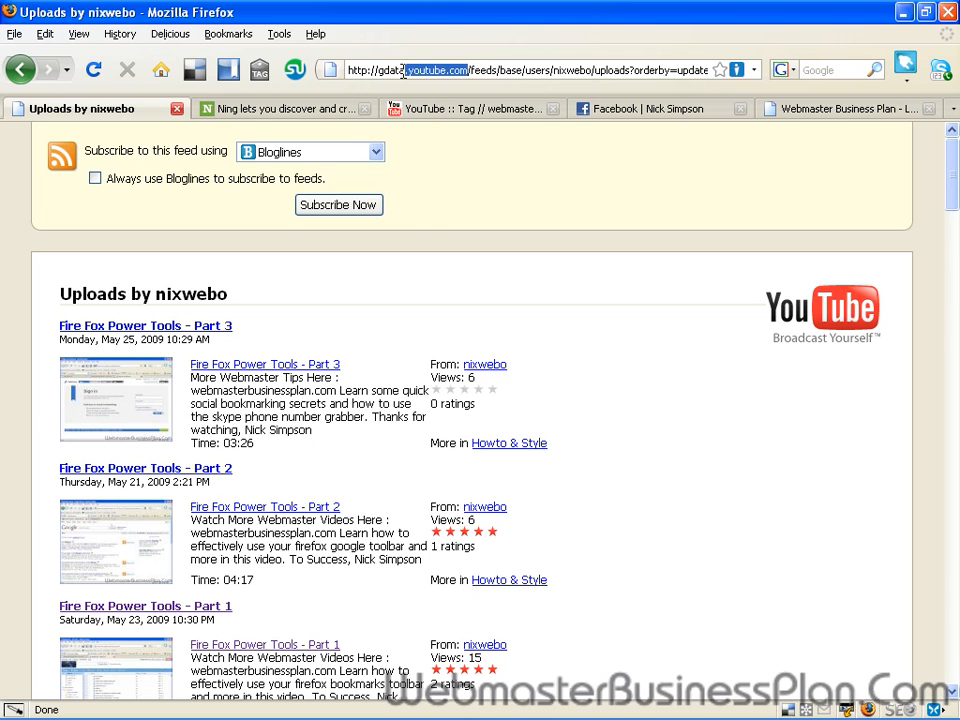
scroll("down", 3)
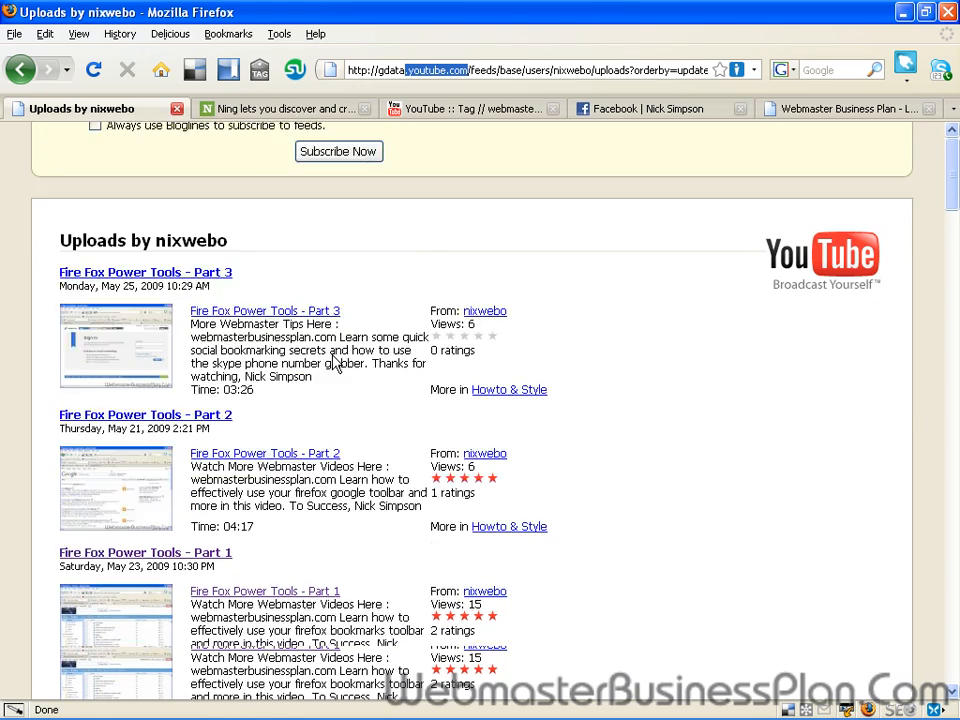
scroll("down", 3)
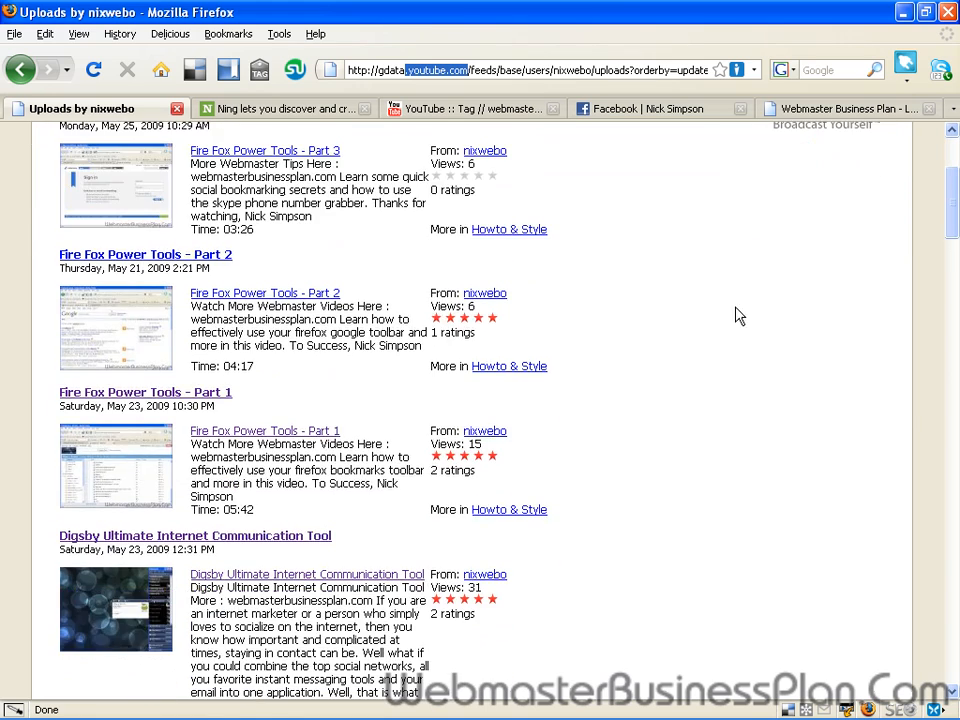
scroll("down", 3)
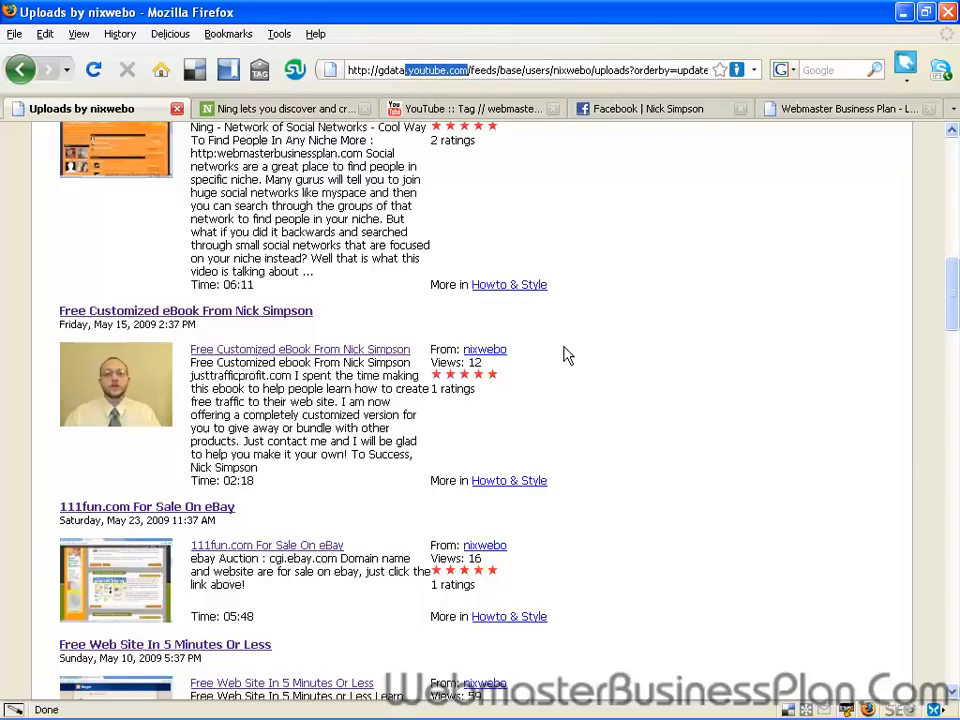
scroll("down", 3)
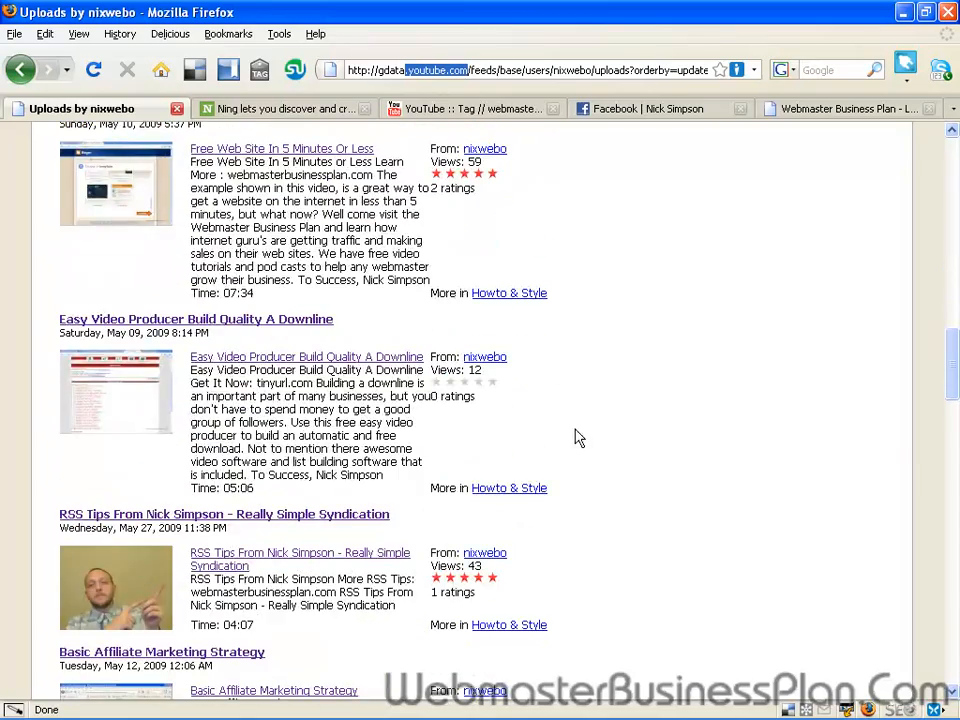
scroll("down", 3)
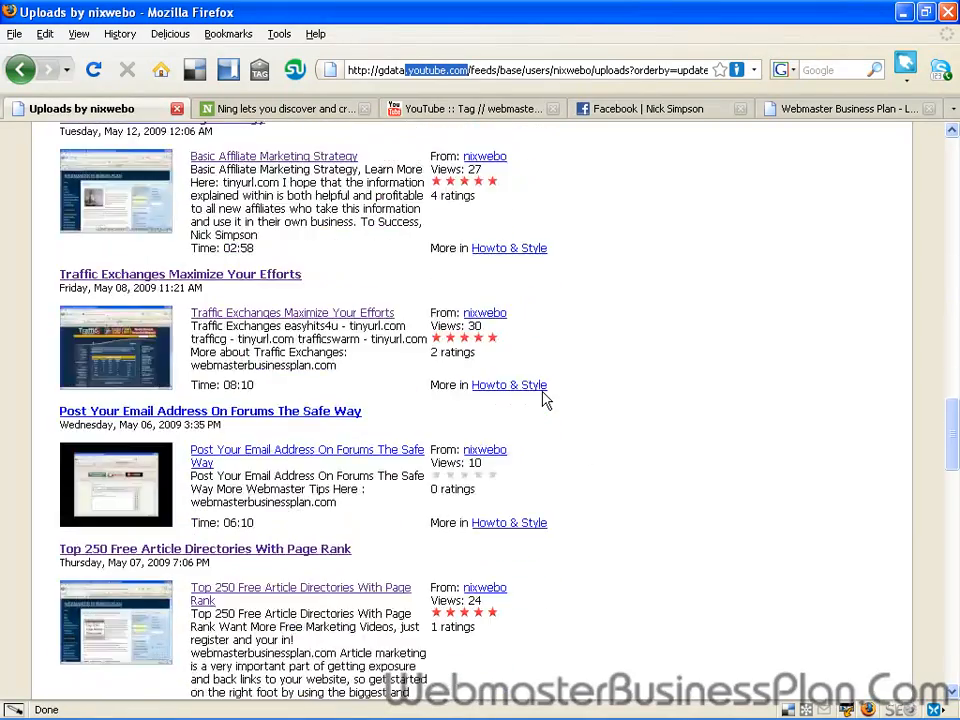
scroll("up", 3)
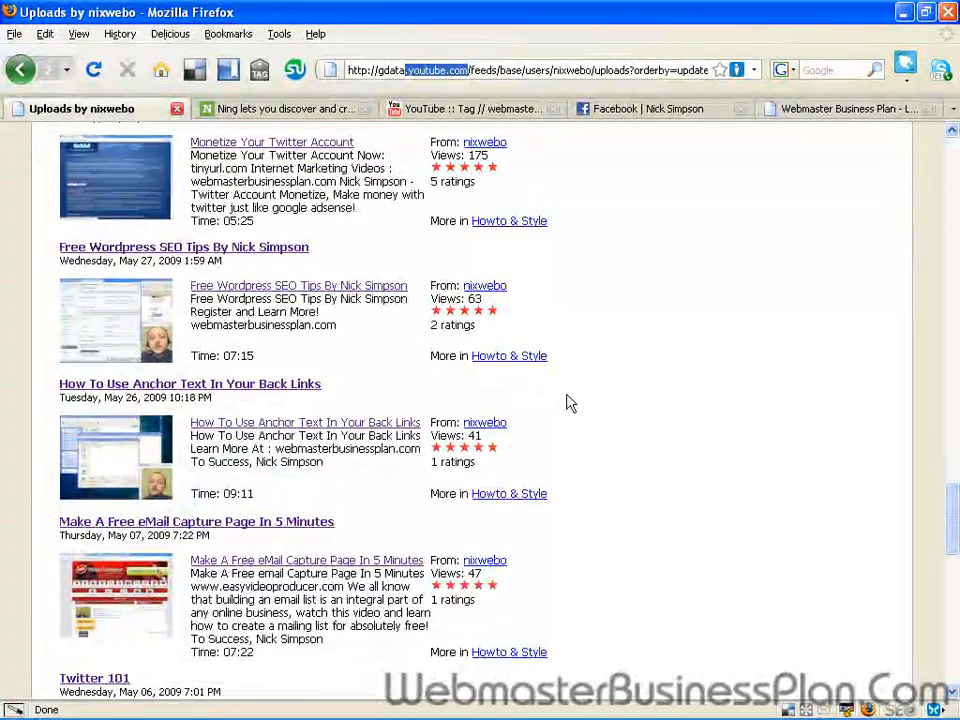
scroll("down", 3)
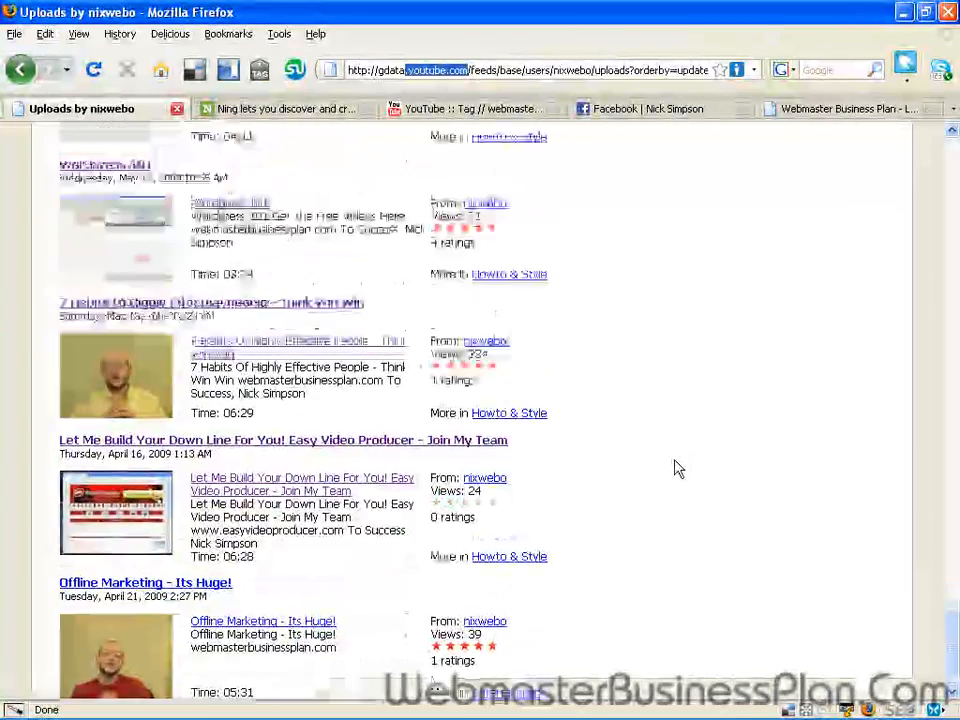
scroll("up", 3)
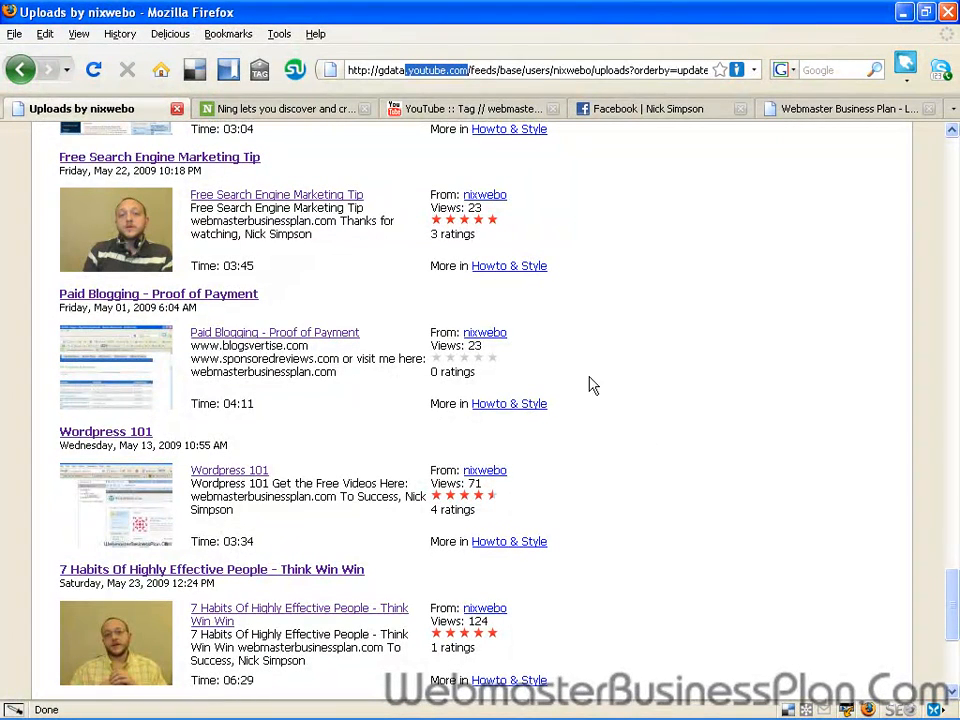
mouse_move(418, 390)
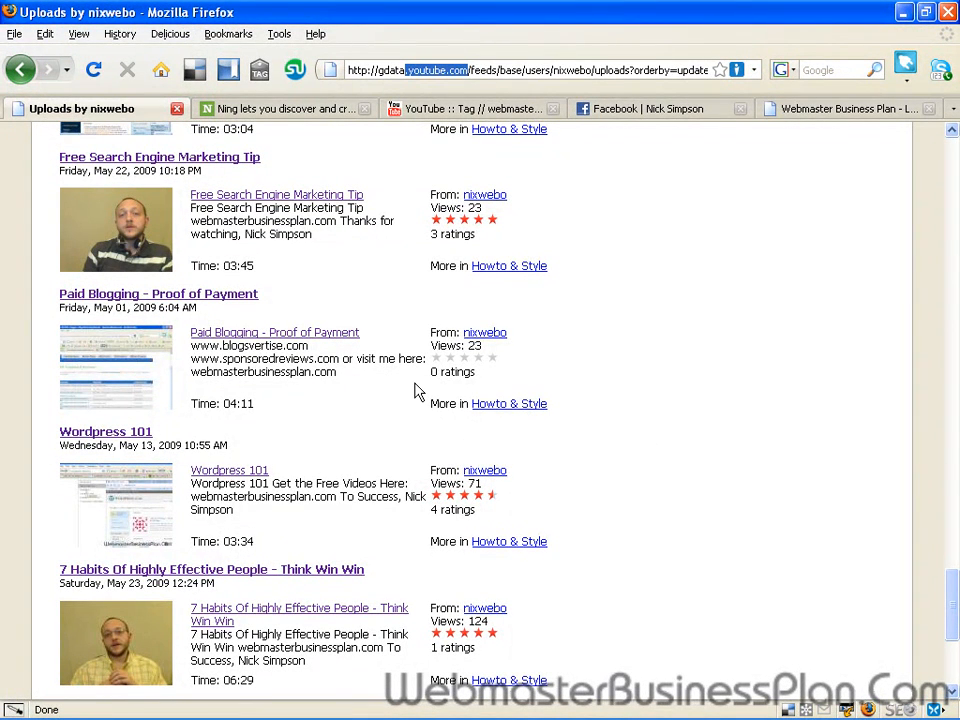
mouse_move(446, 390)
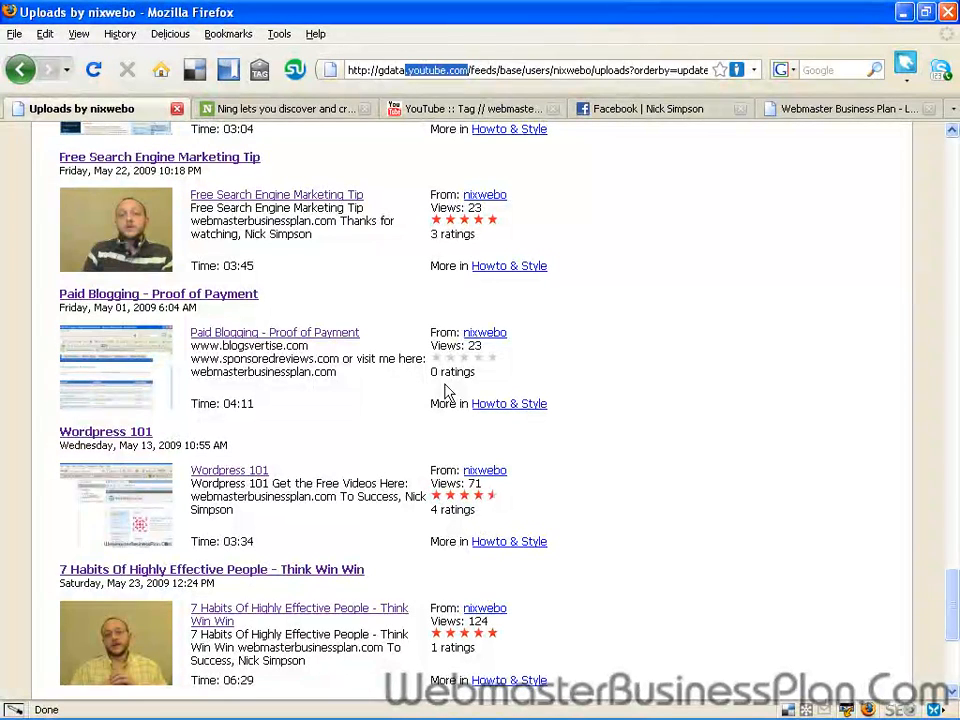
mouse_move(320, 432)
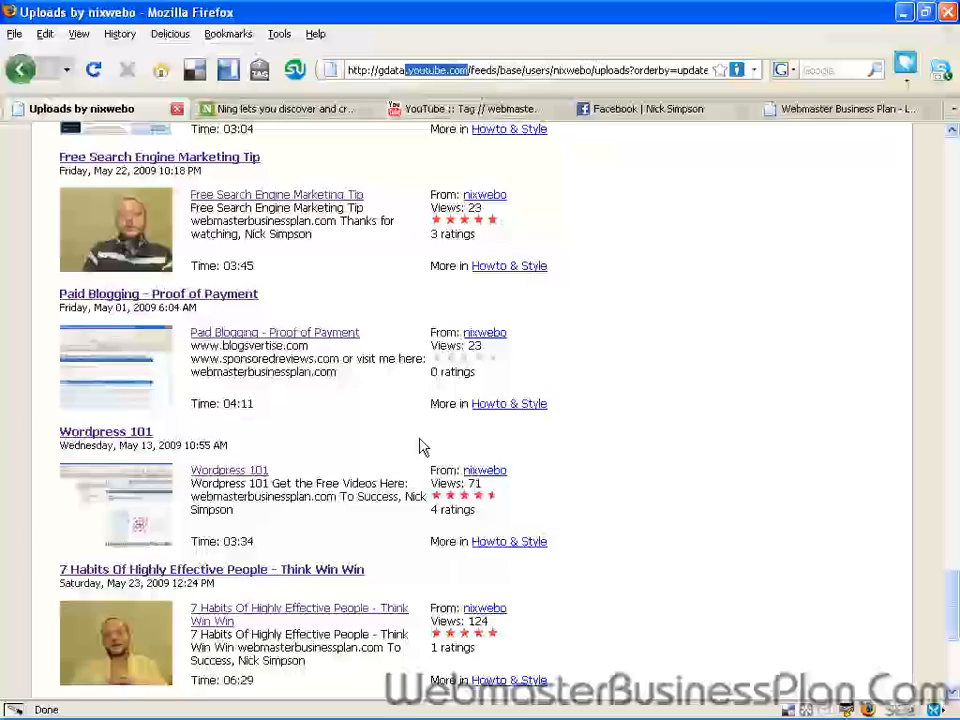
scroll("up", 3)
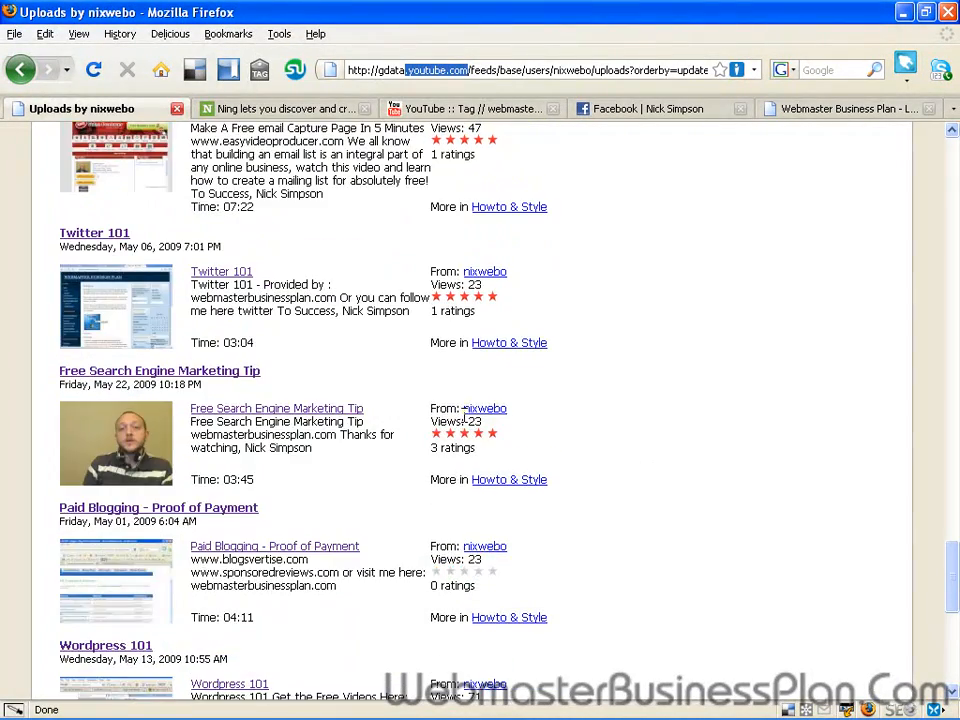
scroll("up", 3)
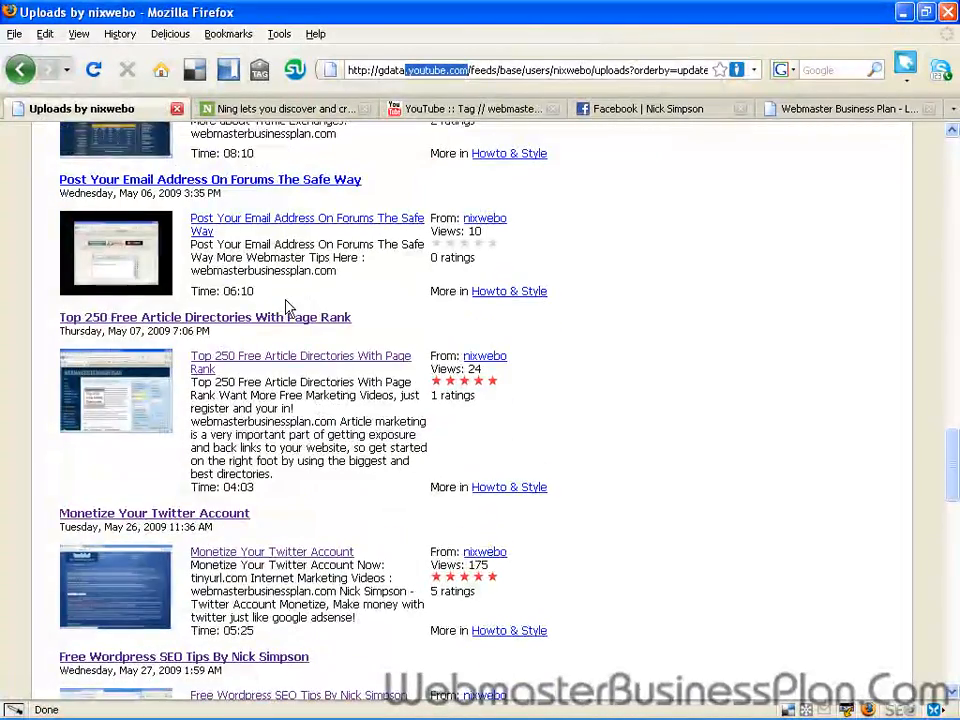
scroll("up", 3)
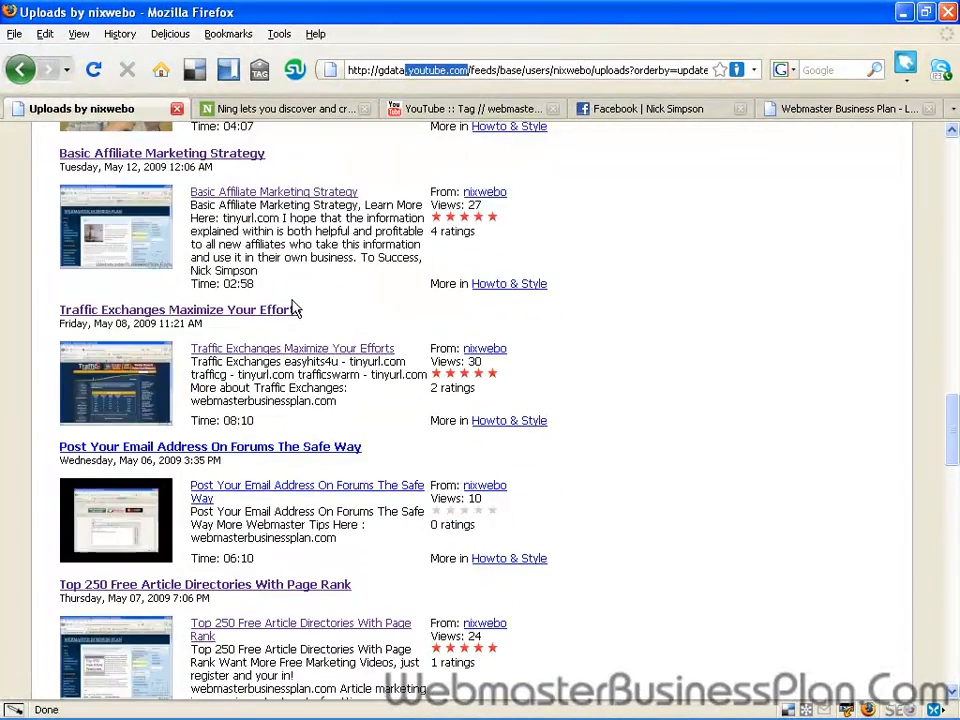
scroll("up", 3)
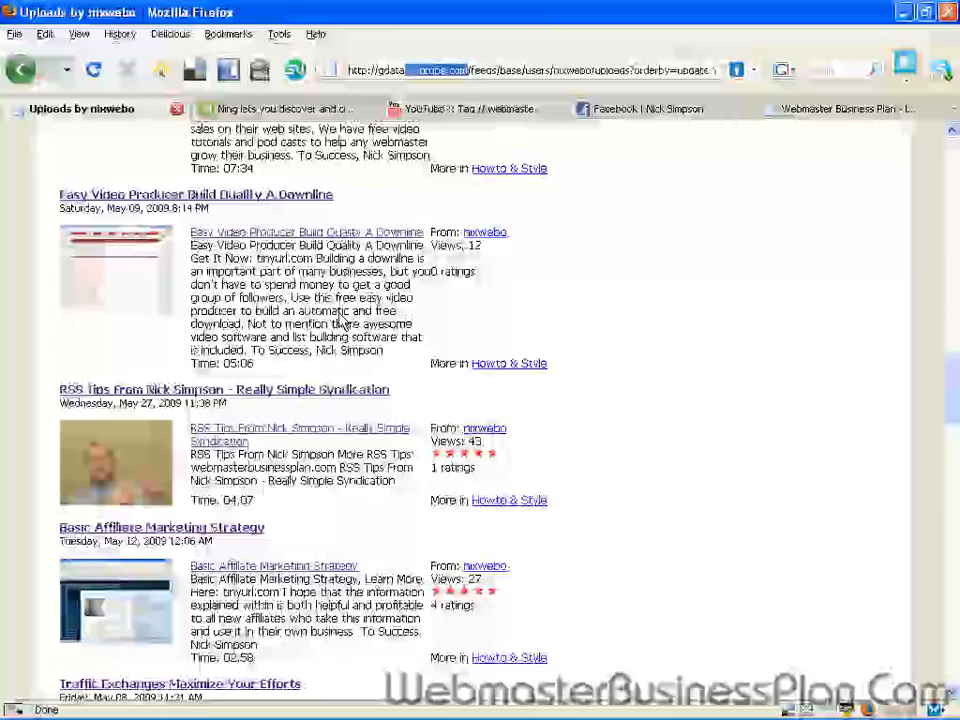
scroll("down", 3)
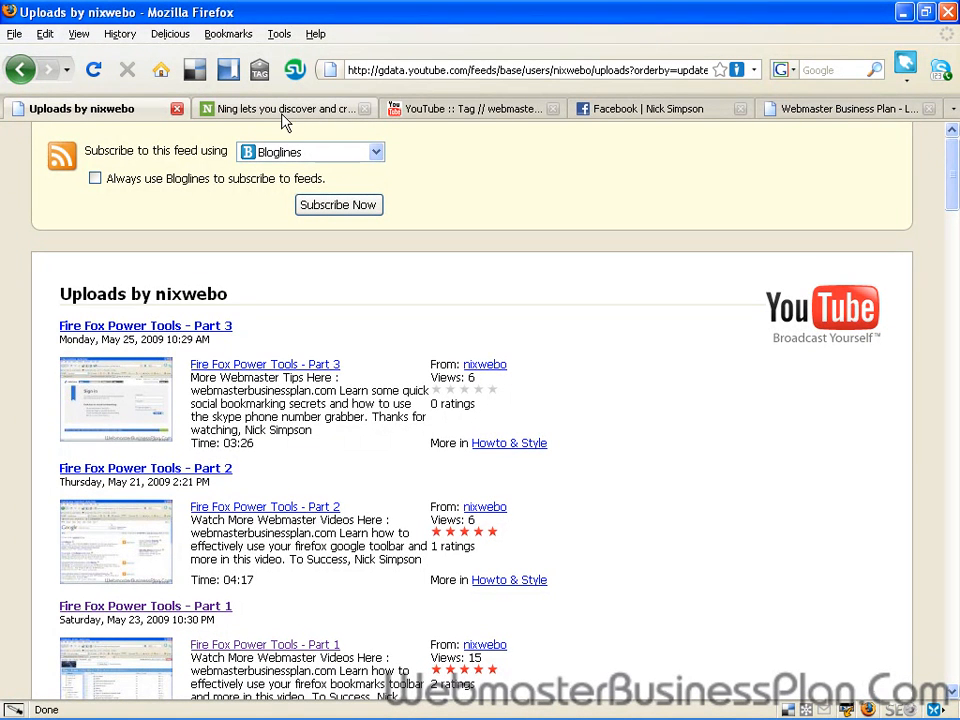
right_click(850, 108)
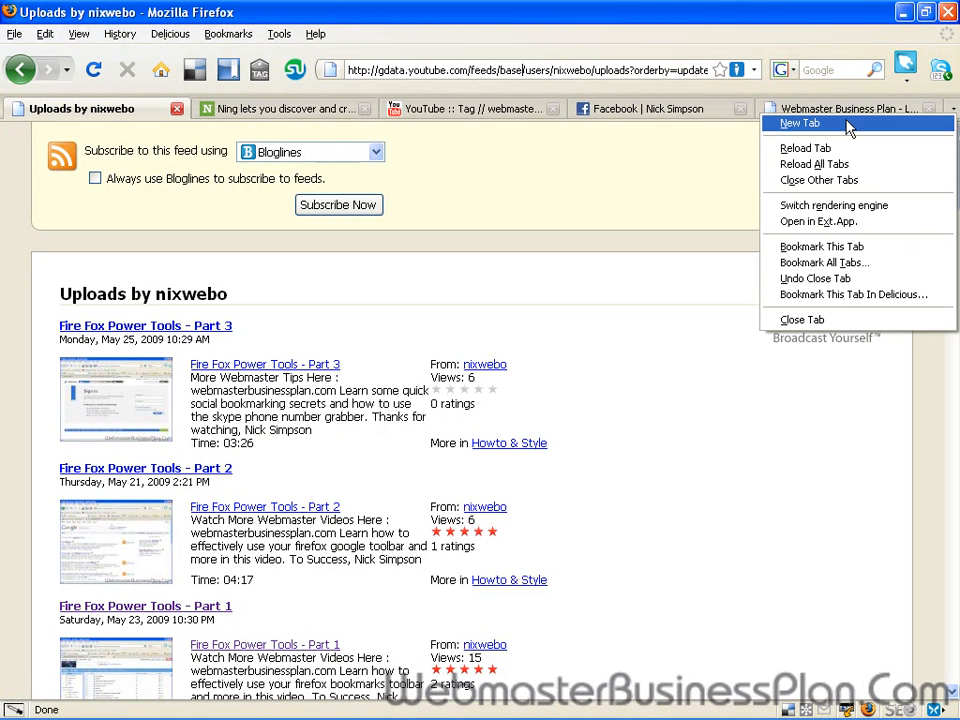
left_click(798, 124)
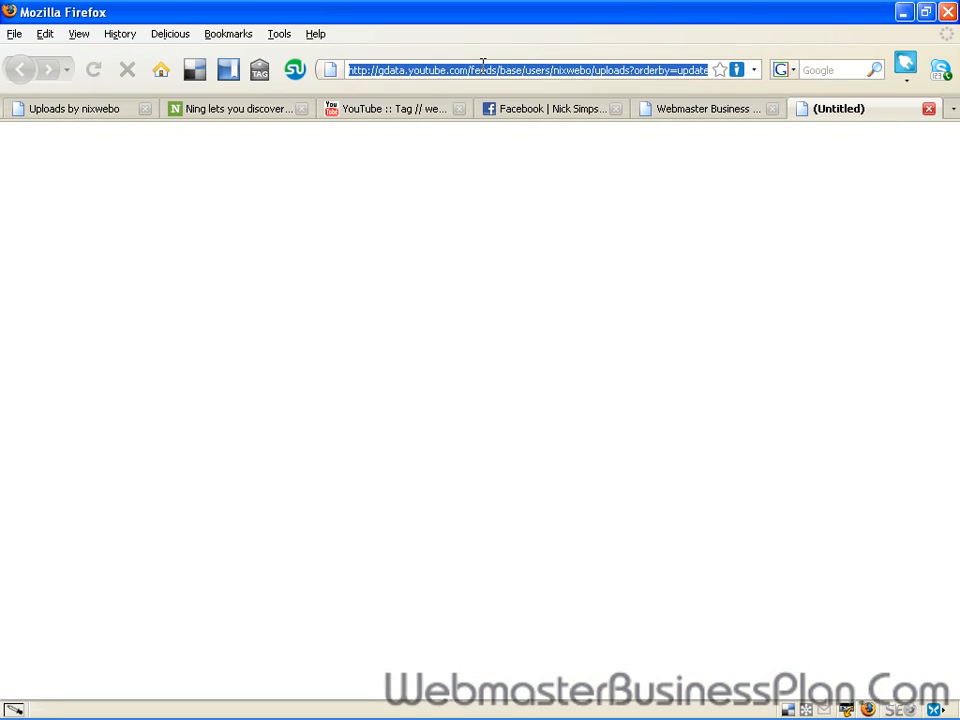
type("http://")
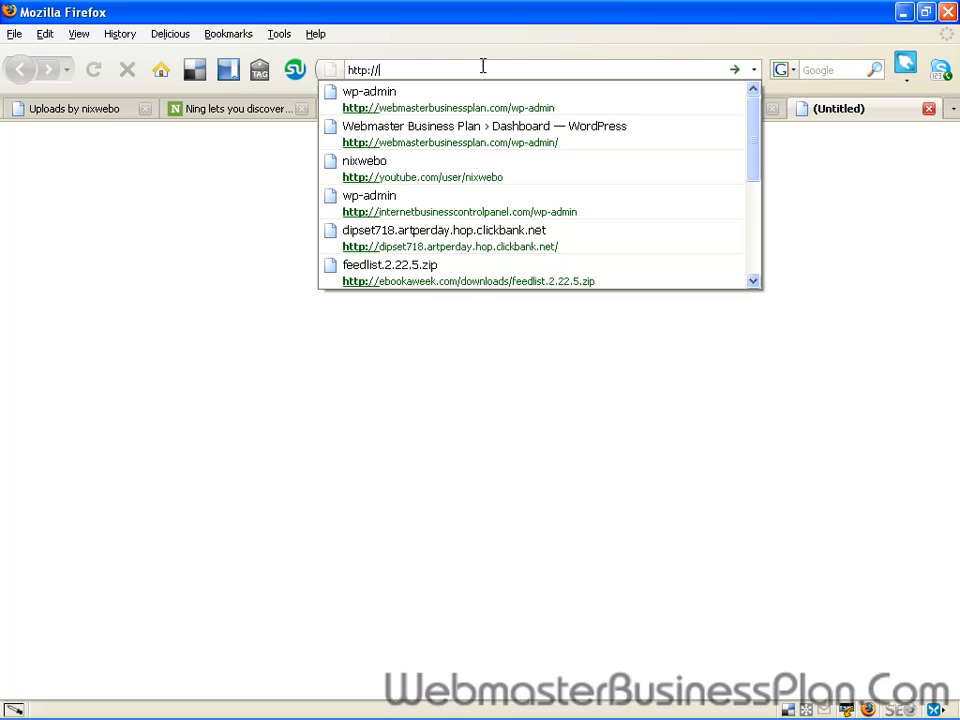
type("youb")
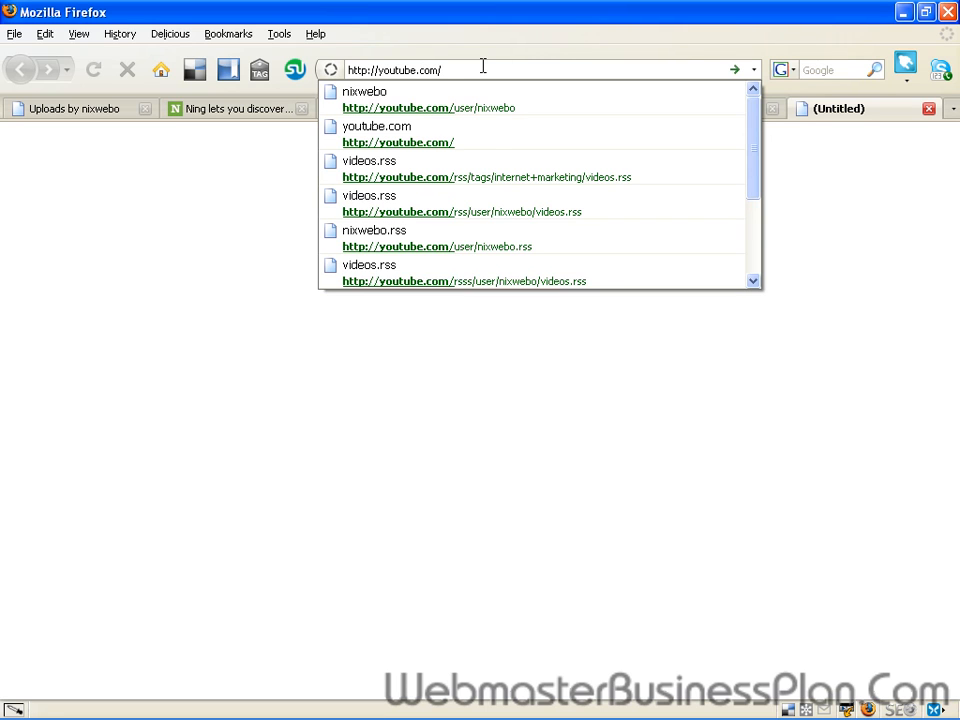
type("rss")
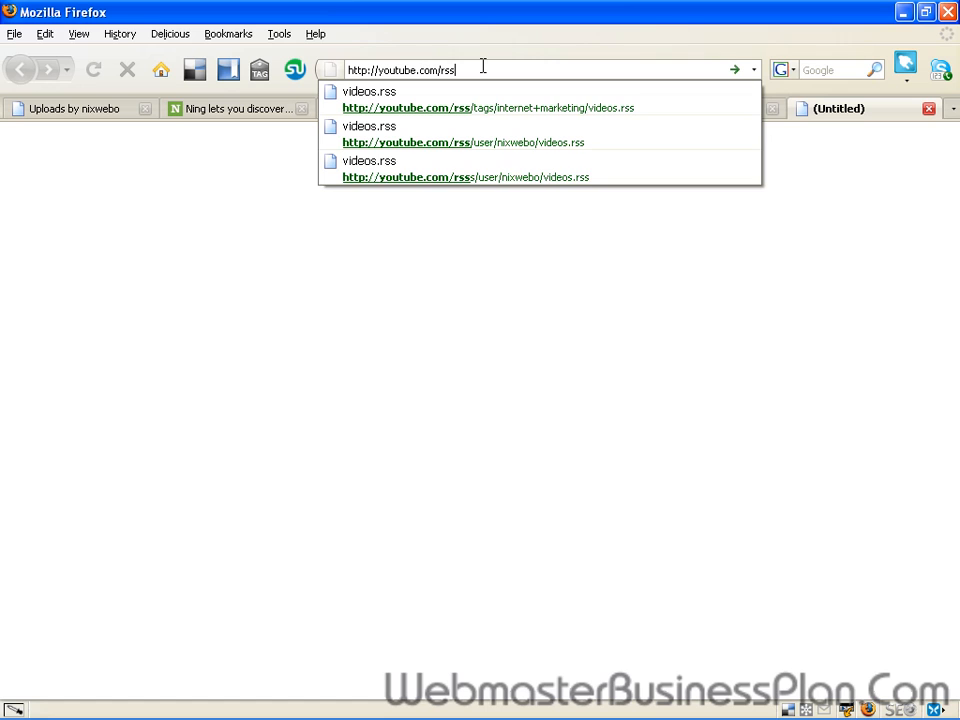
type("/user/")
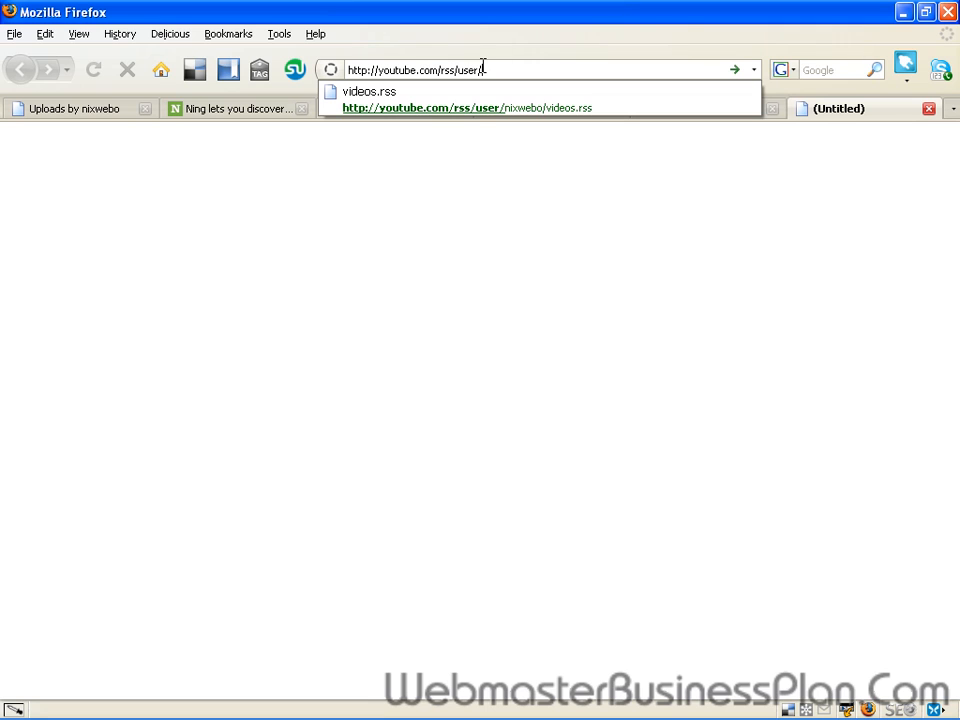
type("nixwebo")
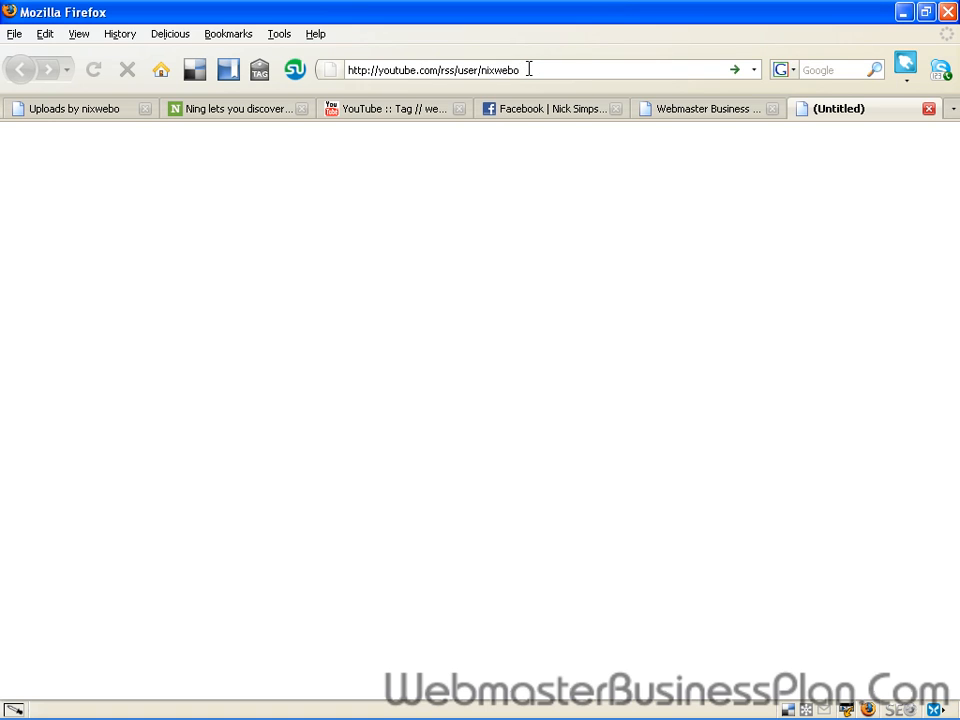
type("/")
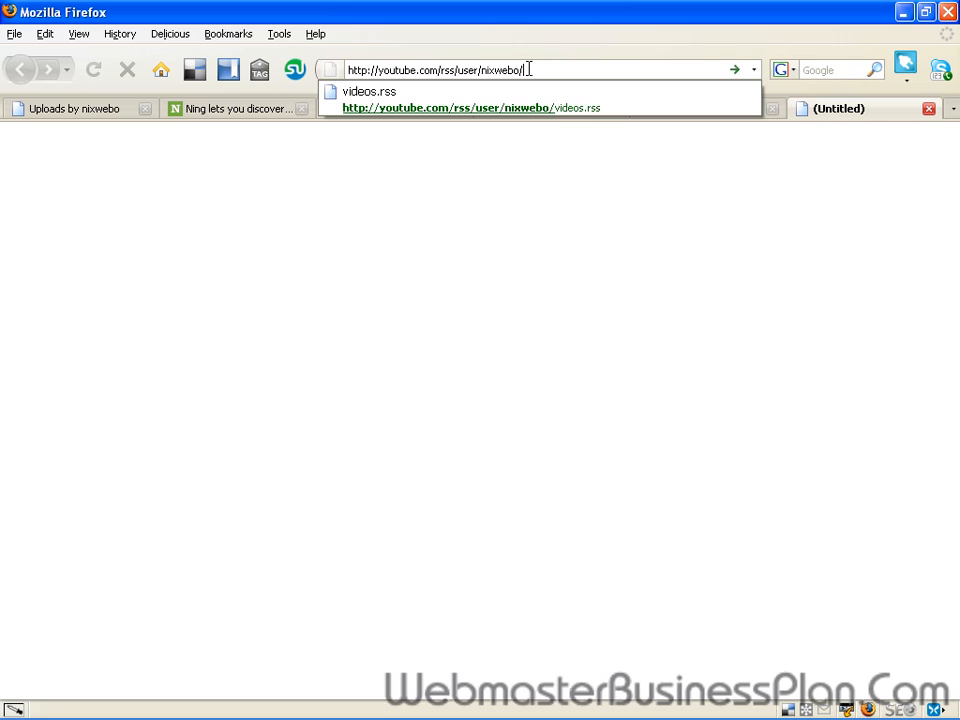
type("videos.rss")
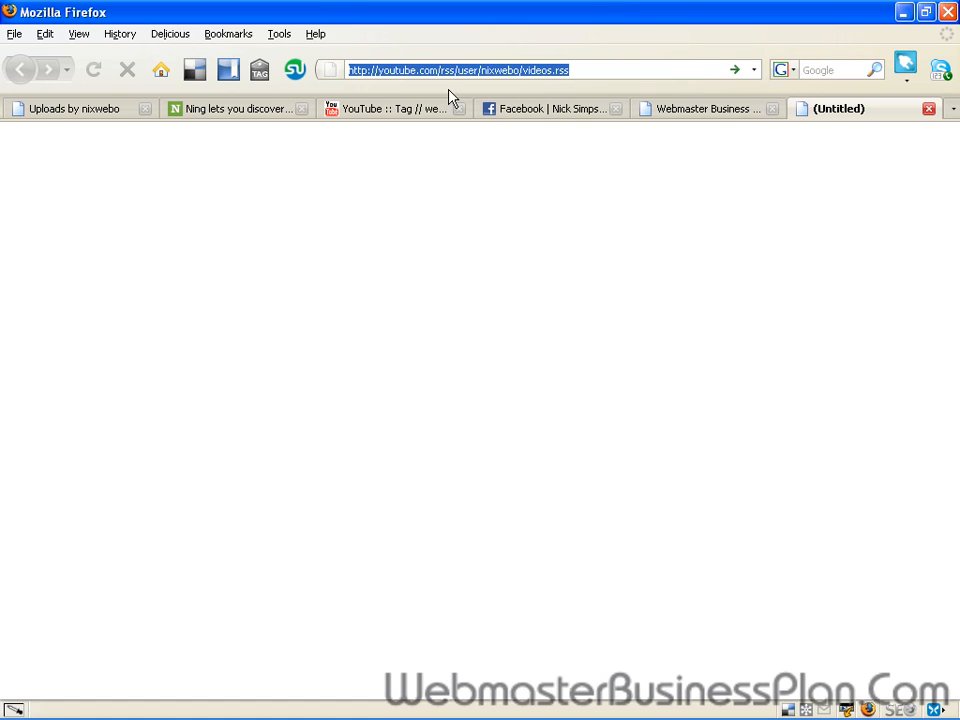
mouse_move(536, 84)
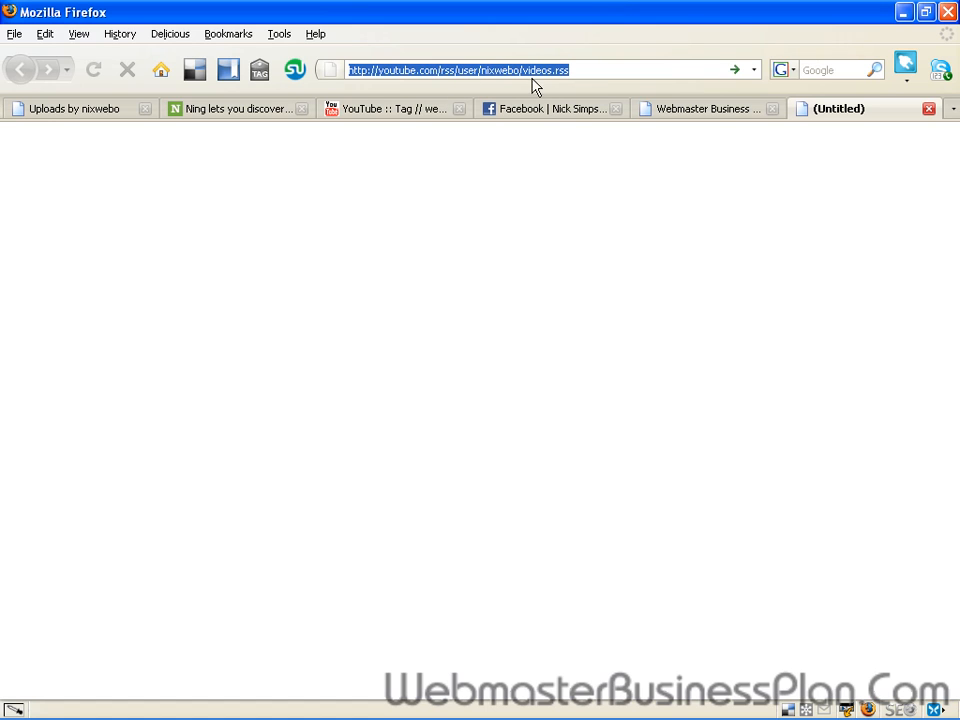
mouse_move(604, 72)
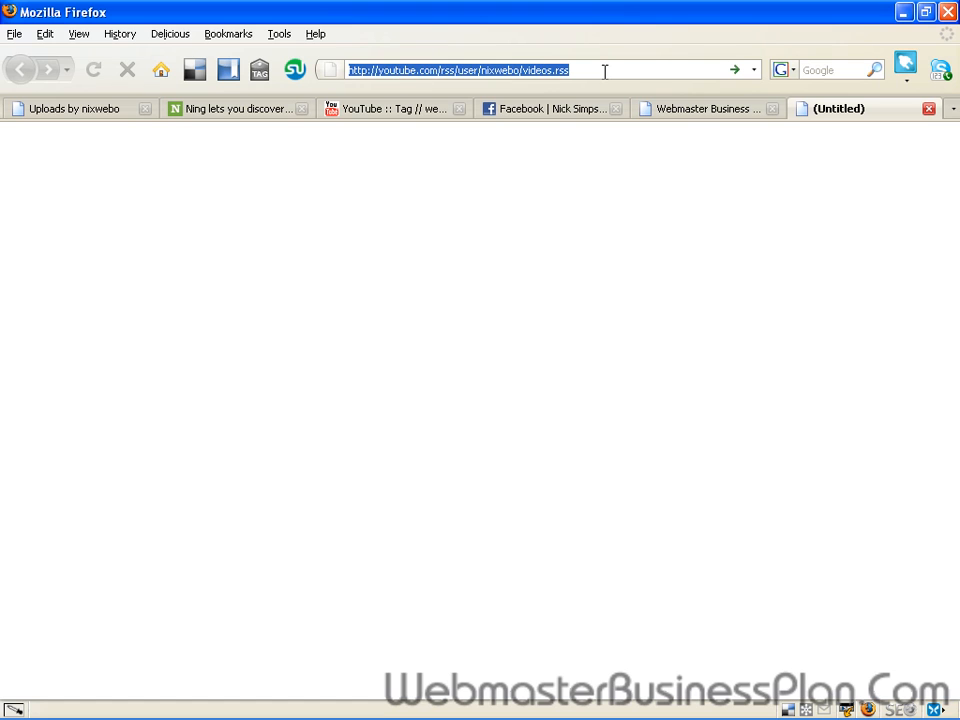
key("Return")
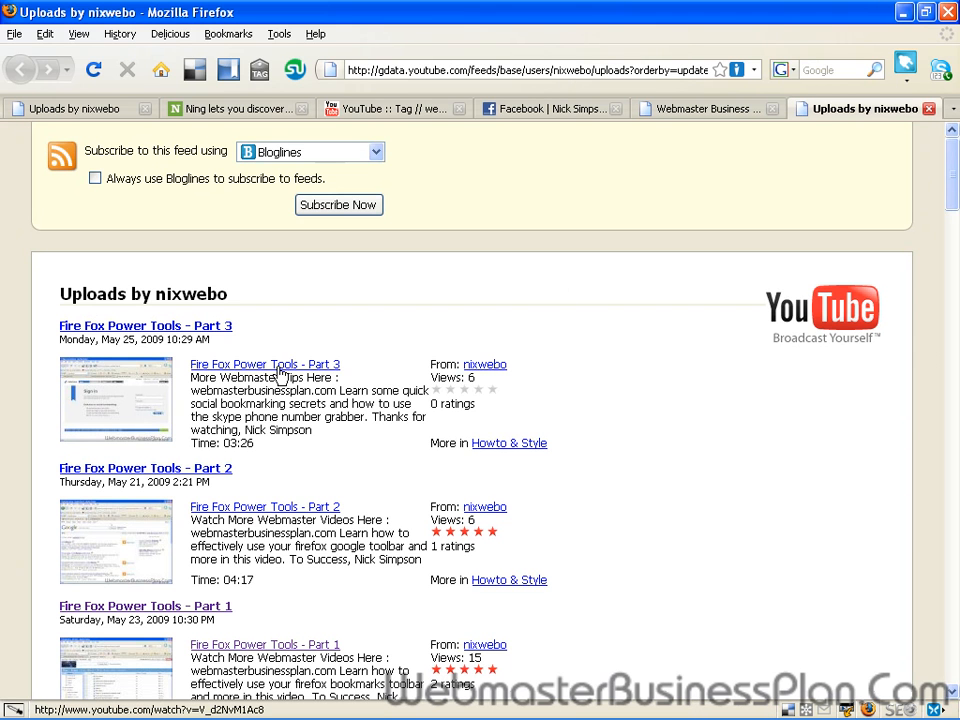
scroll("down", 3)
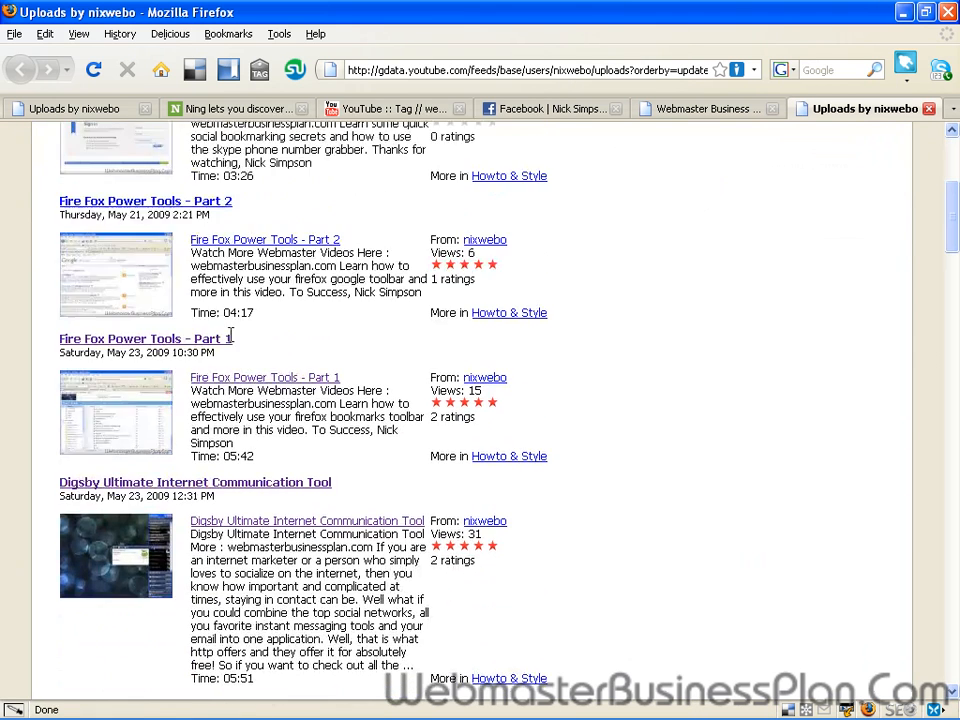
scroll("up", 3)
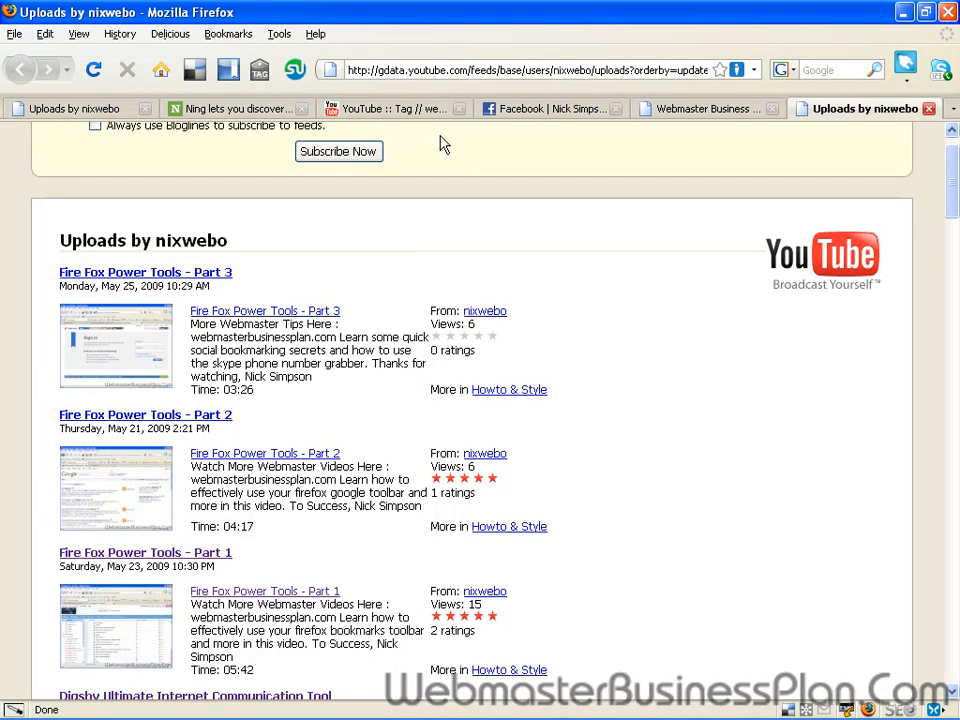
scroll("up", 3)
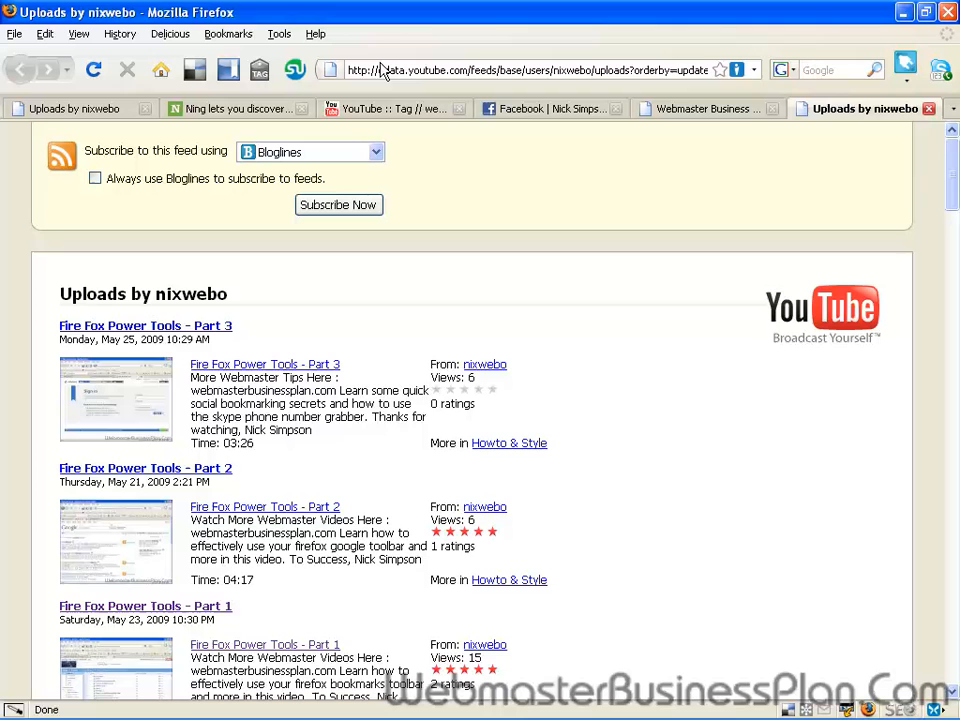
left_click(390, 108)
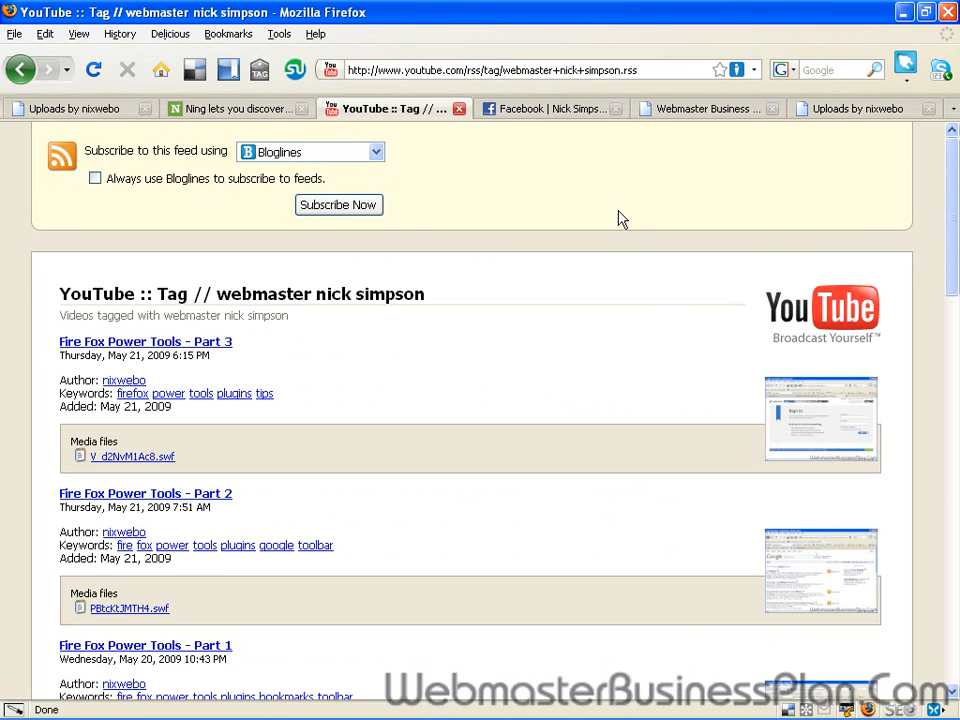
mouse_move(650, 90)
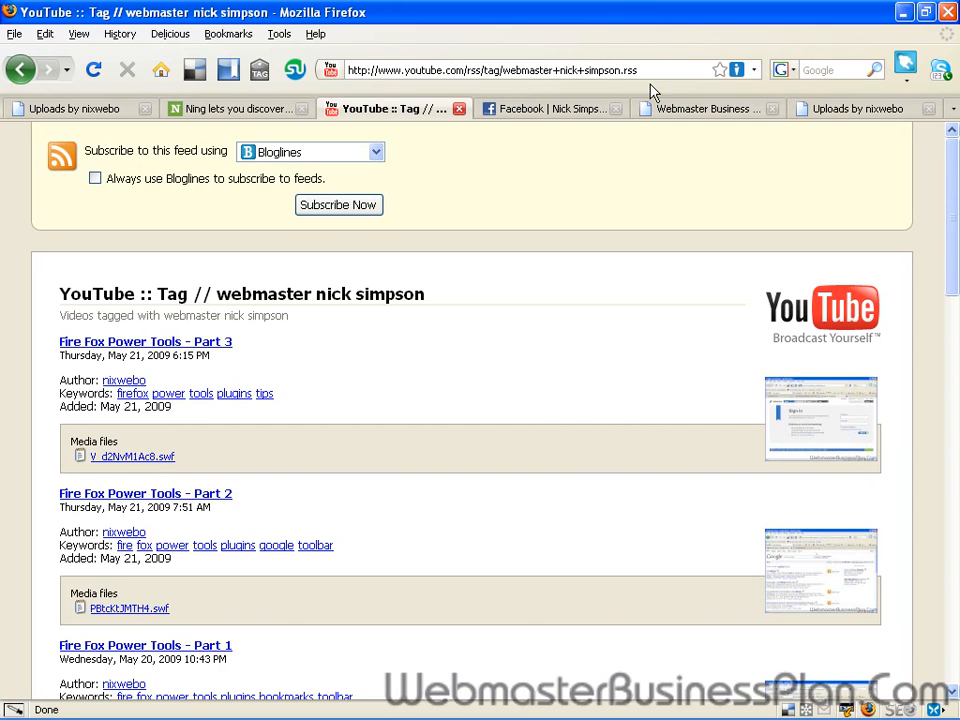
mouse_move(576, 56)
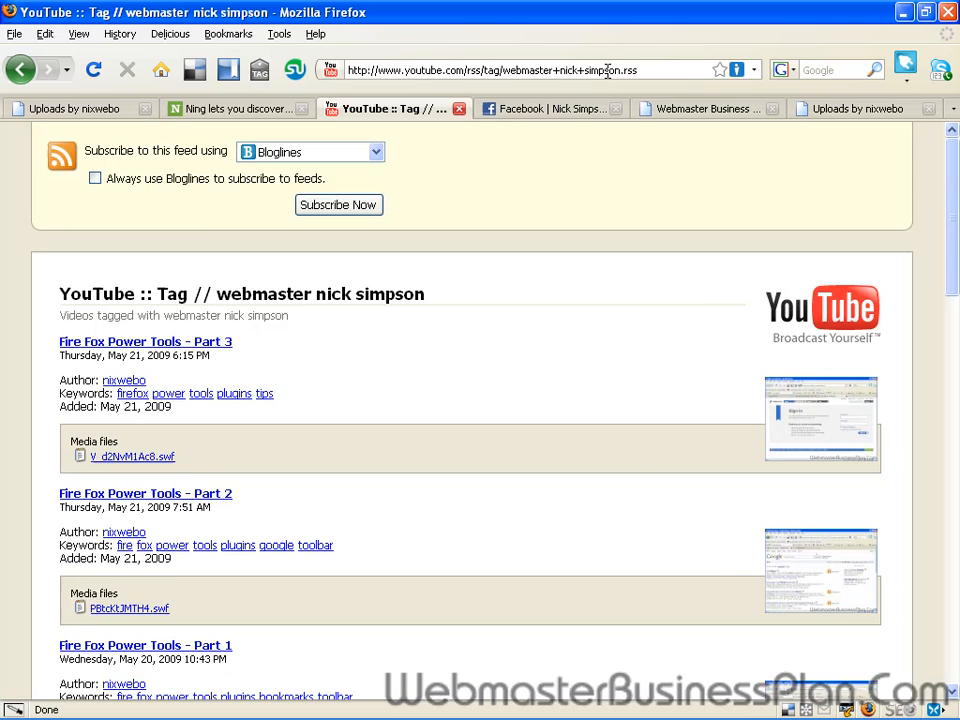
scroll("down", 3)
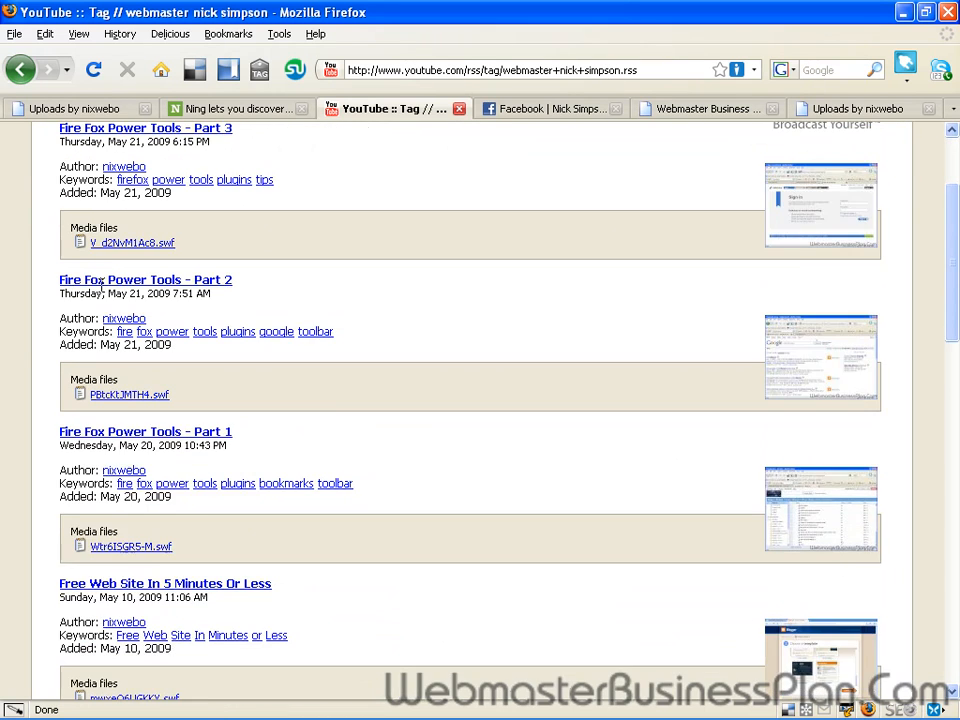
scroll("down", 3)
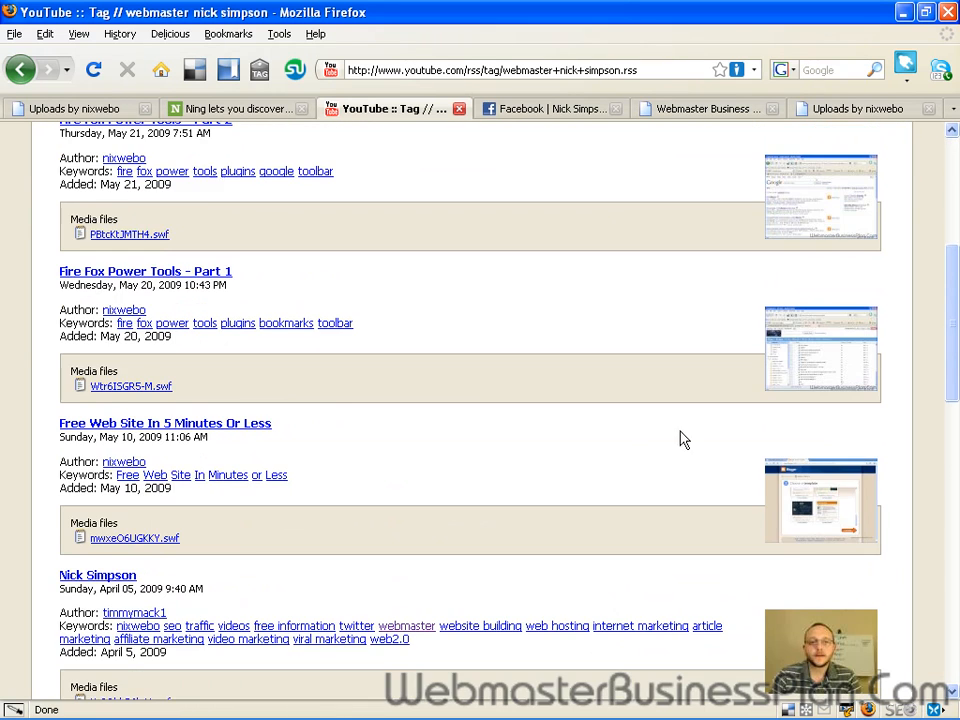
scroll("down", 3)
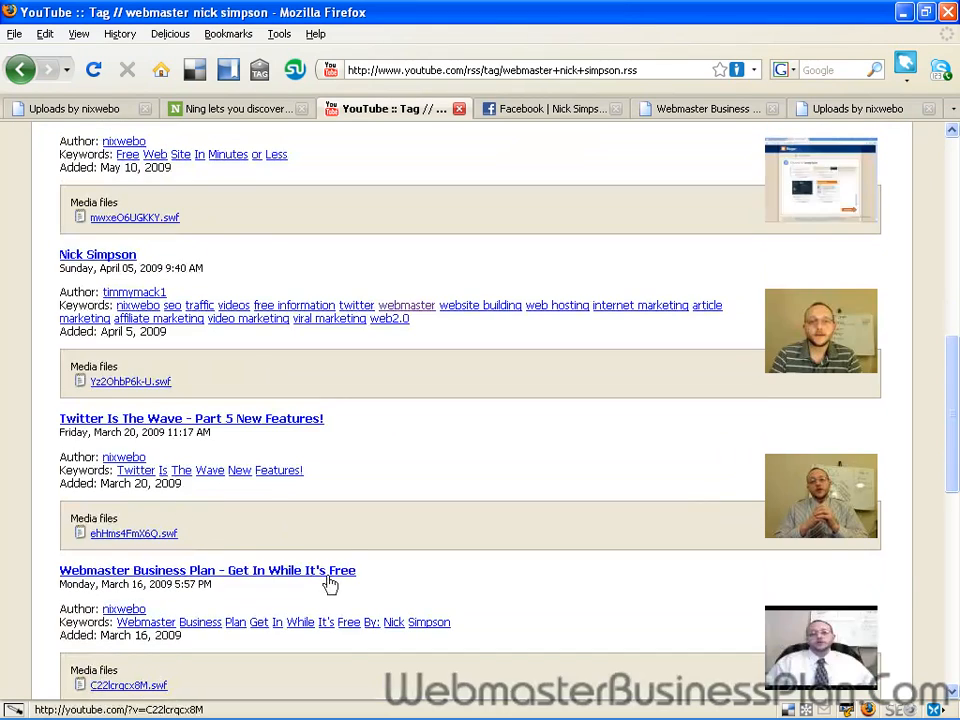
scroll("up", 3)
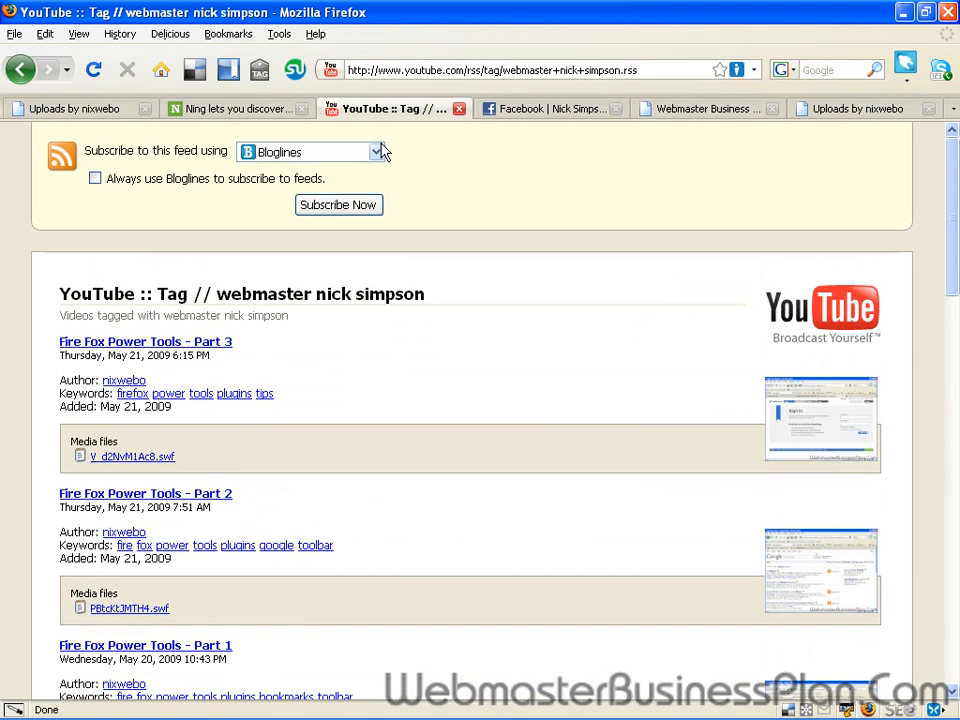
left_click(500, 70)
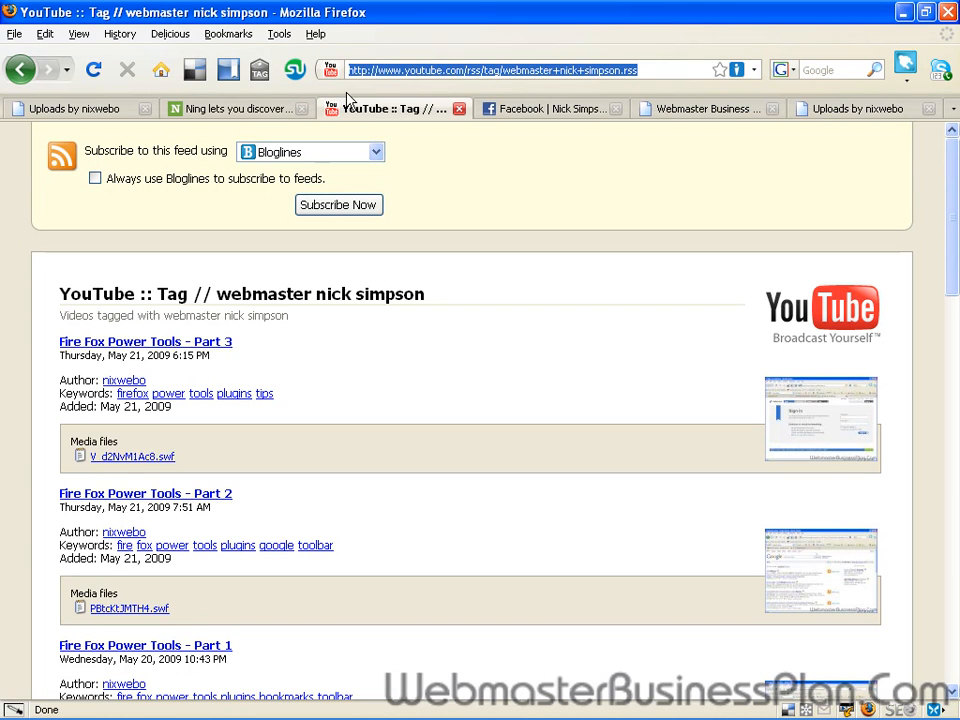
left_click(550, 108)
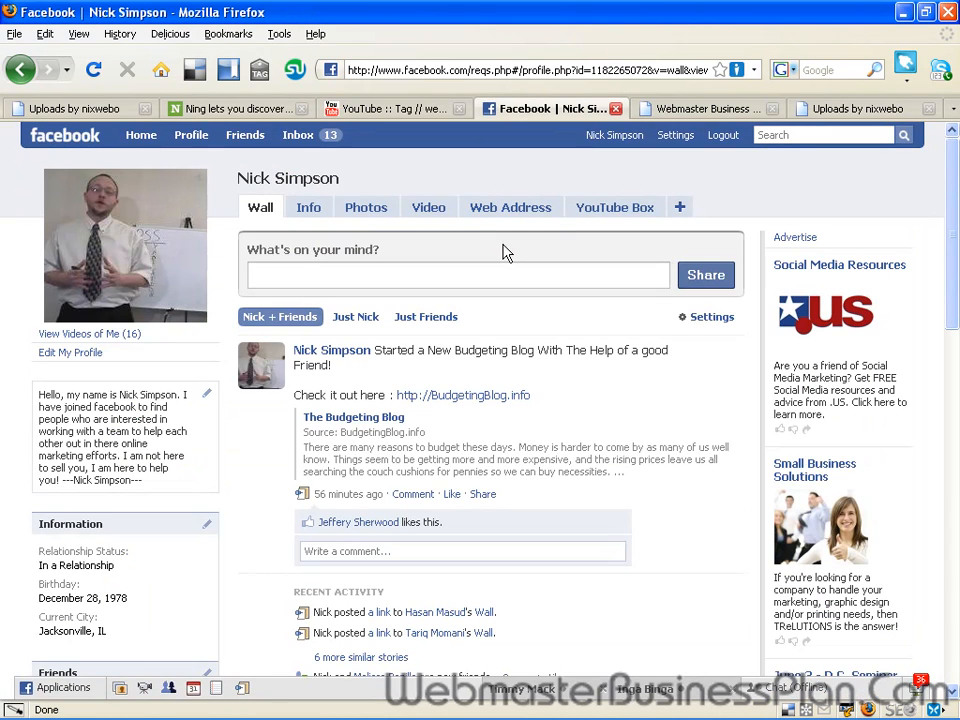
- Check the Facebook wall's story import settings, glance at the tag feed, then move to the Ning home page
left_click(704, 316)
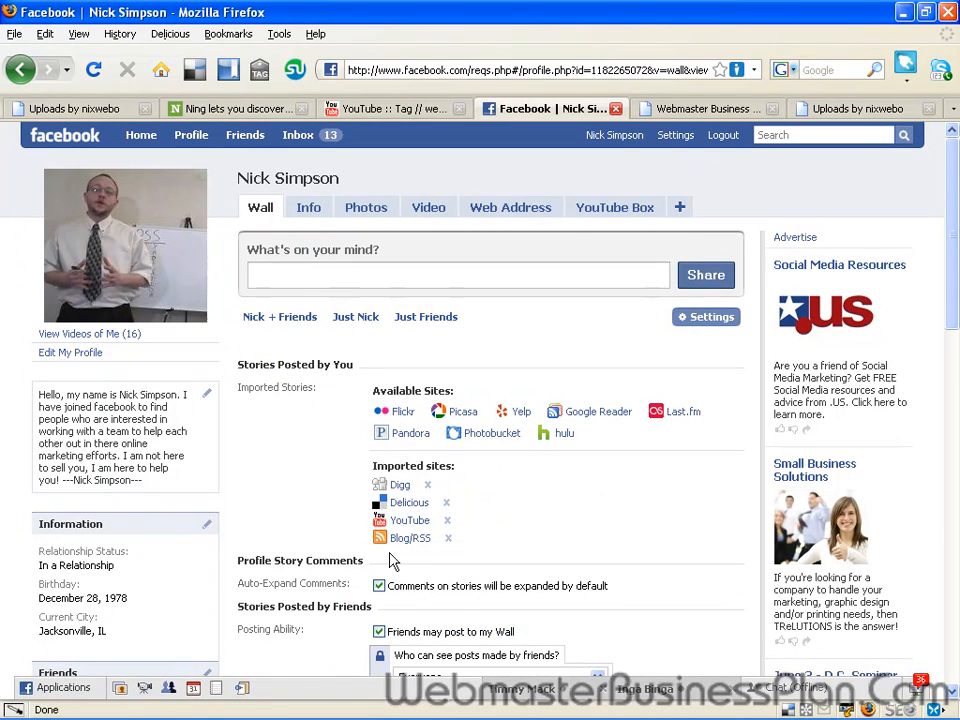
mouse_move(410, 538)
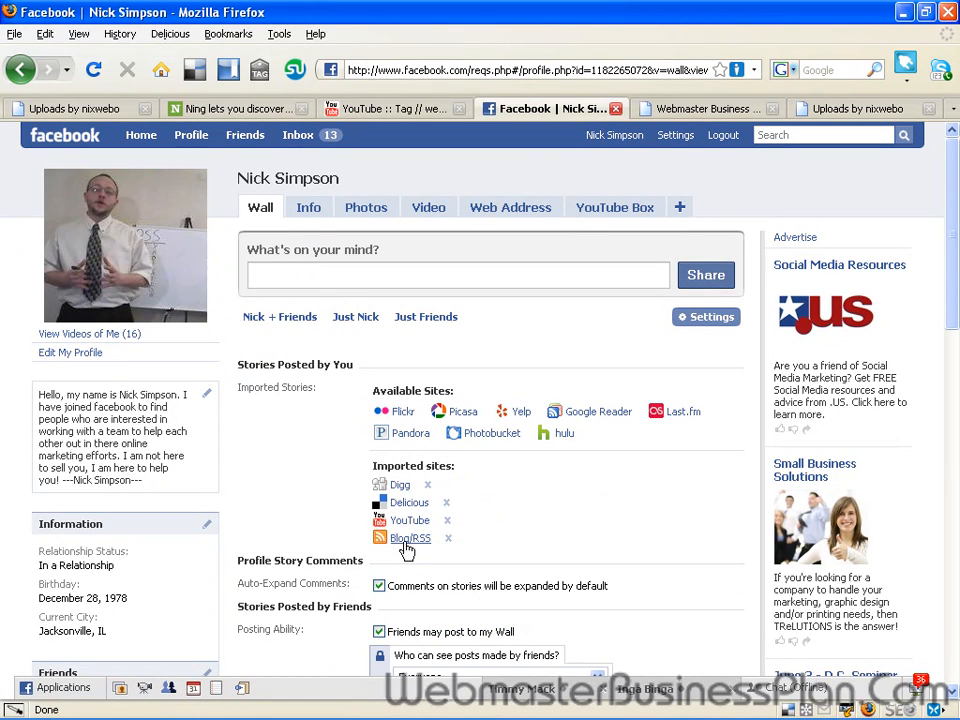
left_click(676, 136)
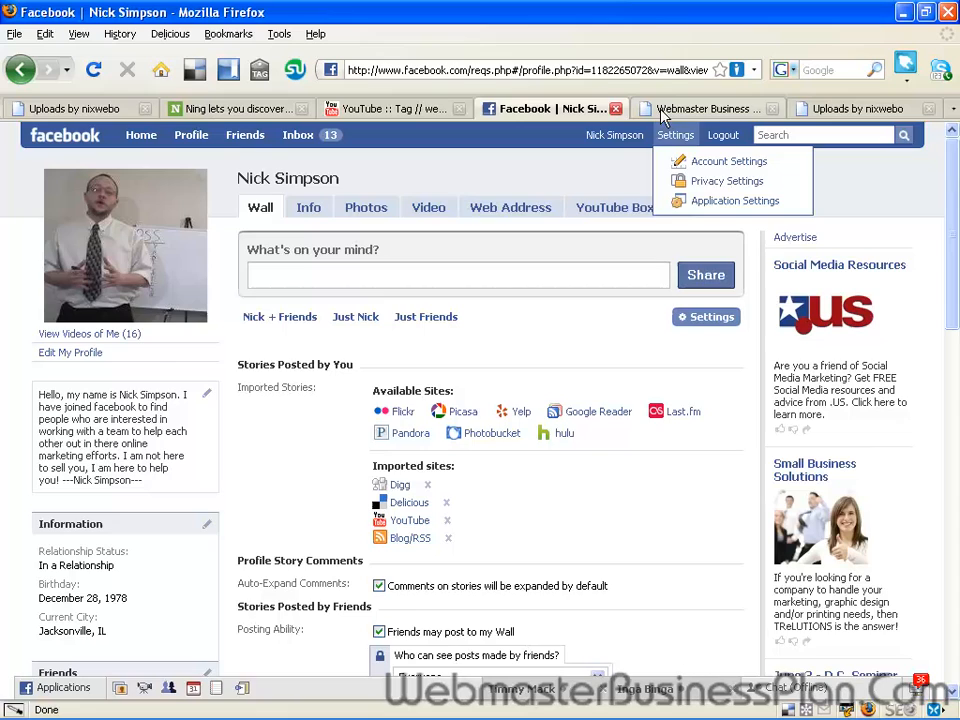
left_click(390, 108)
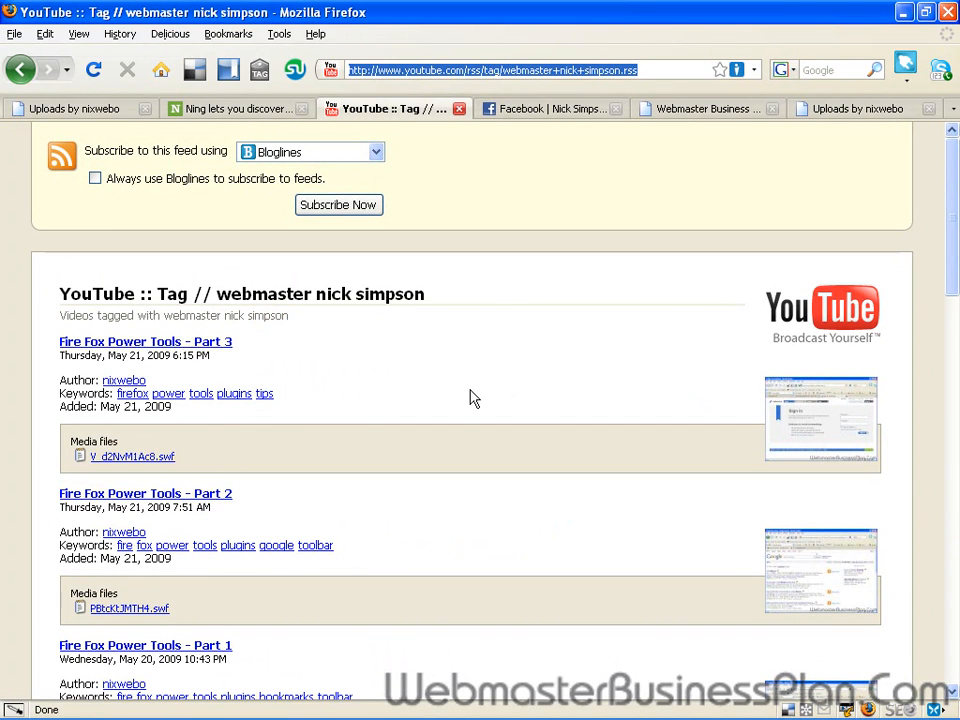
mouse_move(430, 246)
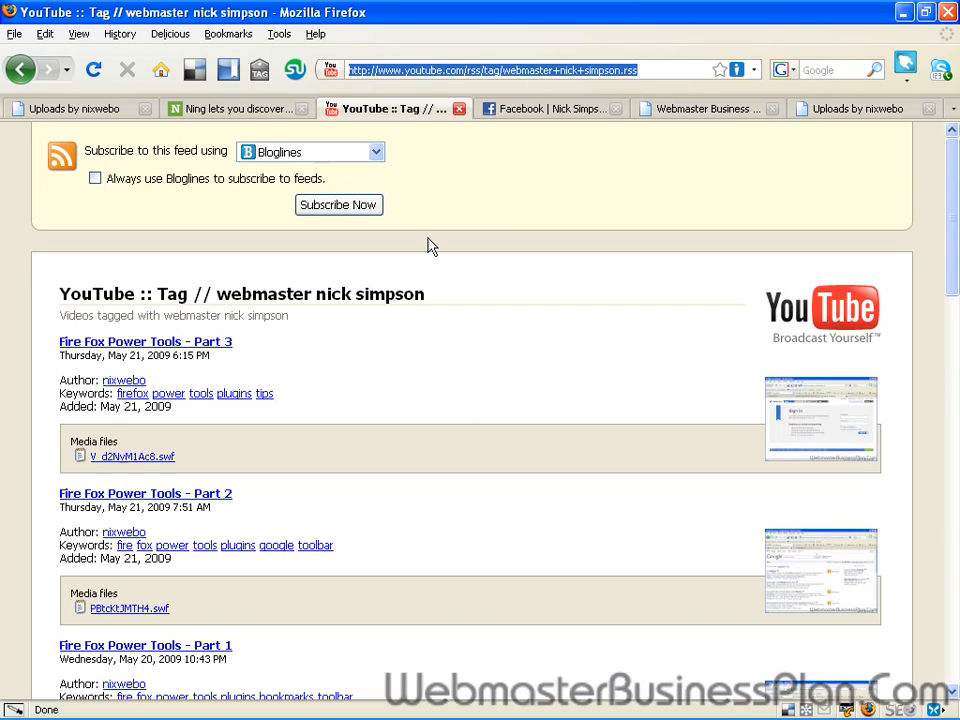
mouse_move(524, 118)
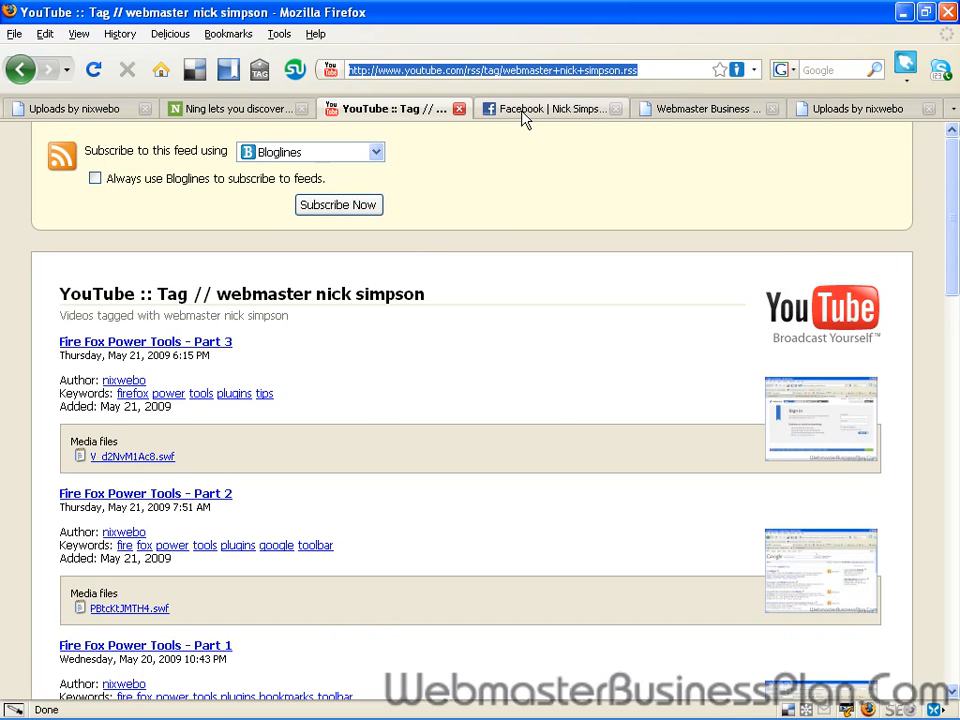
left_click(550, 108)
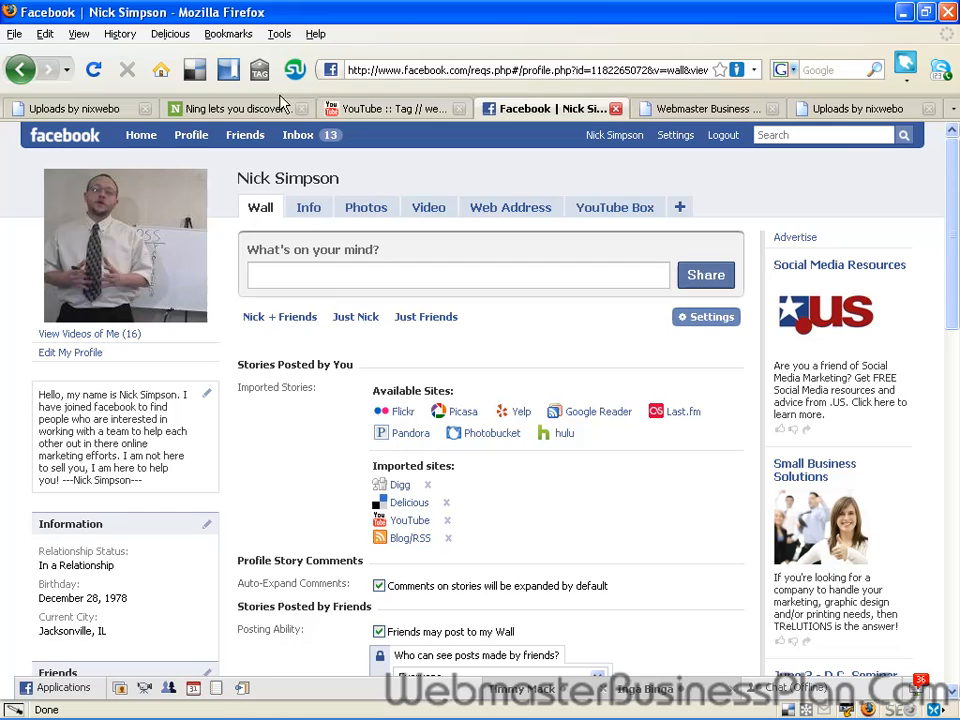
left_click(236, 108)
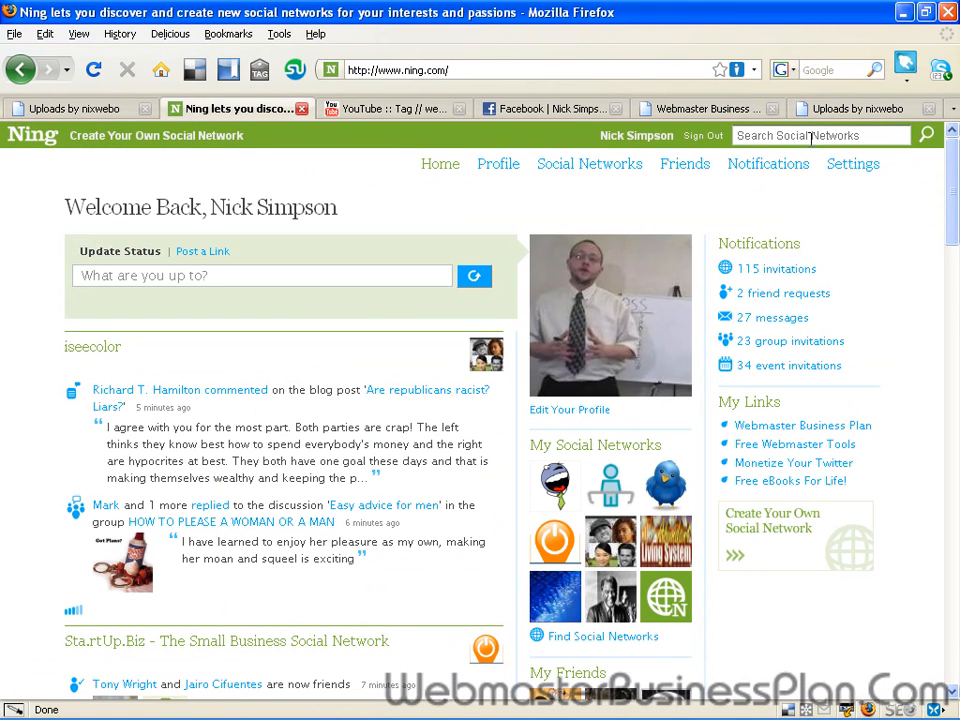
- Search Ning for 'webmaster tools' and enter the Web Master Tools social network
type("webmaster tools")
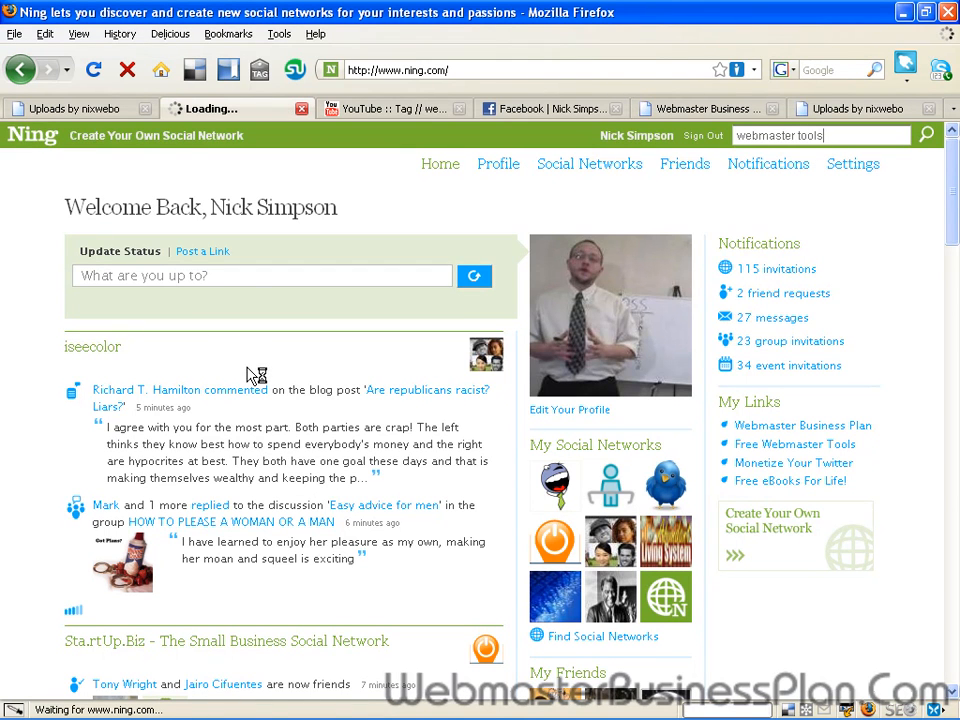
mouse_move(48, 280)
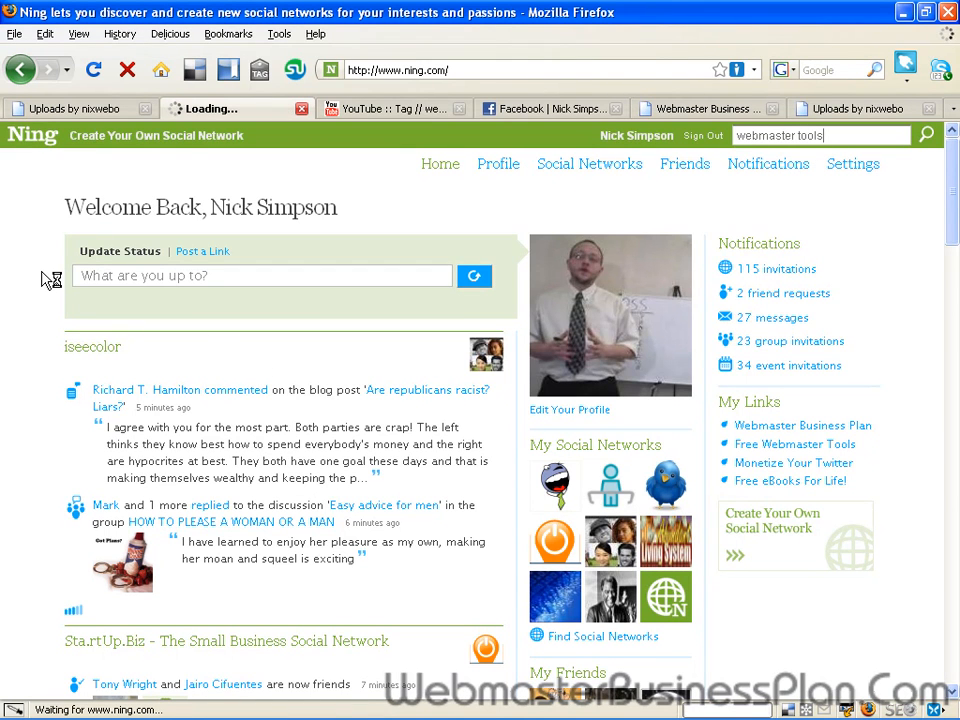
mouse_move(144, 368)
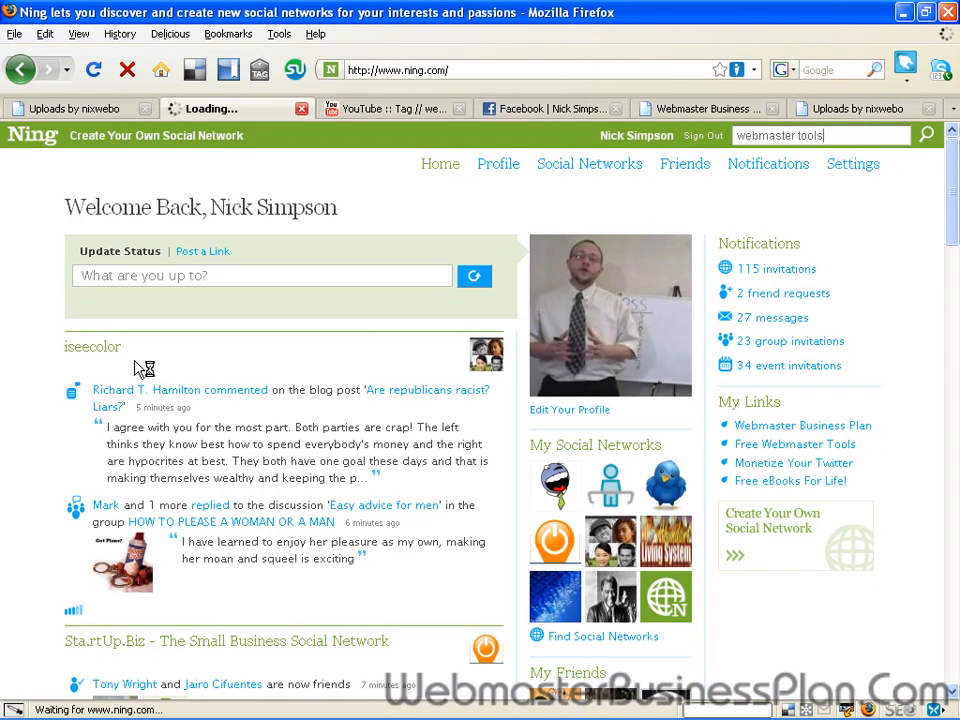
left_click(924, 136)
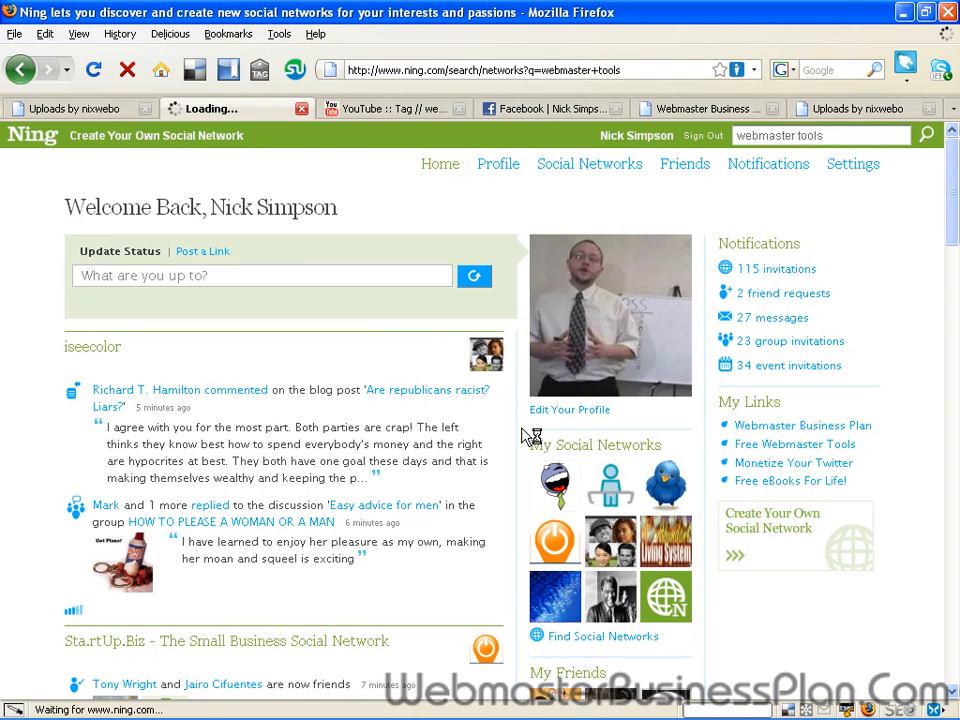
left_click(924, 136)
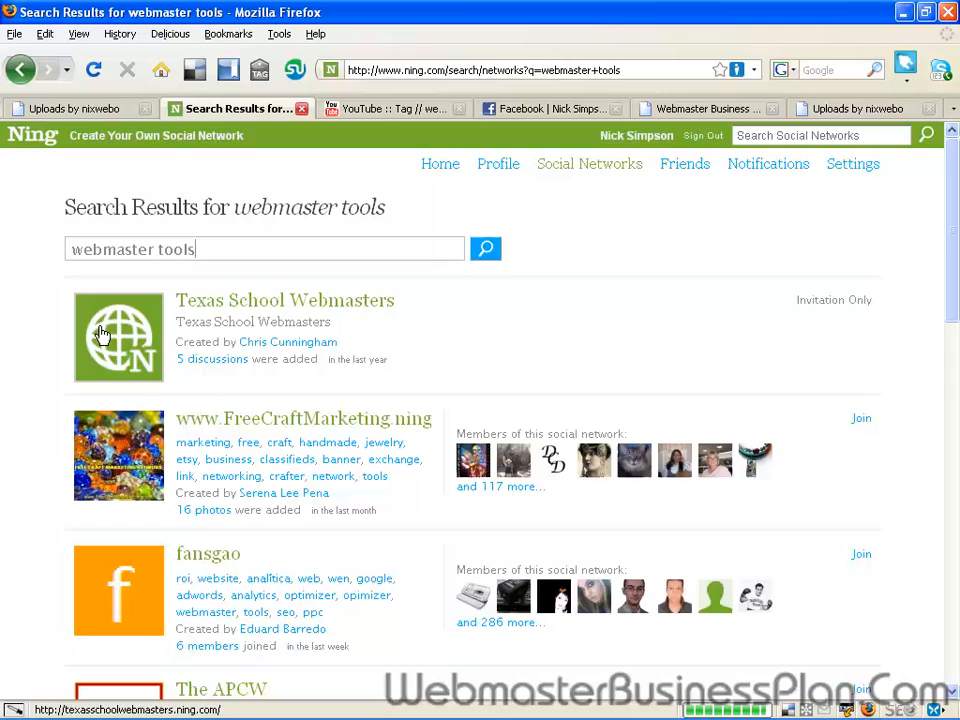
scroll("down", 3)
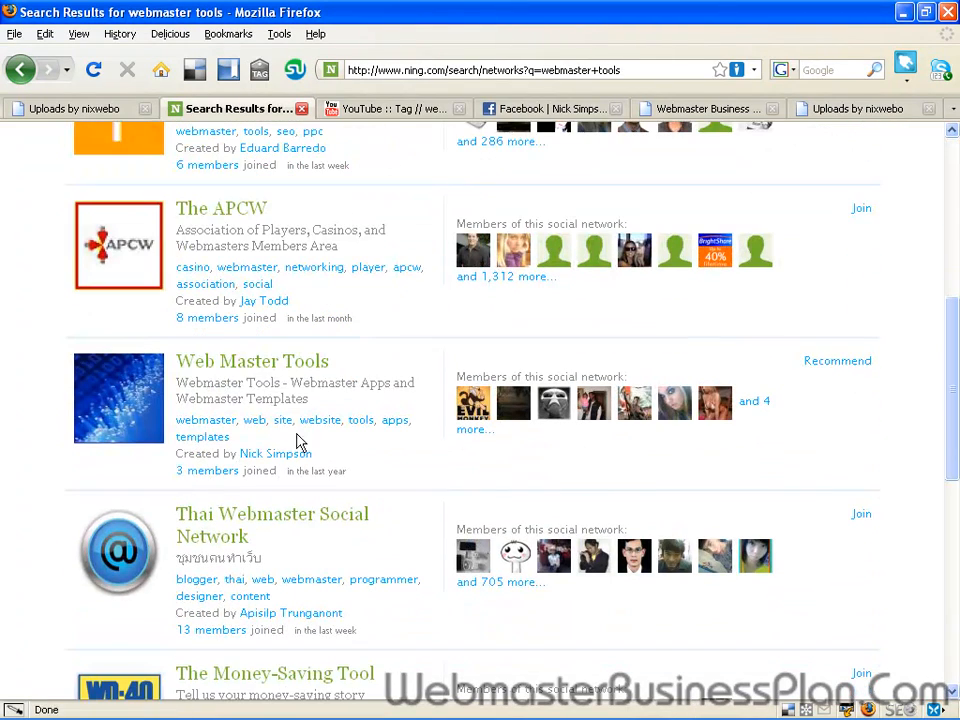
left_click(252, 360)
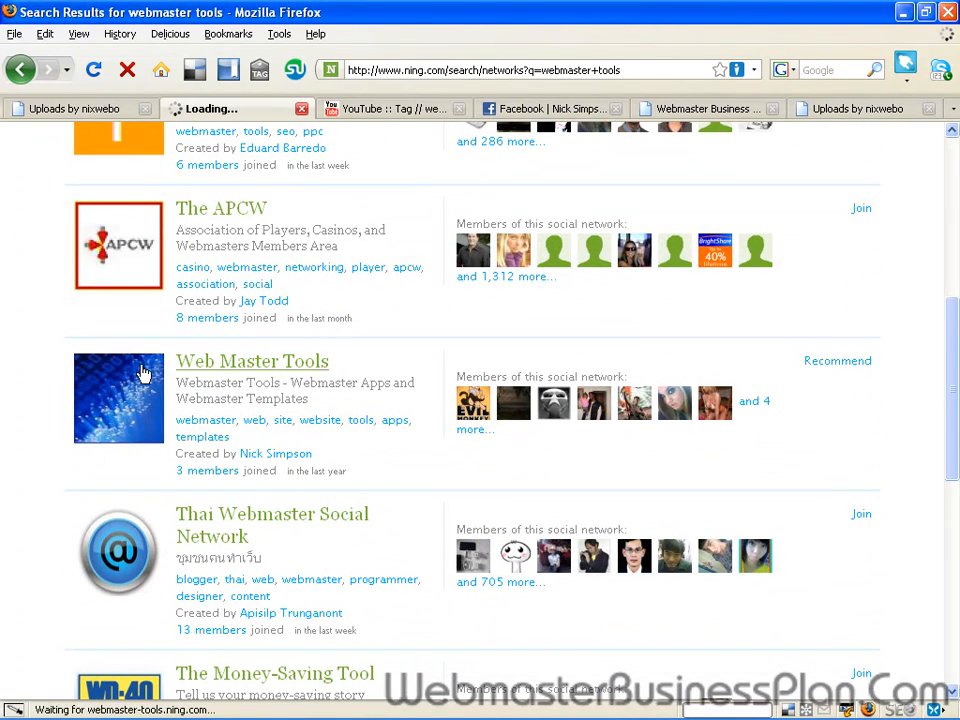
left_click(252, 360)
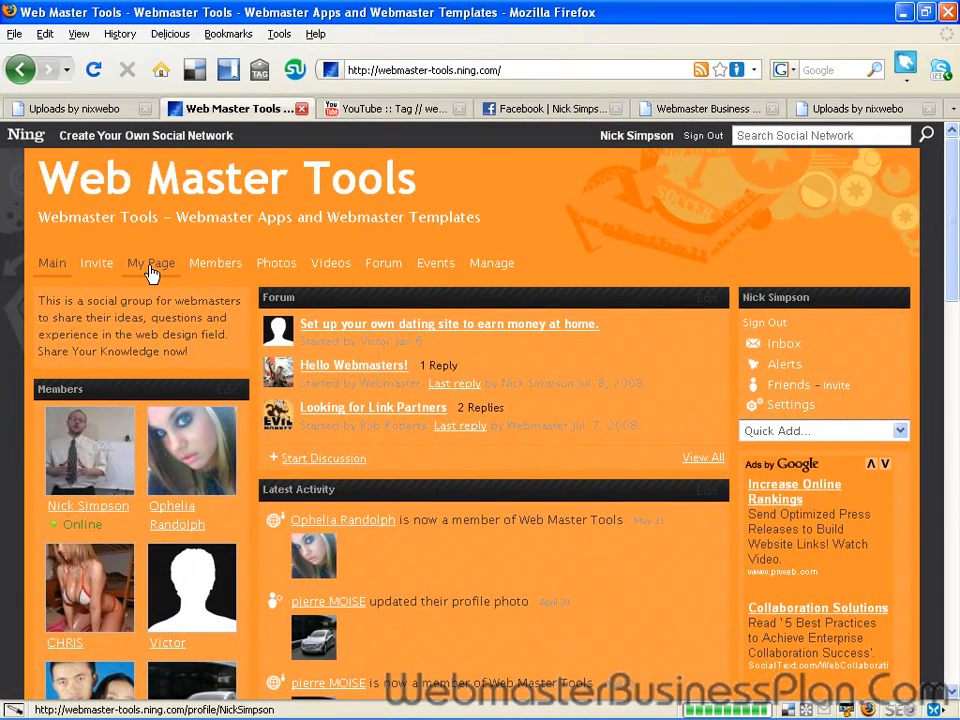
- Go to My Page on the network and scroll the sidebar down to the empty RSS box
left_click(152, 264)
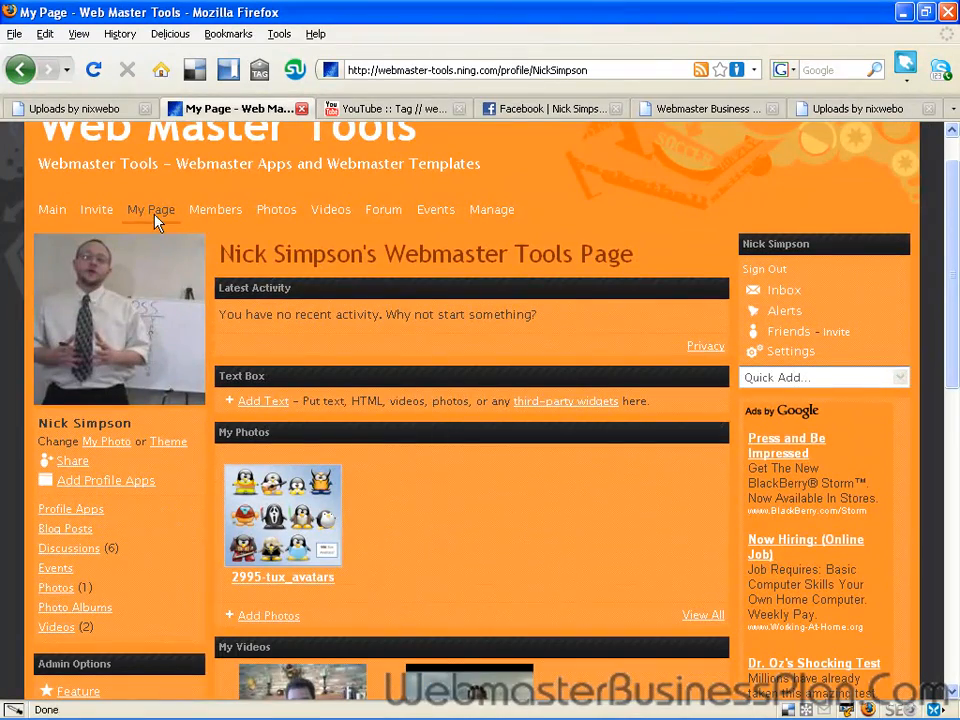
scroll("down", 3)
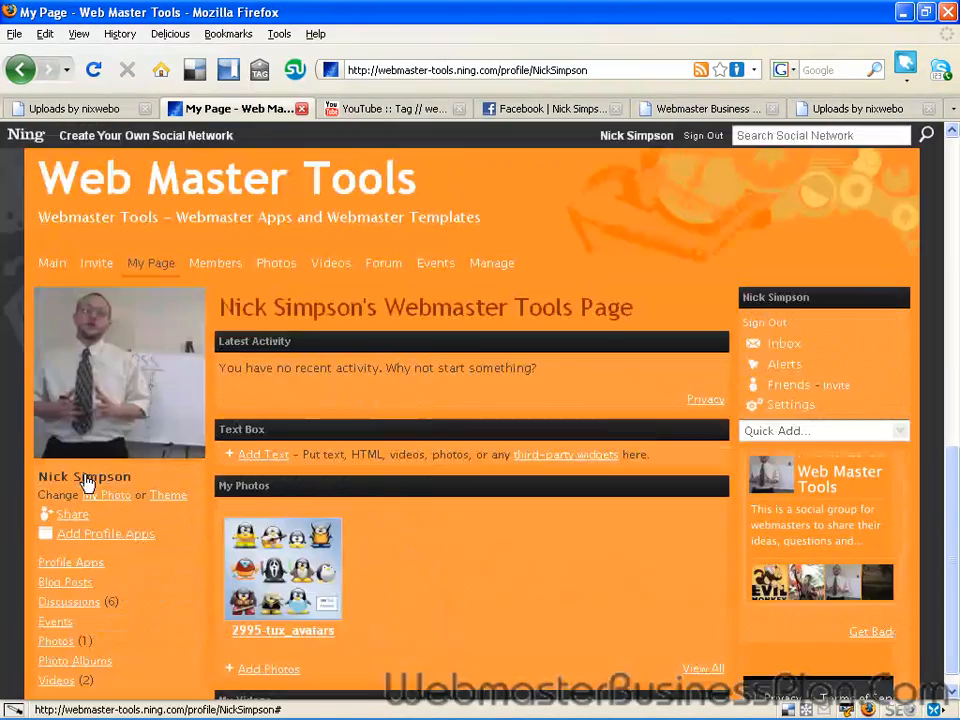
scroll("down", 3)
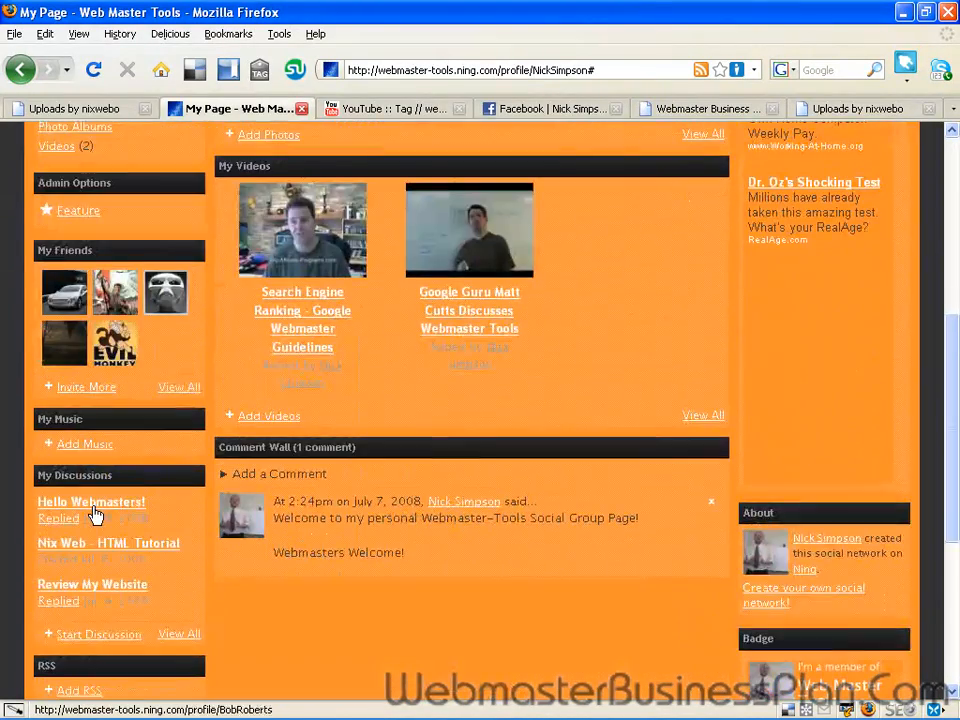
scroll("down", 3)
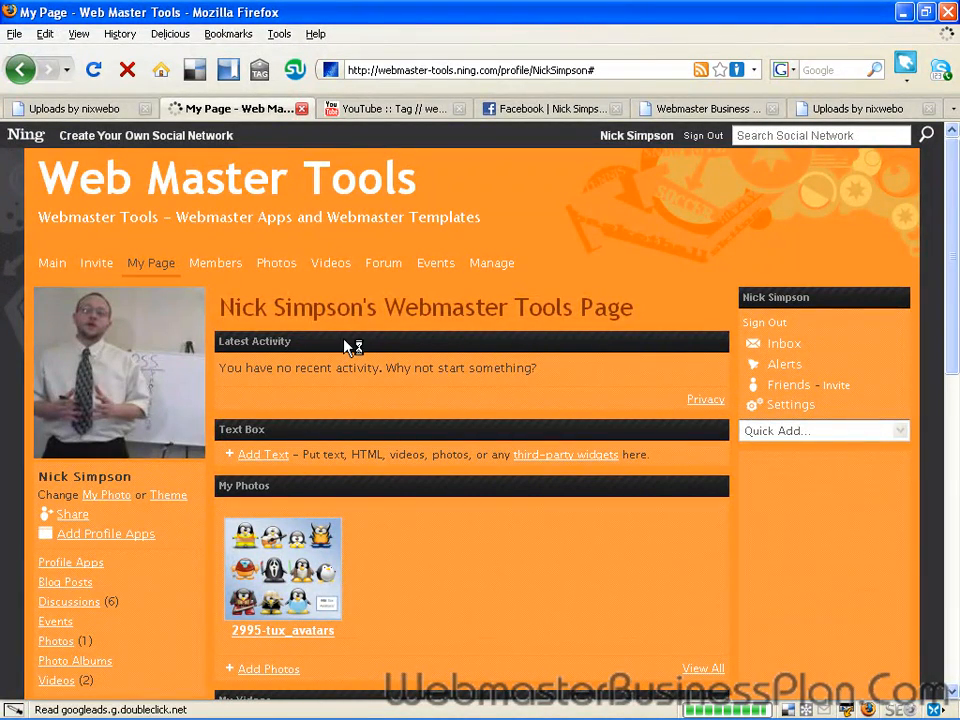
scroll("down", 3)
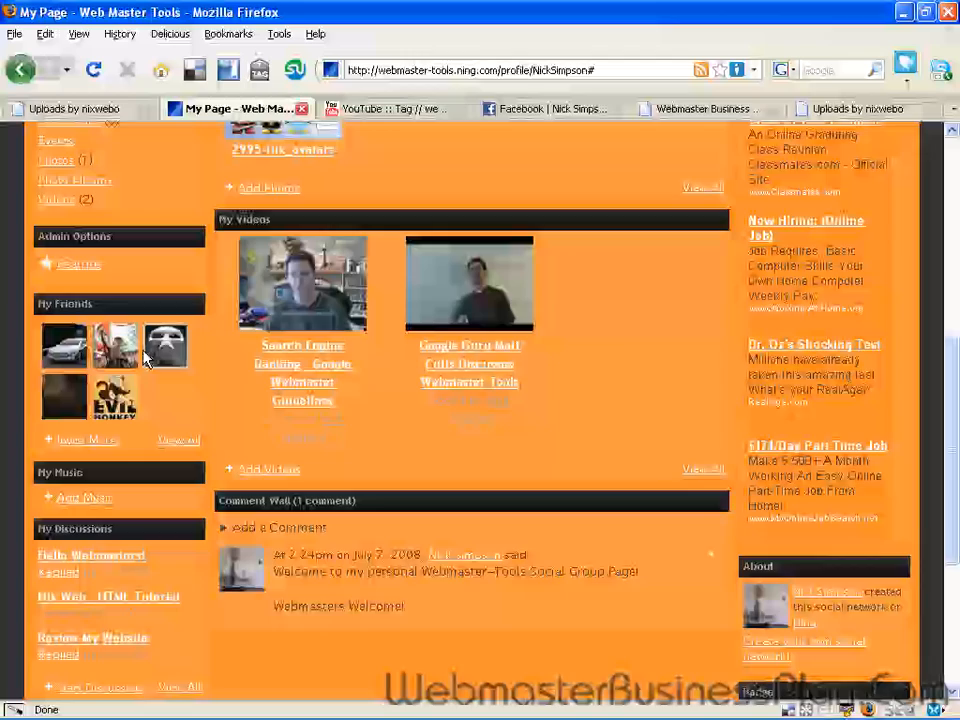
scroll("down", 3)
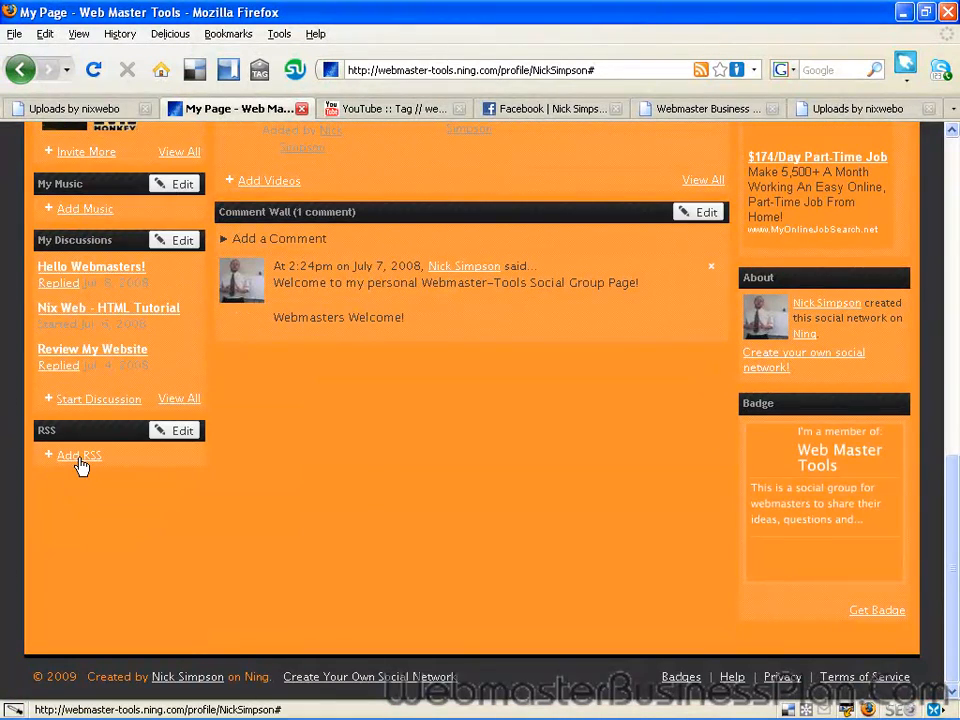
- Fill the RSS box with the copied nixwebo uploads feed address and a videos title, showing 20 items, and save it
left_click(80, 456)
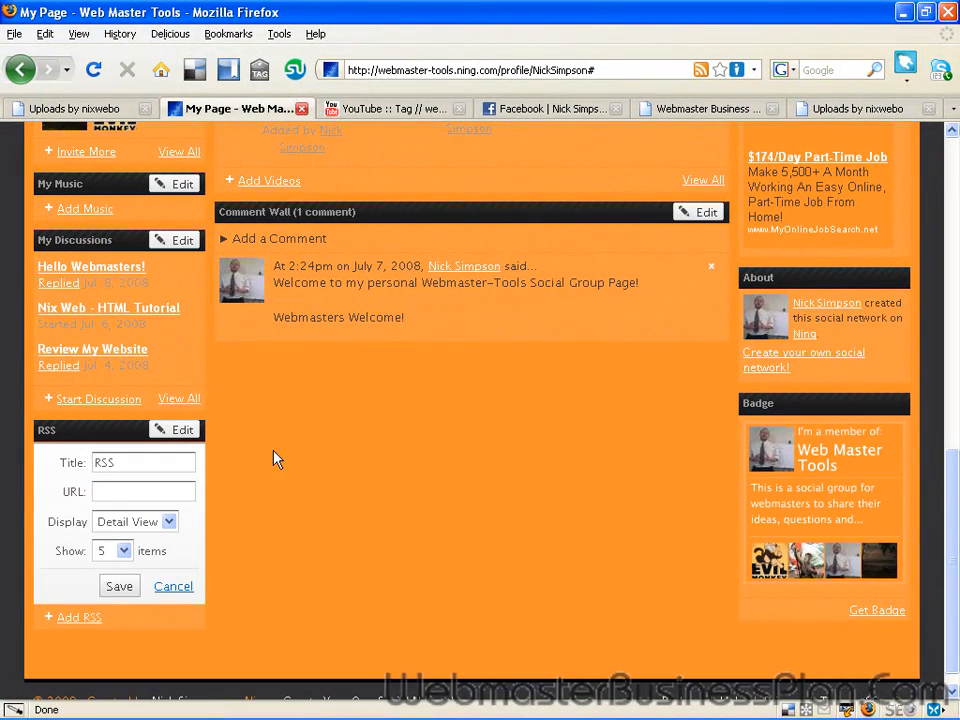
left_click(70, 108)
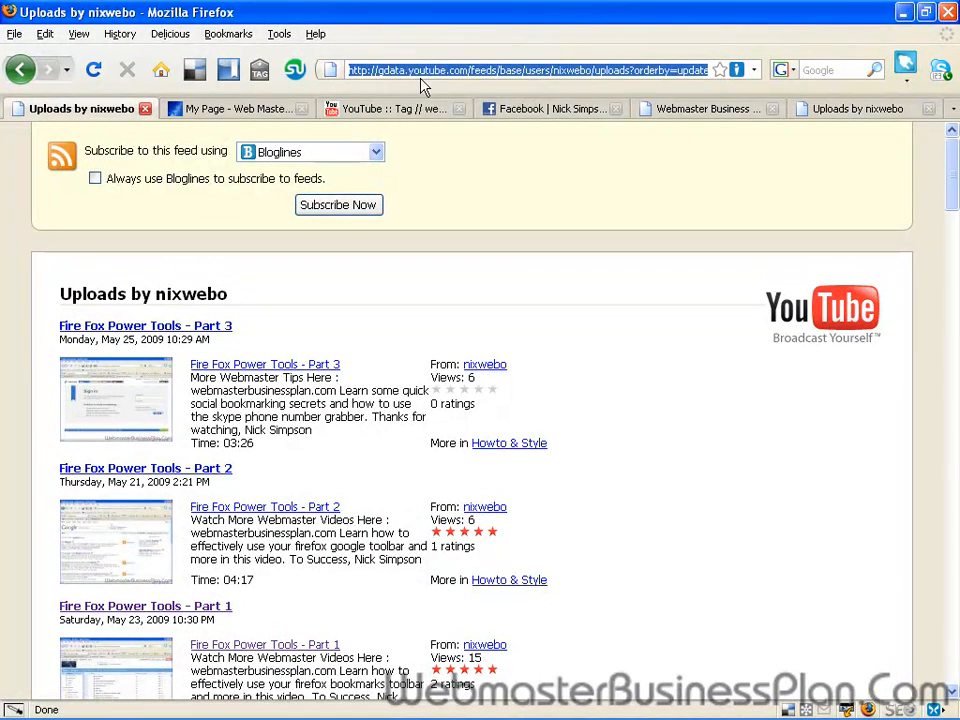
right_click(500, 68)
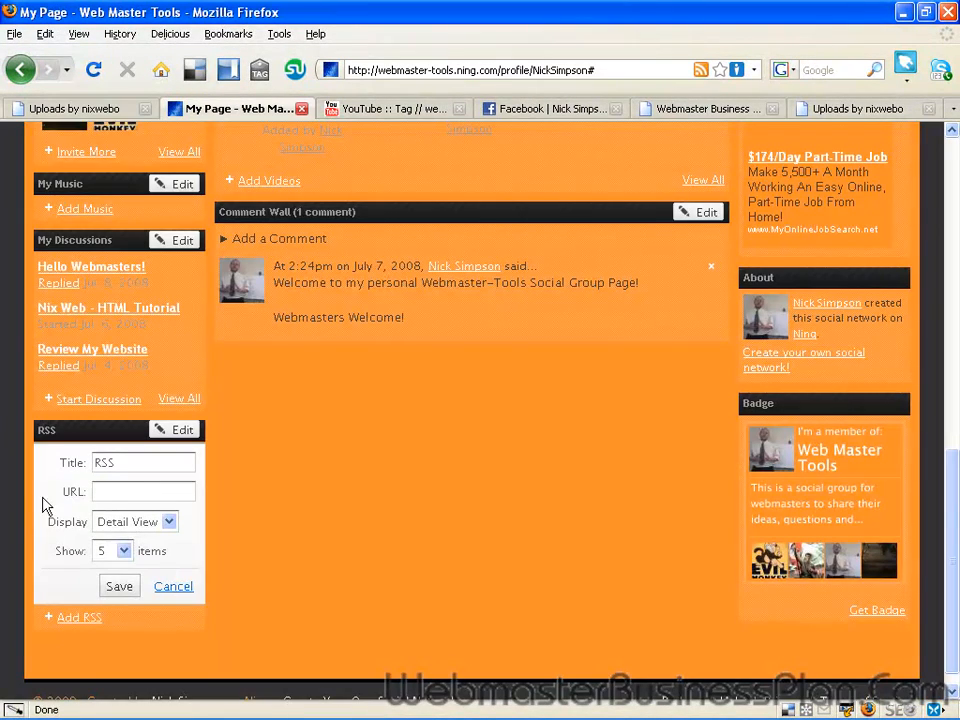
type("ube-rss-redirect")
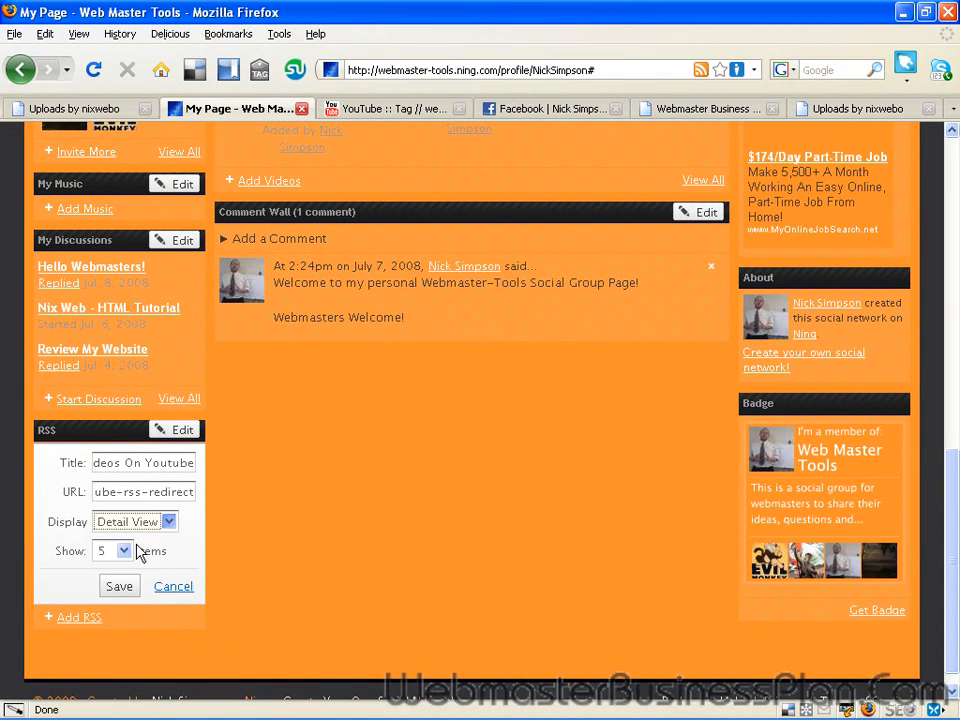
left_click(112, 550)
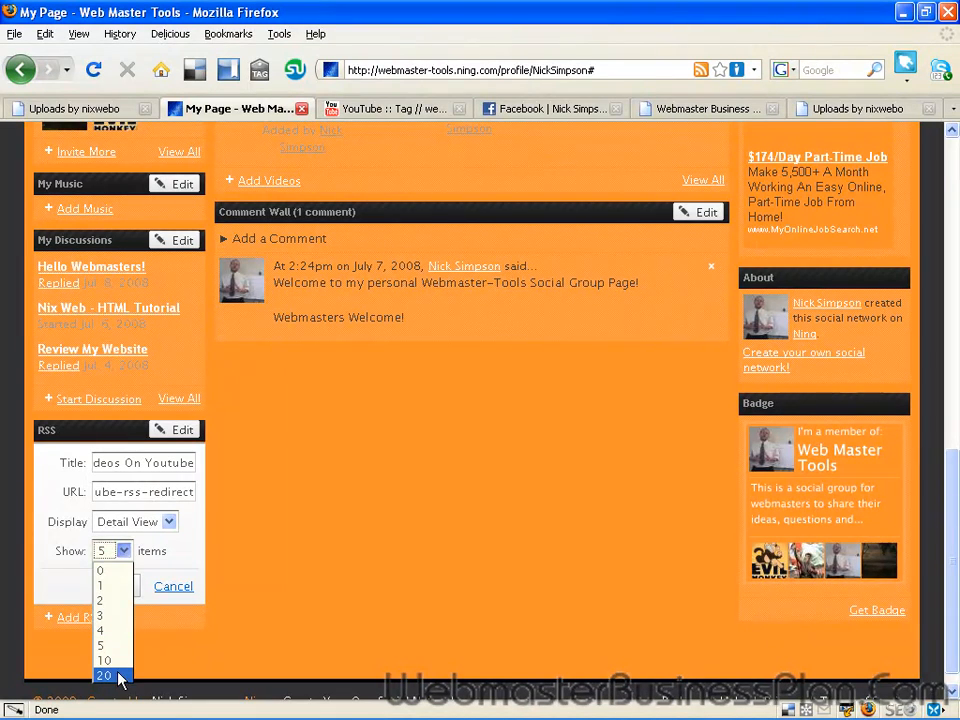
left_click(104, 676)
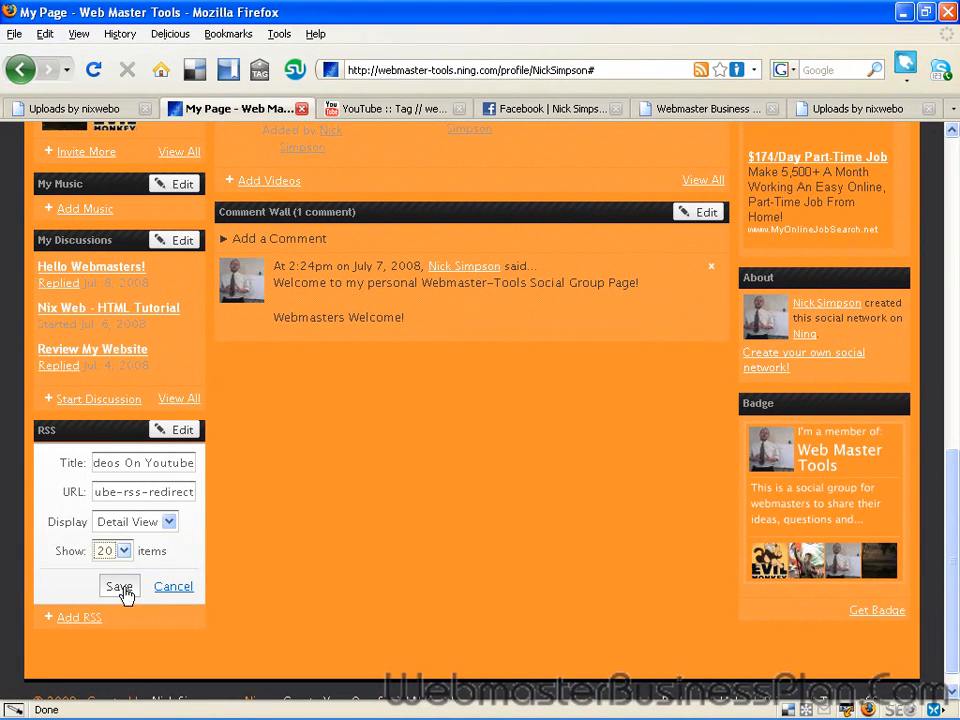
left_click(120, 586)
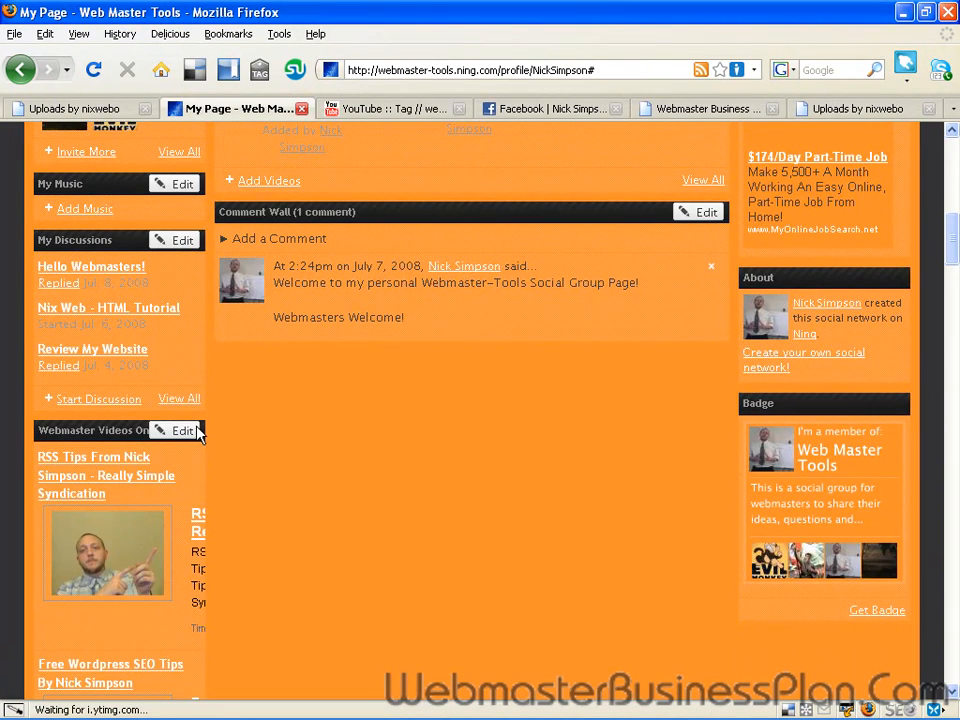
- Scroll down through the saved RSS box listing the YouTube videos with thumbnails
scroll("down", 3)
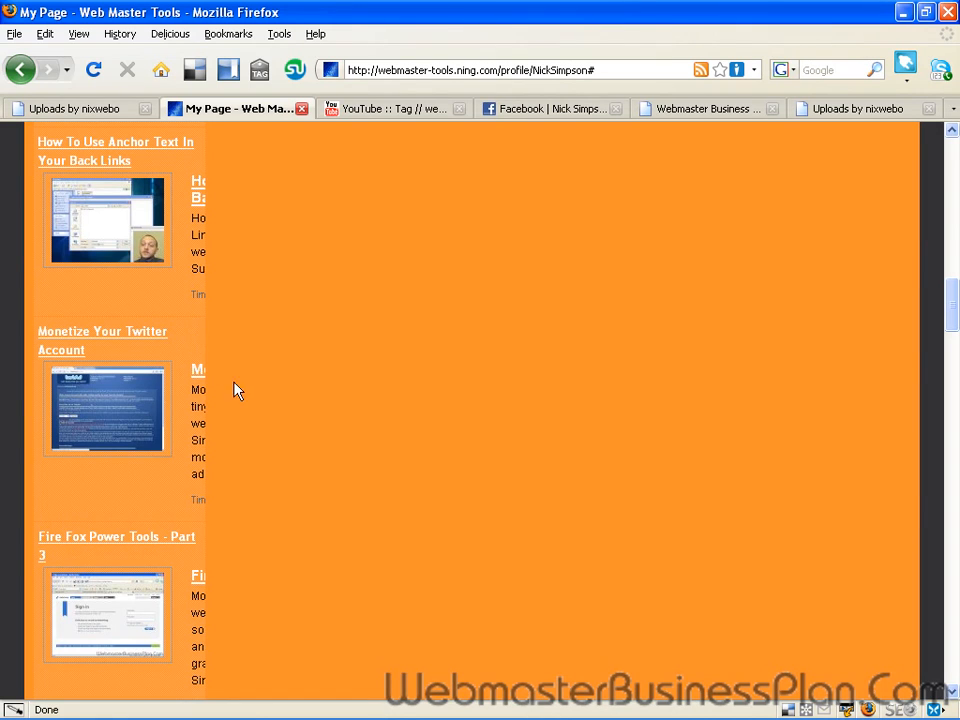
mouse_move(108, 336)
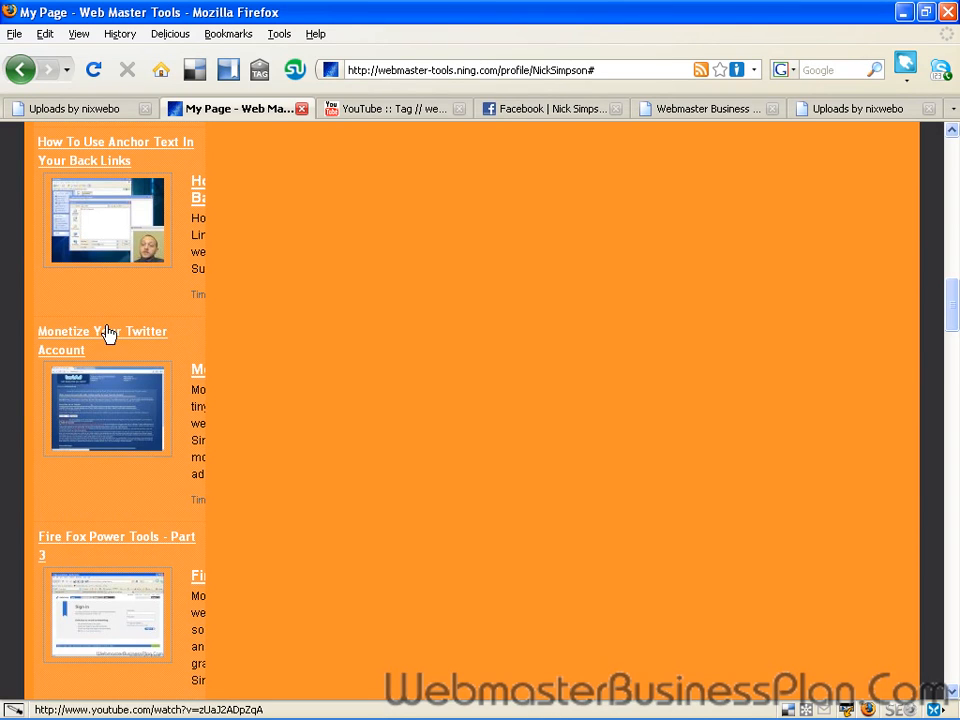
scroll("down", 3)
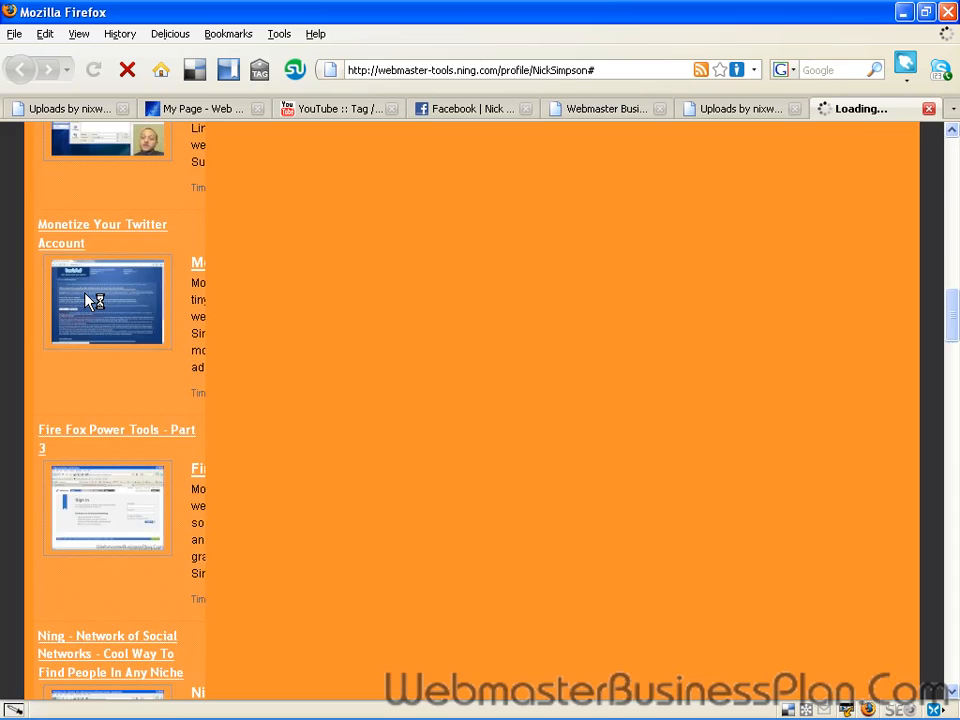
- Follow the Monetize Your Twitter Account link from the feed and play the video on YouTube
left_click(108, 302)
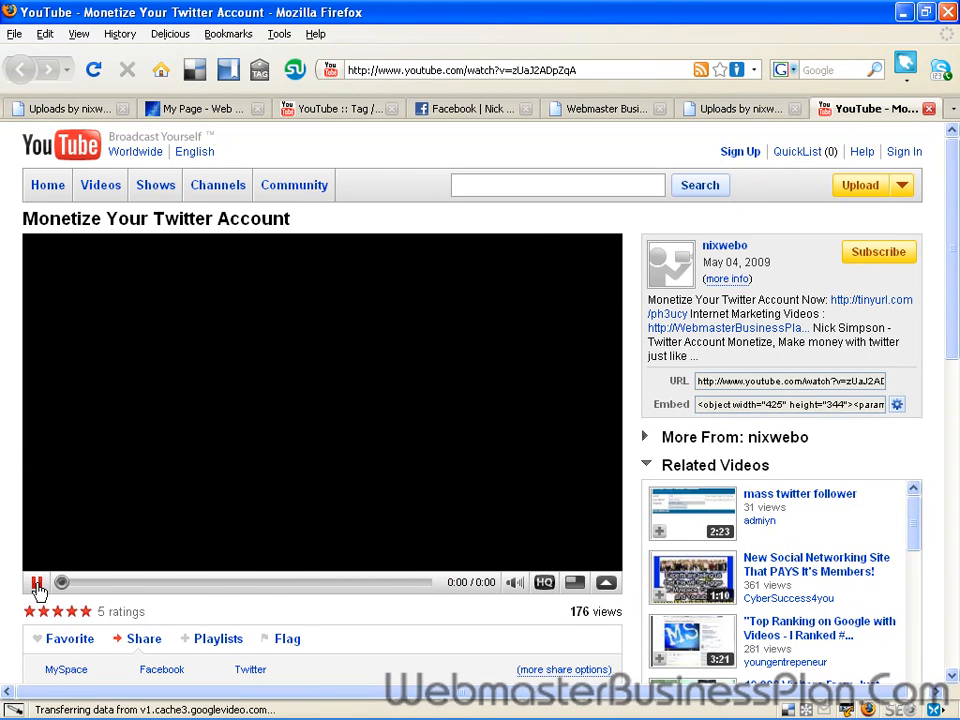
left_click(36, 582)
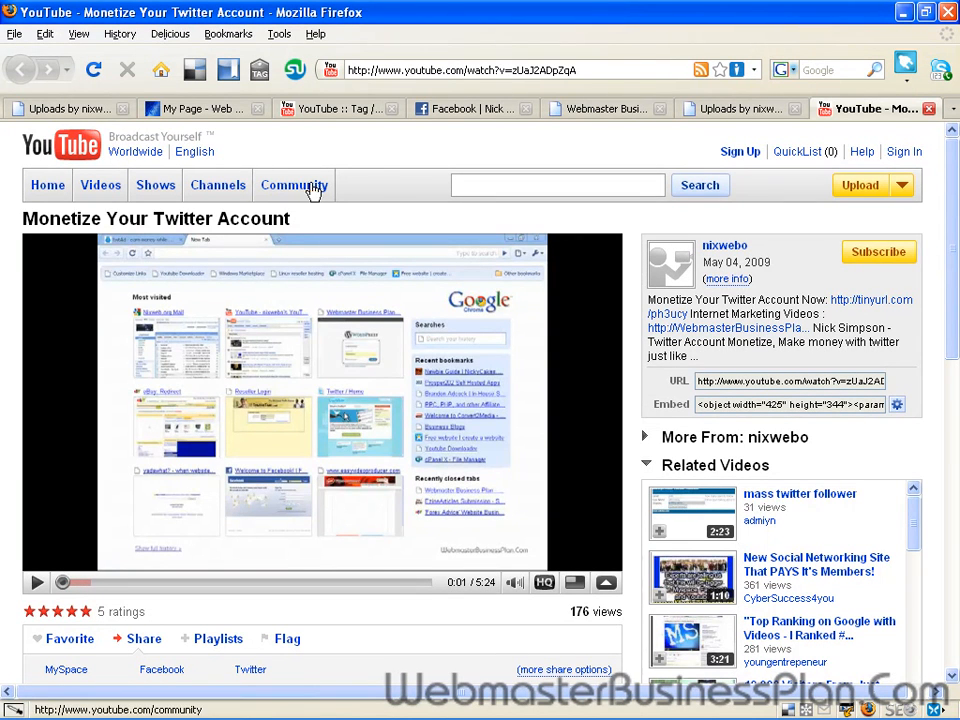
mouse_move(70, 114)
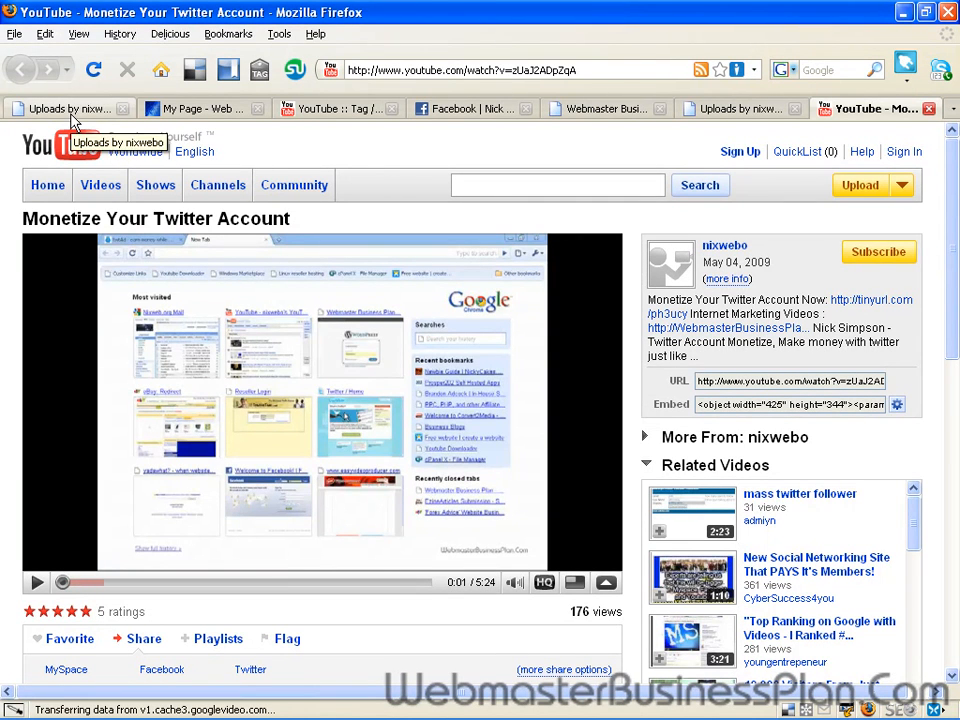
mouse_move(316, 108)
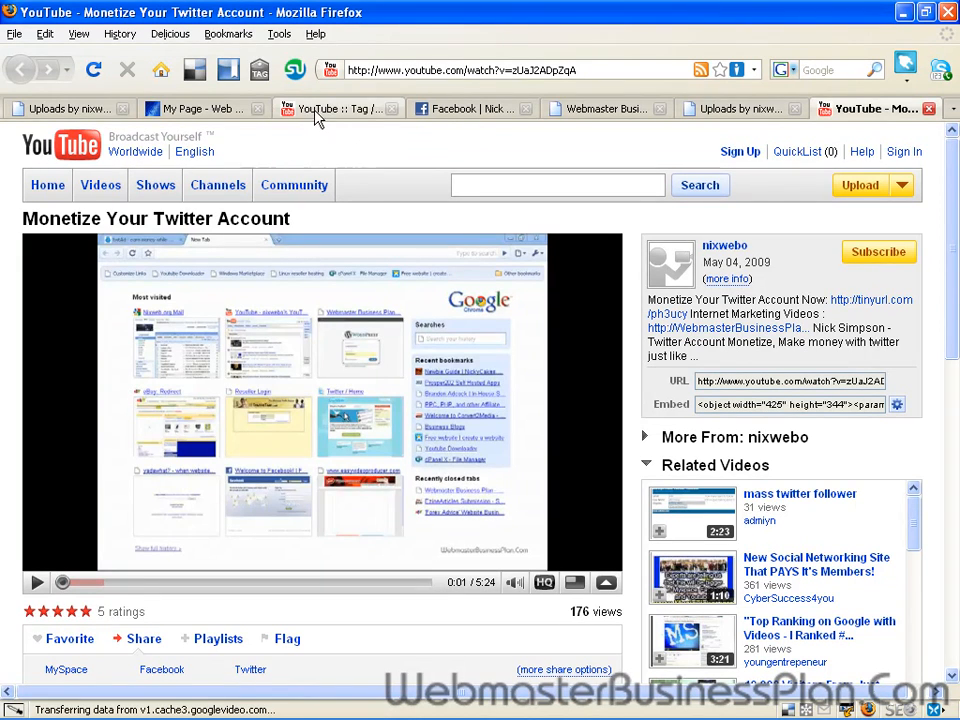
mouse_move(96, 114)
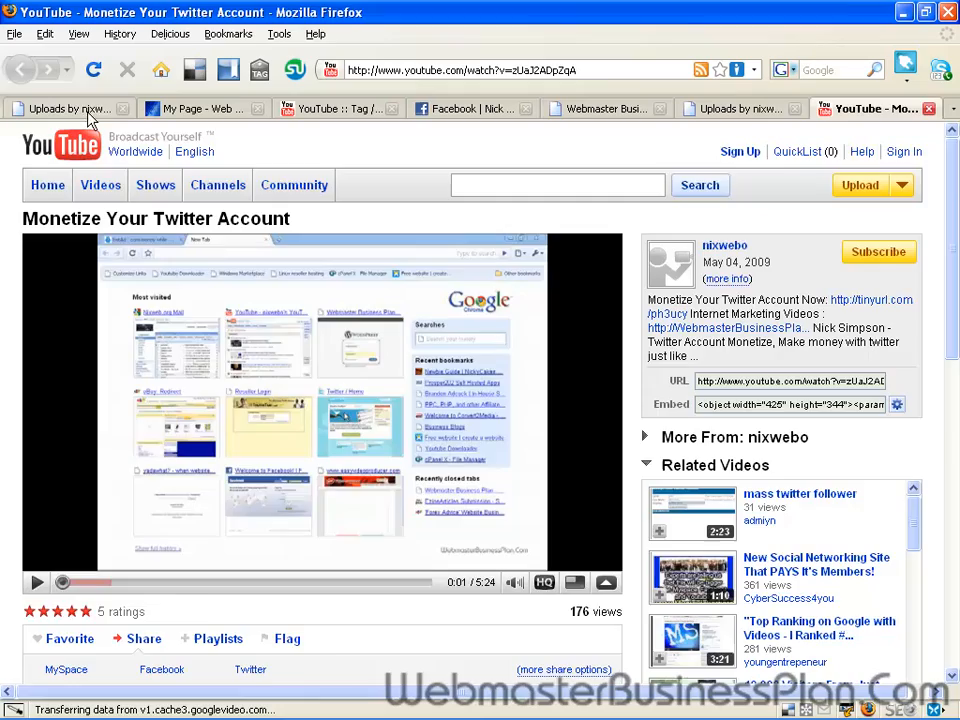
- Review the nixwebo uploads feed, scrolling past videos like Fire Fox Power Tools - Part 3 and back up
left_click(64, 108)
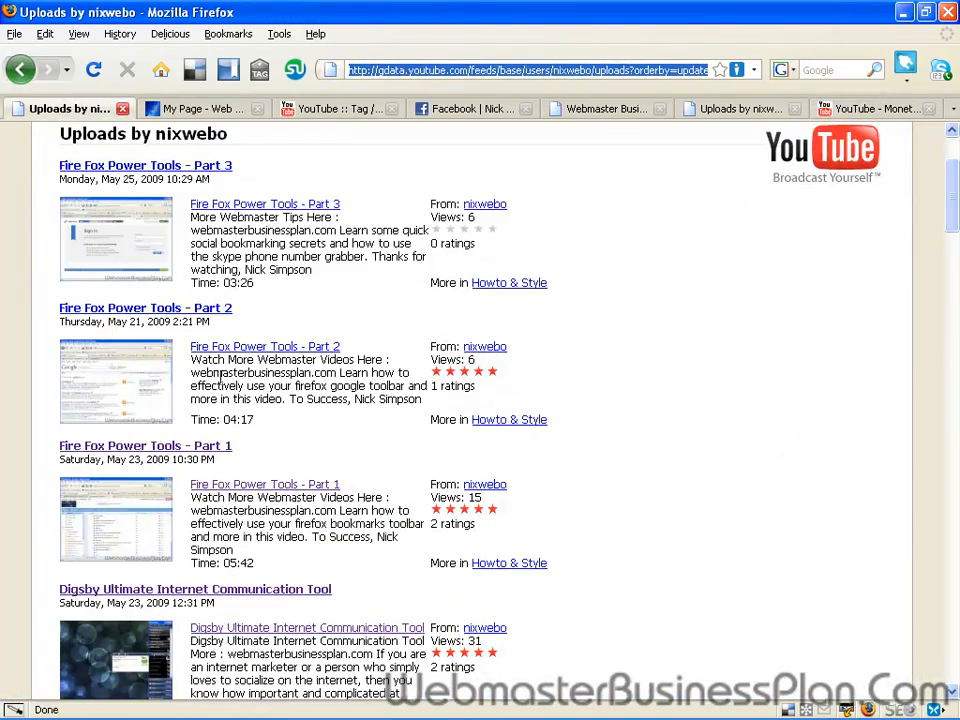
scroll("down", 3)
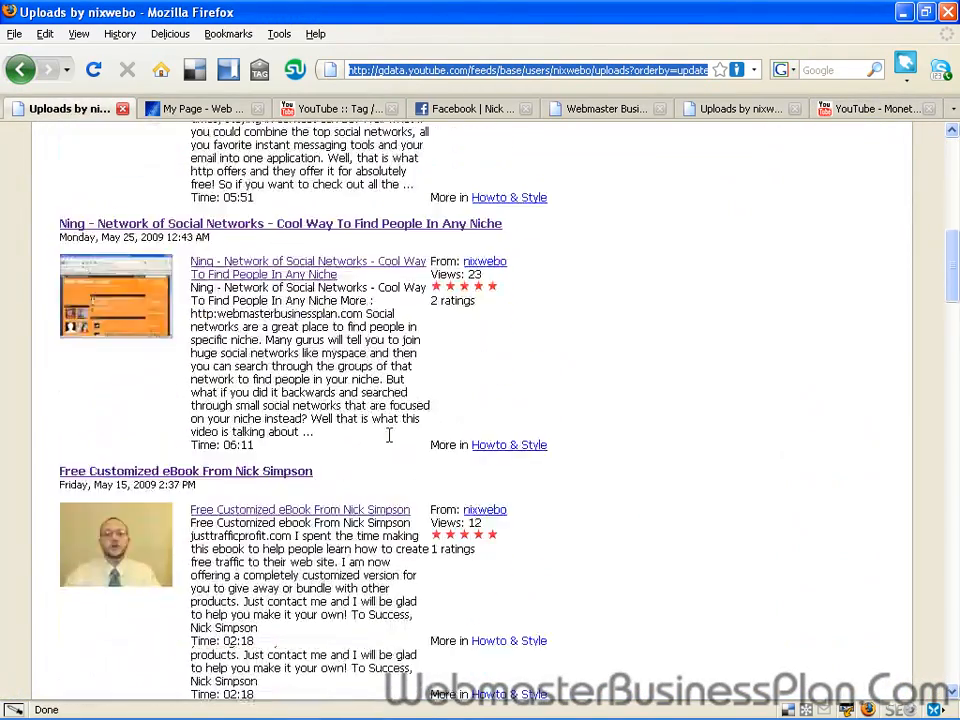
scroll("down", 3)
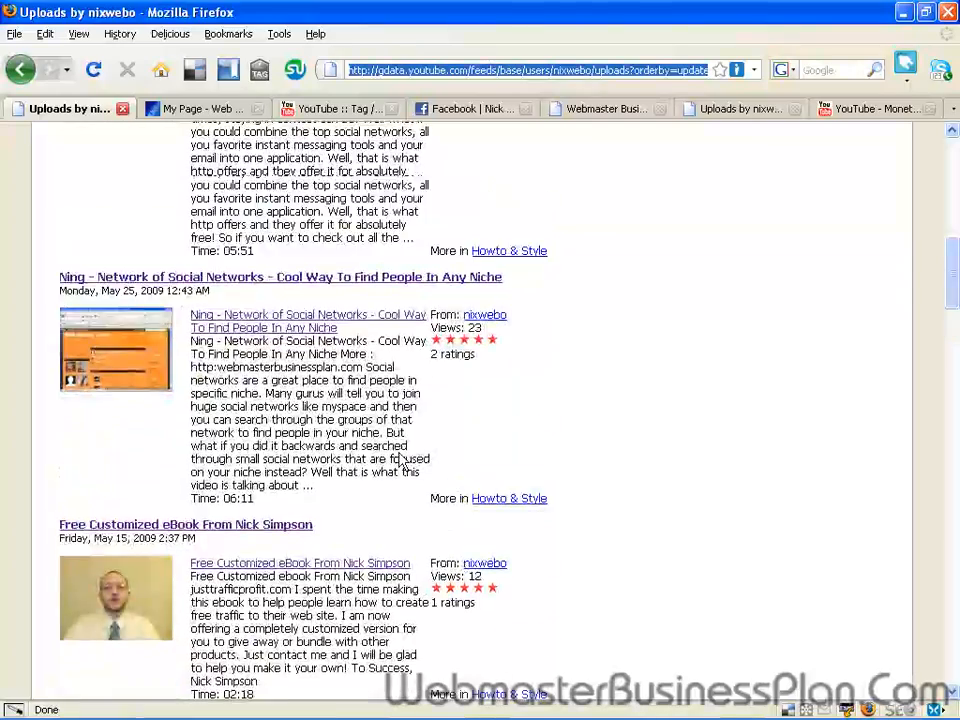
scroll("up", 3)
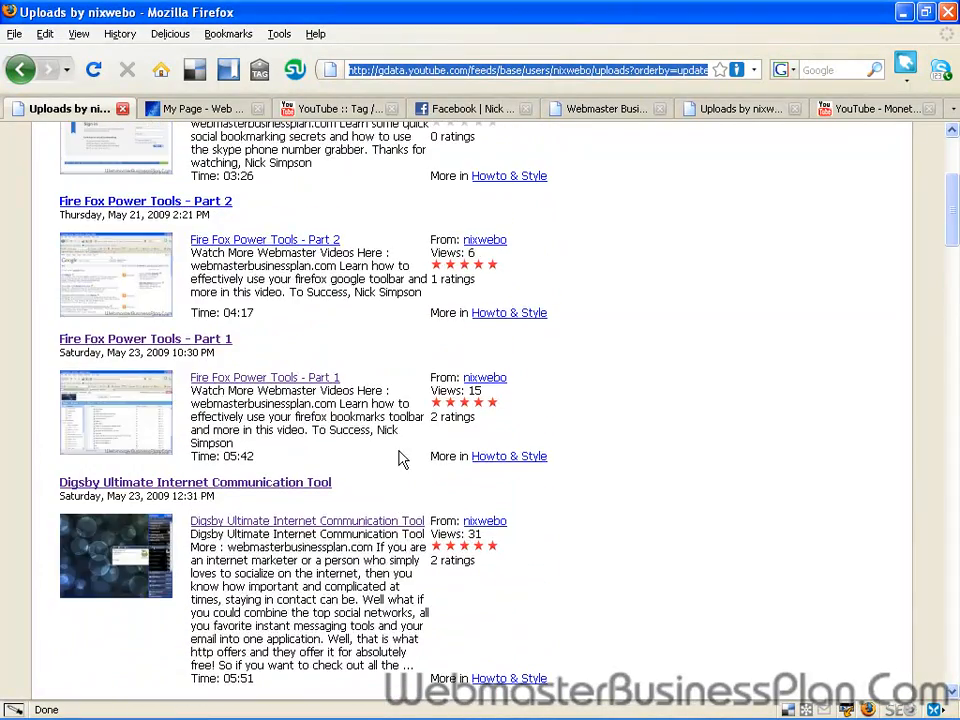
scroll("up", 3)
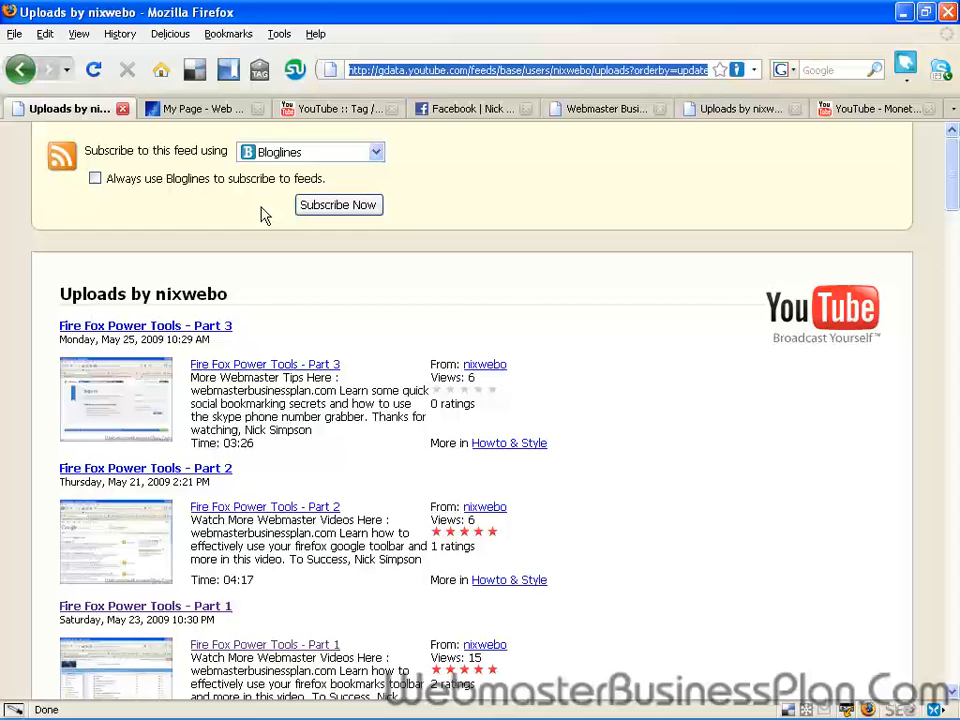
mouse_move(196, 156)
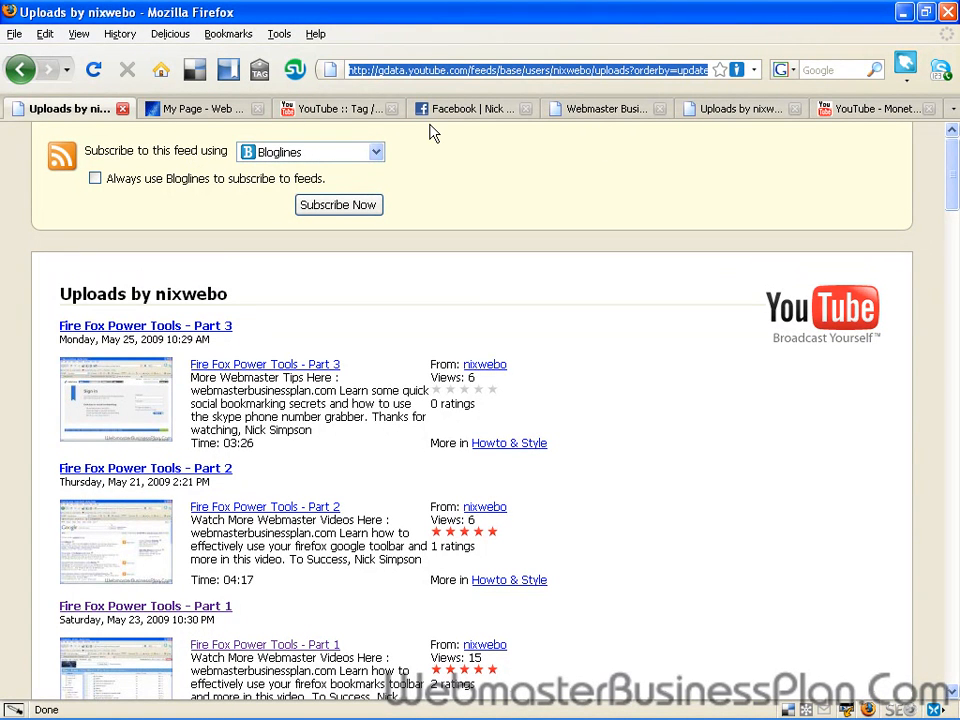
mouse_move(368, 188)
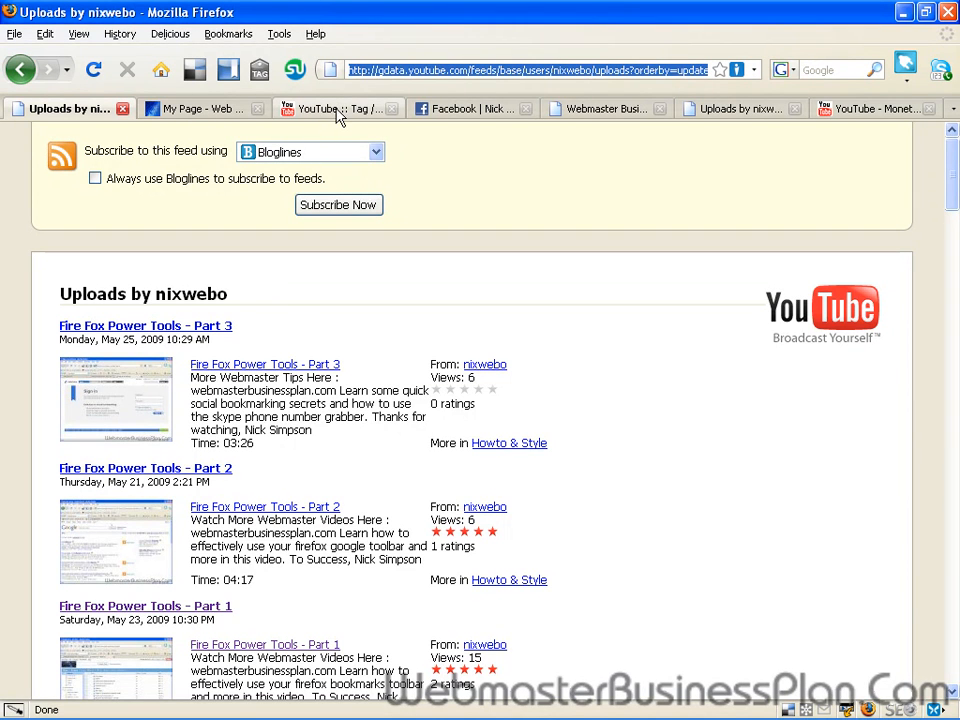
- Review the 'webmaster nick simpson' tag feed top to bottom, then head to the Webmaster Business Plan site
left_click(336, 108)
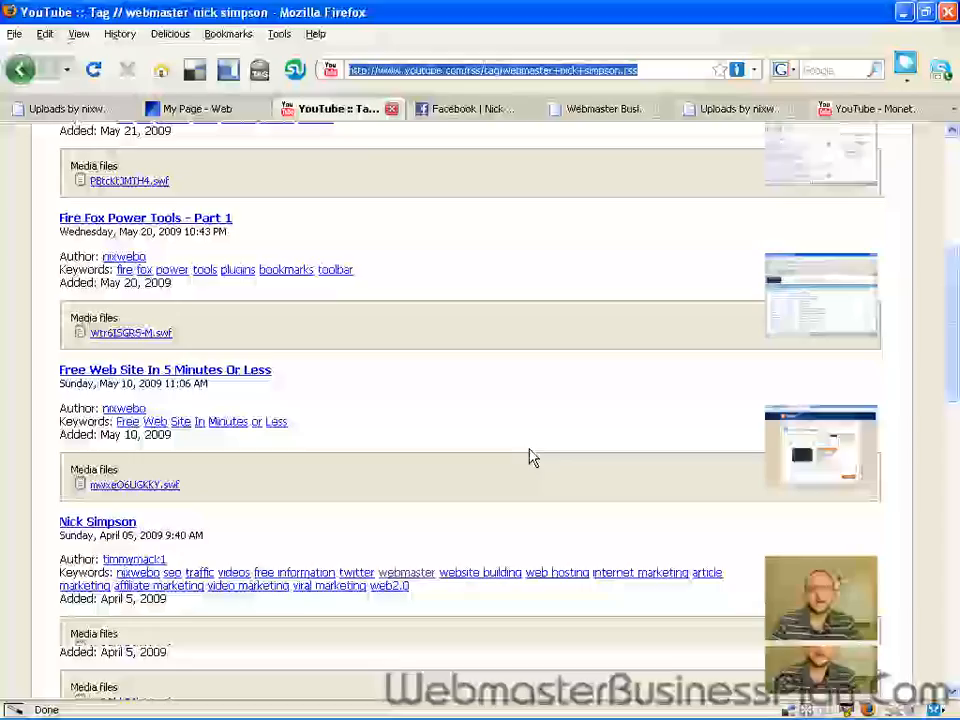
scroll("down", 3)
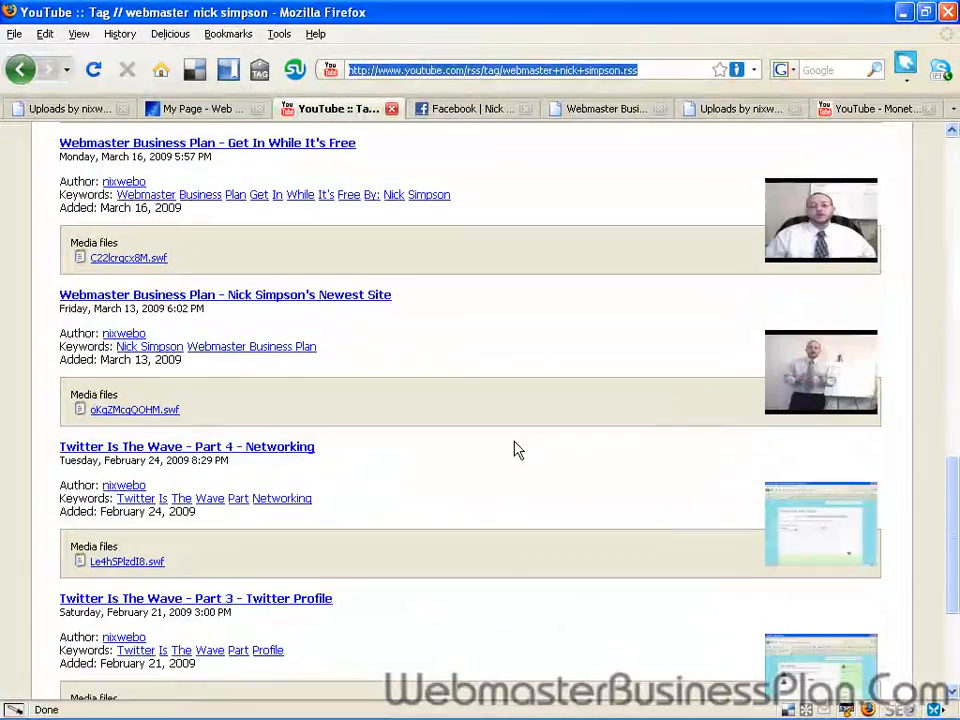
scroll("up", 3)
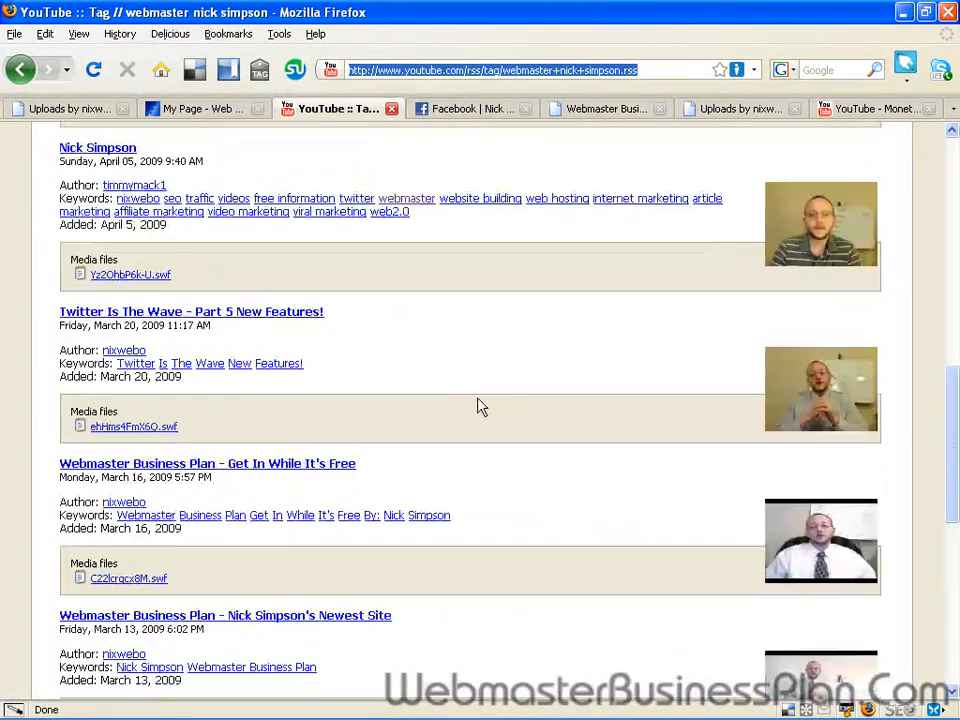
scroll("up", 3)
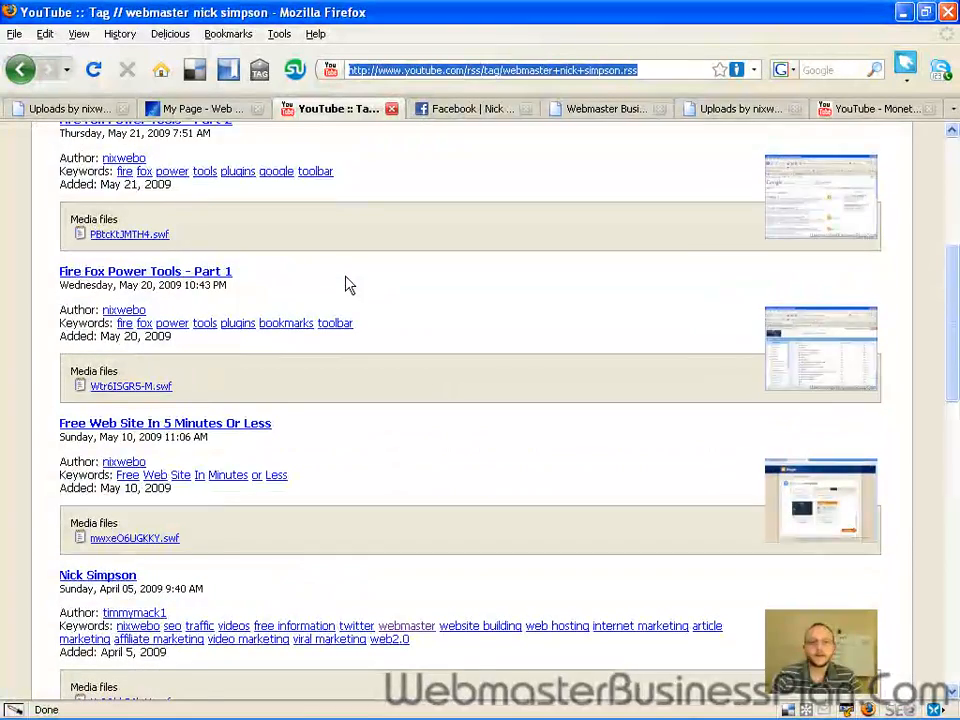
scroll("up", 3)
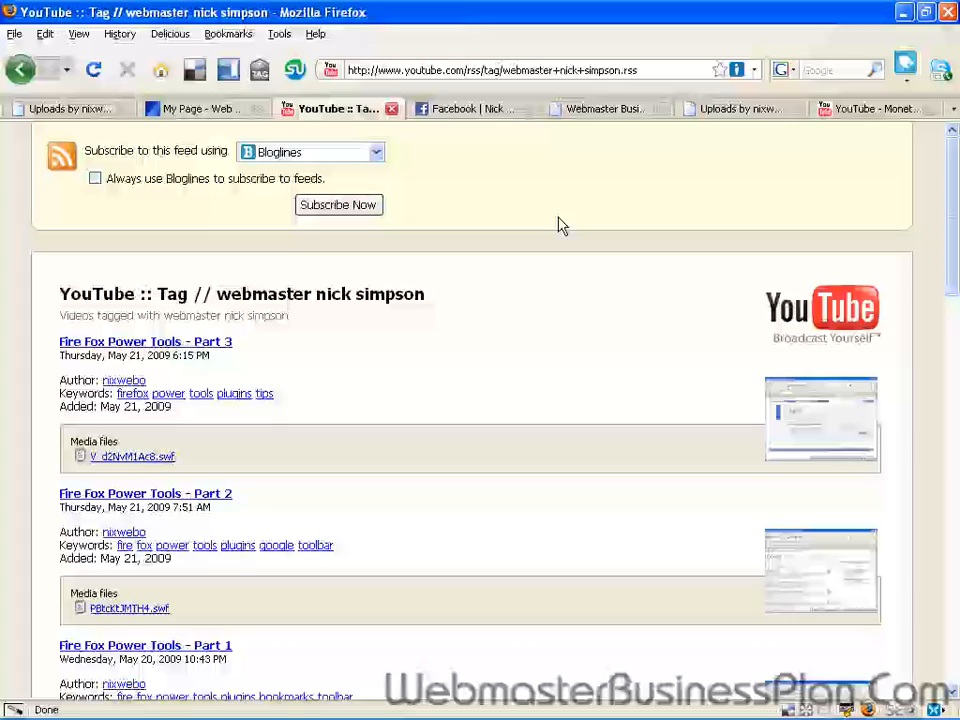
left_click(600, 108)
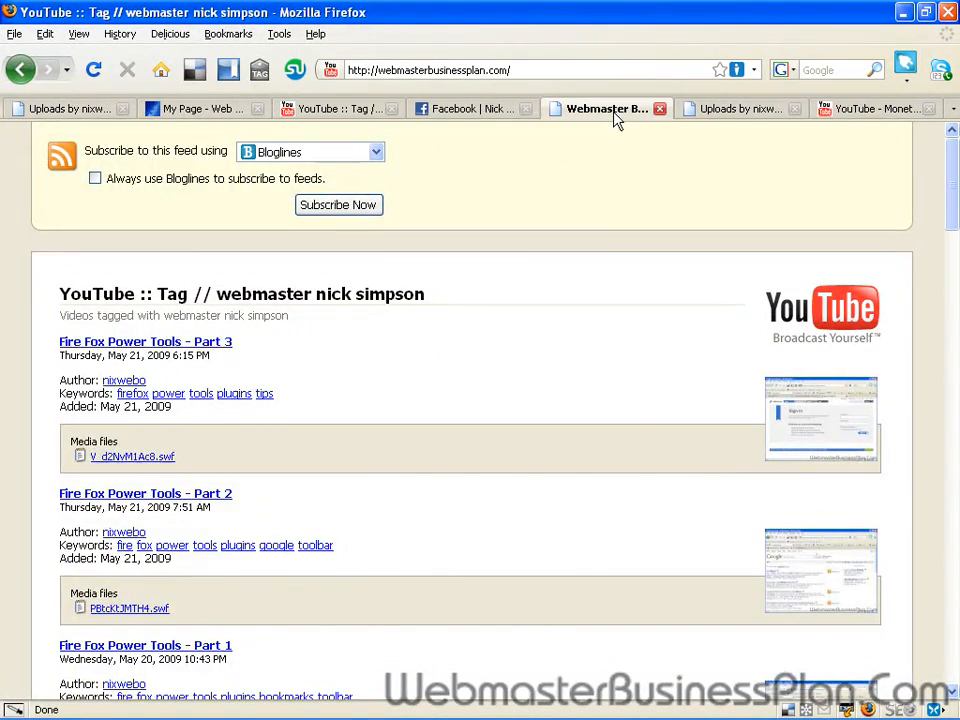
- Browse the Webmaster Business Plan home page down to its comments and back to the welcome message
left_click(604, 108)
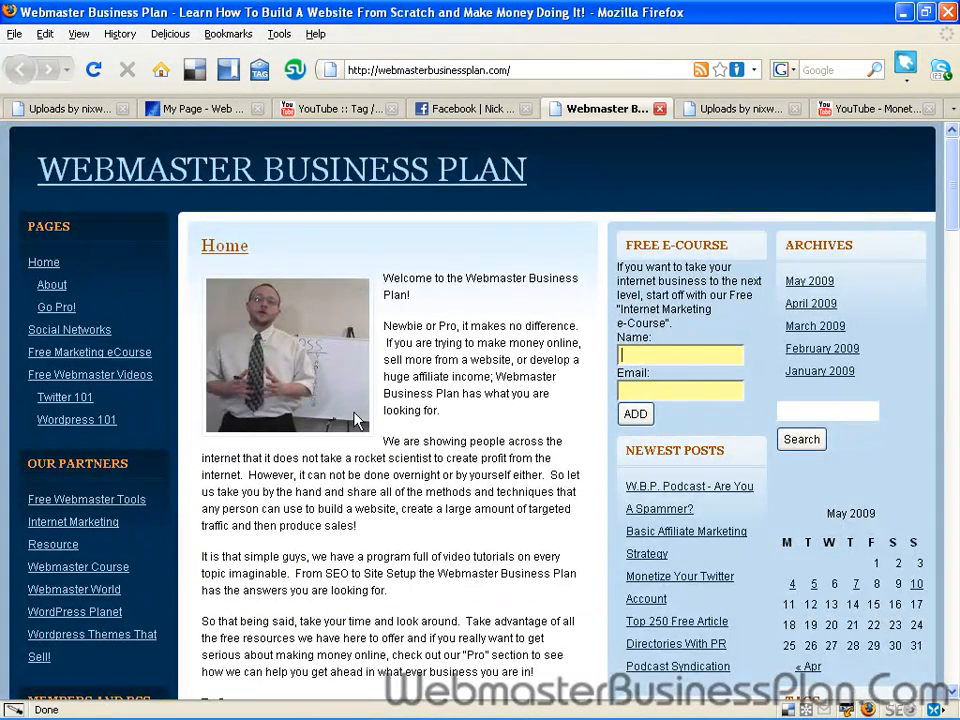
mouse_move(688, 496)
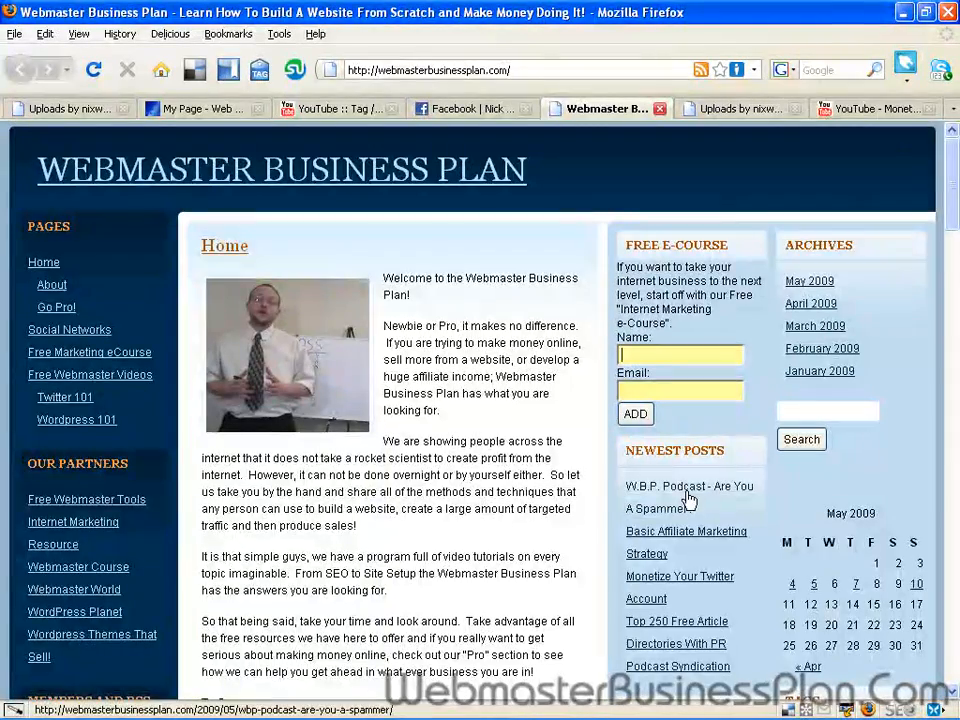
scroll("down", 3)
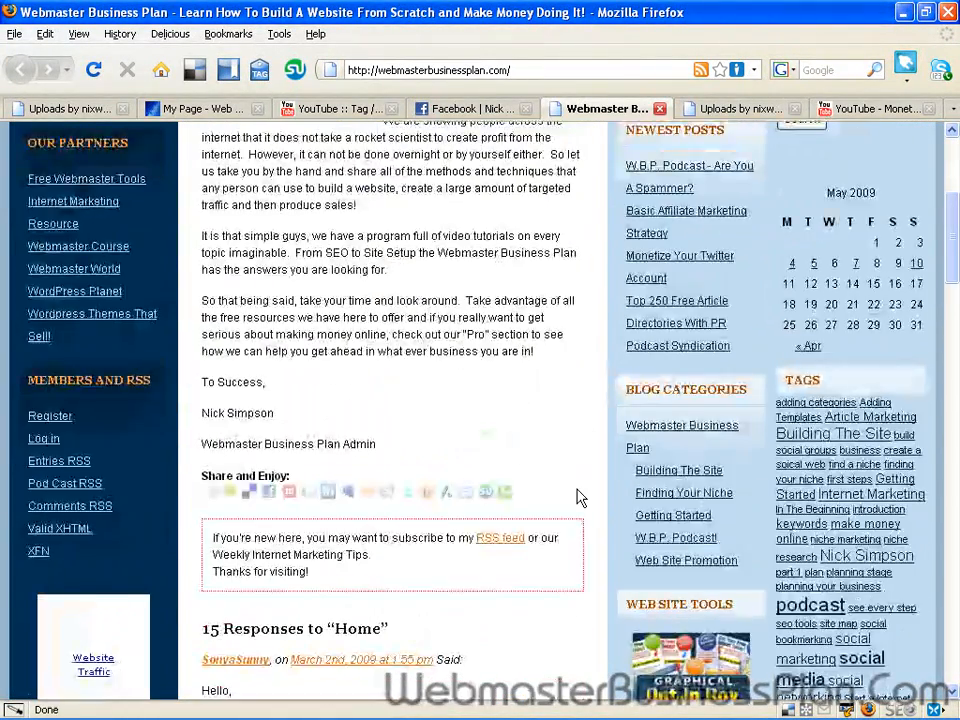
scroll("down", 3)
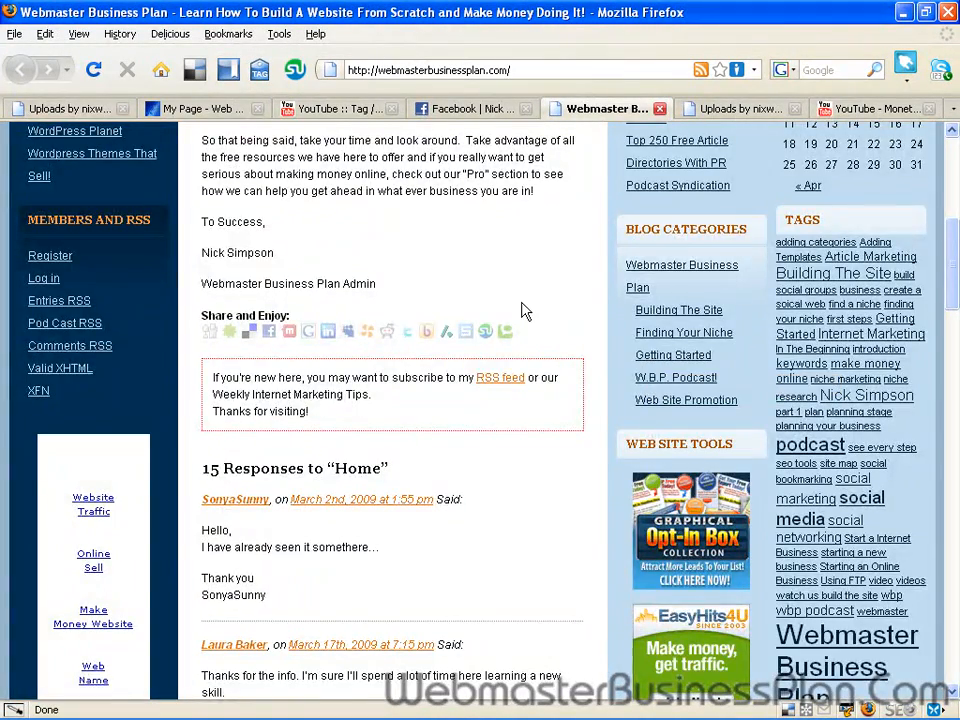
scroll("up", 3)
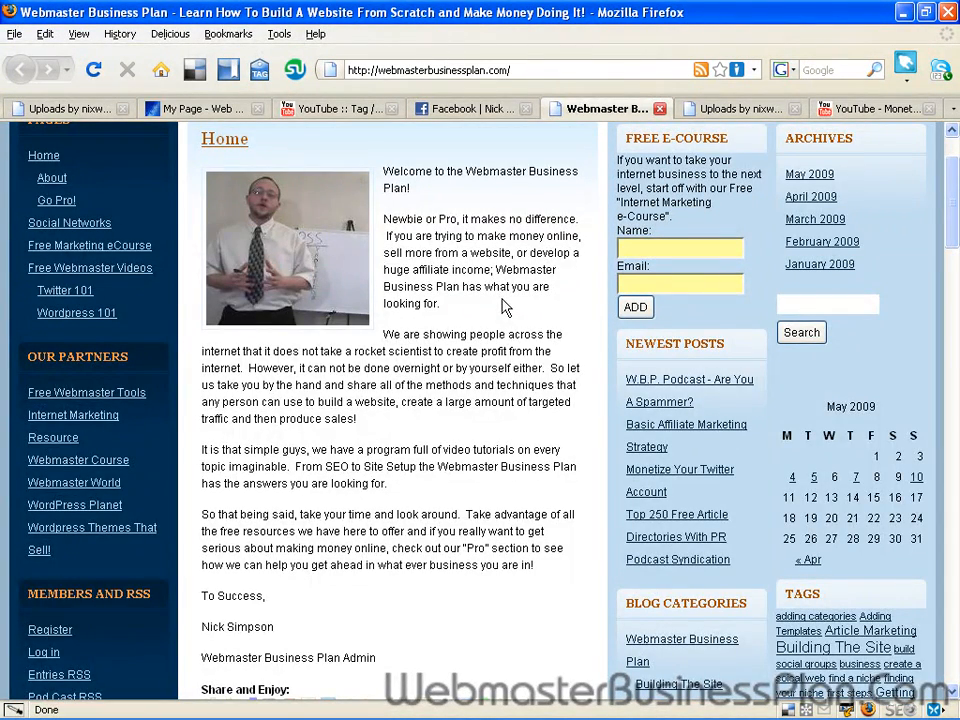
scroll("up", 3)
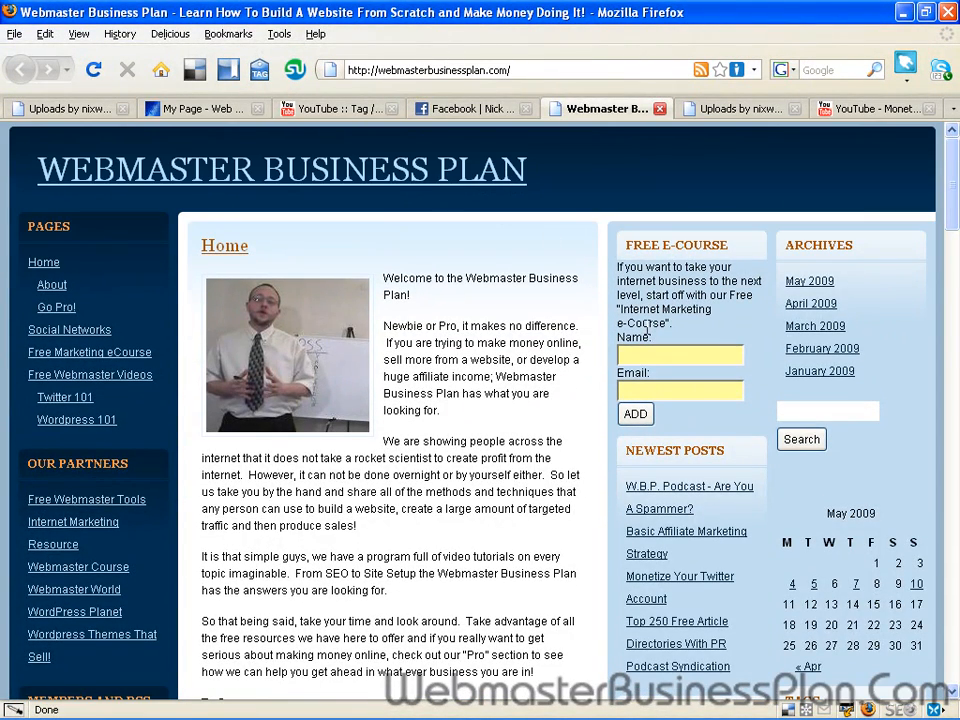
mouse_move(788, 580)
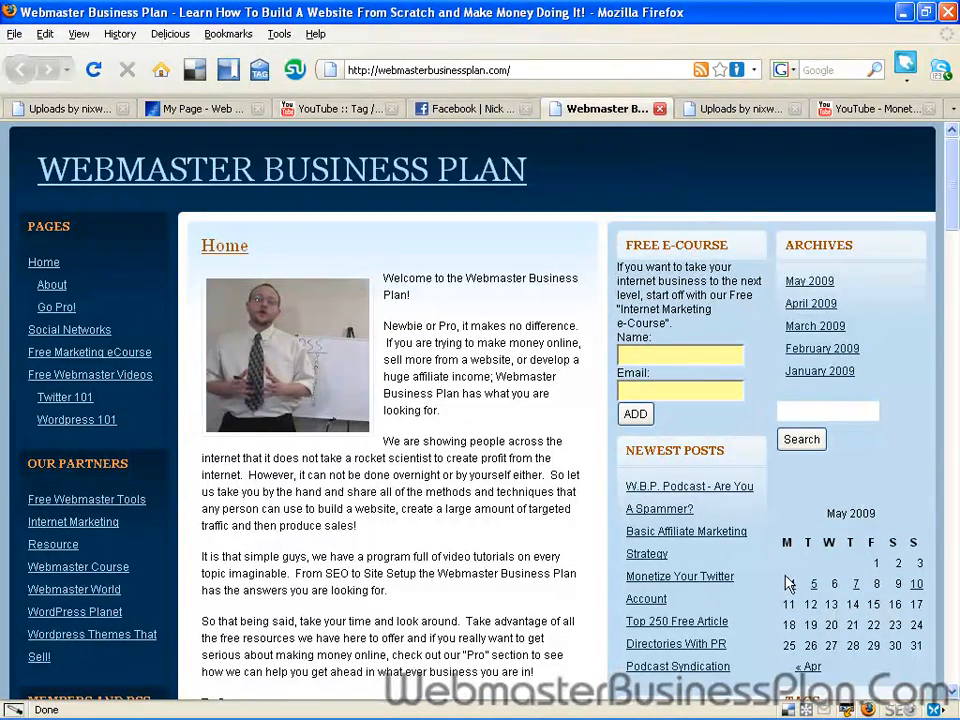